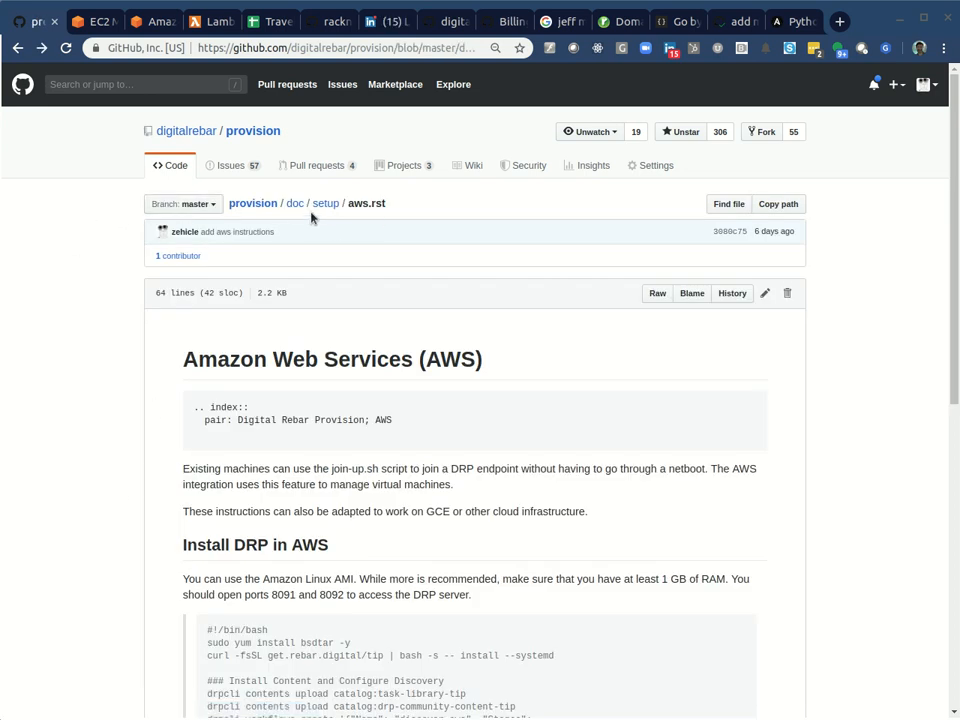
Highlight the aws.rst script from #!/bin/bash through the drpcli prefs set line
{"action": "scroll", "scroll_direction": "down", "scroll_amount": 3}
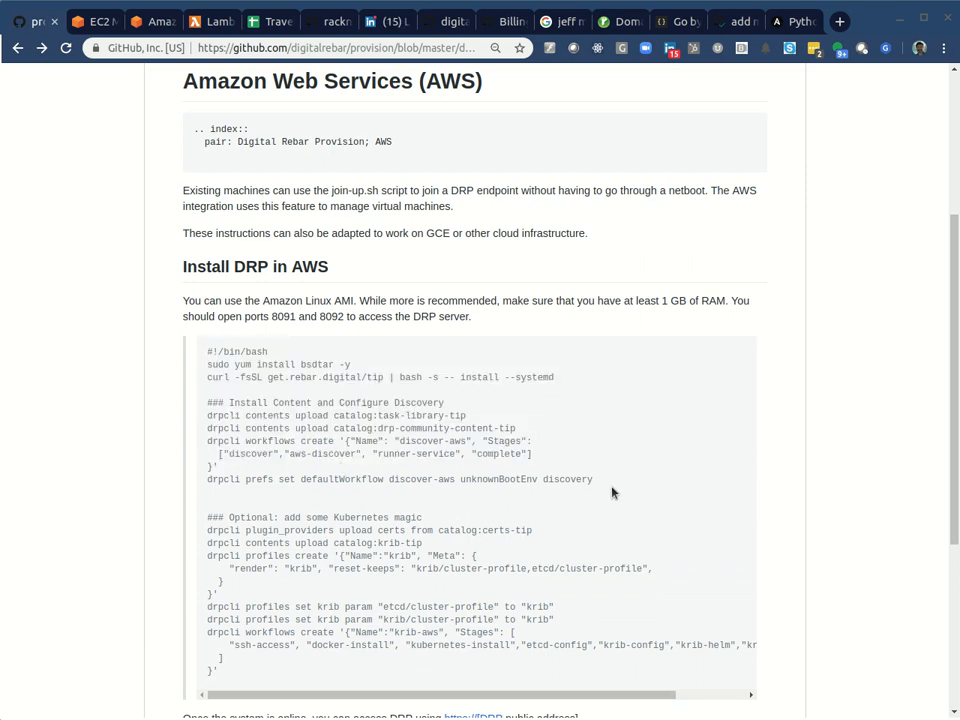
{"action": "left_click_drag", "start_coordinate": [206, 351], "coordinate": [593, 485]}
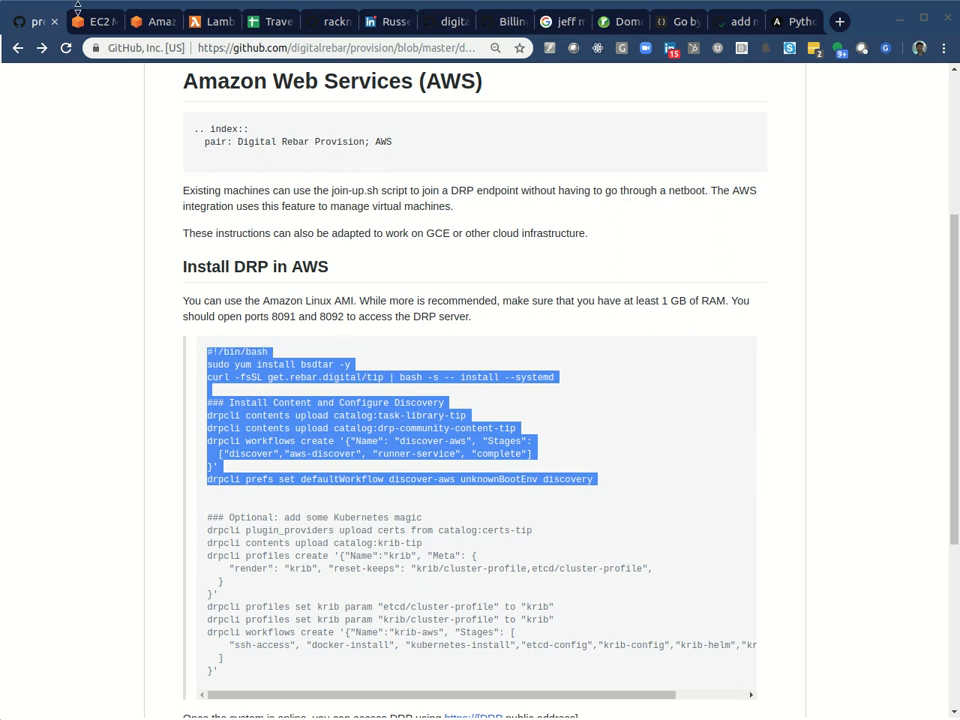
From the EC2 Dashboard's Instances list, start Launch Instance to reach machine image selection
{"action": "left_click", "coordinate": [95, 21]}
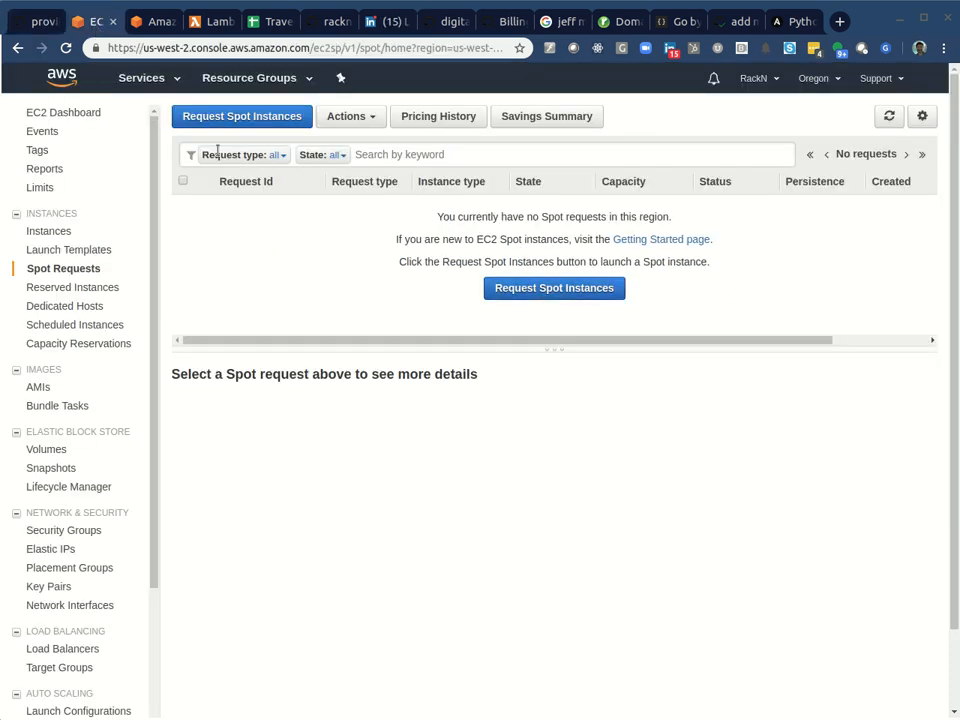
{"action": "mouse_move", "coordinate": [62, 112]}
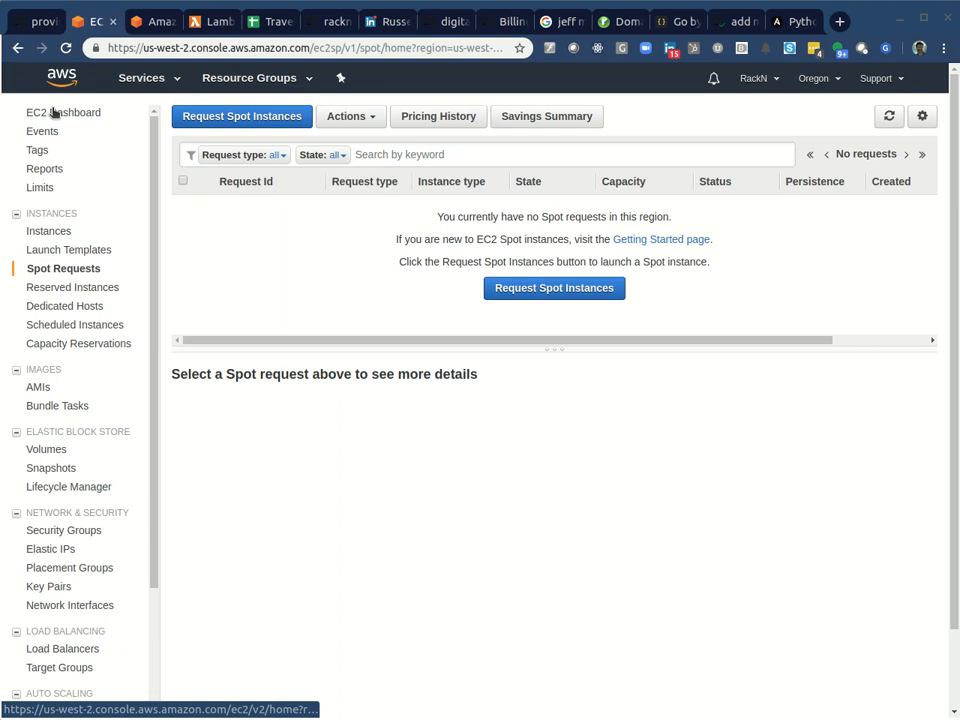
{"action": "left_click", "coordinate": [63, 112]}
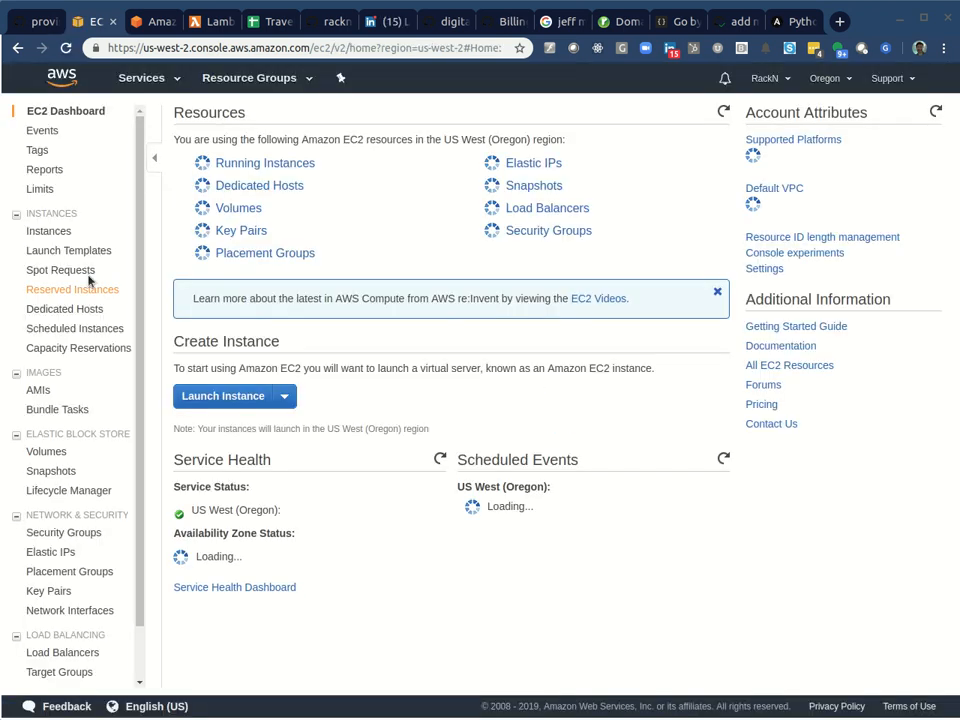
{"action": "left_click", "coordinate": [71, 250]}
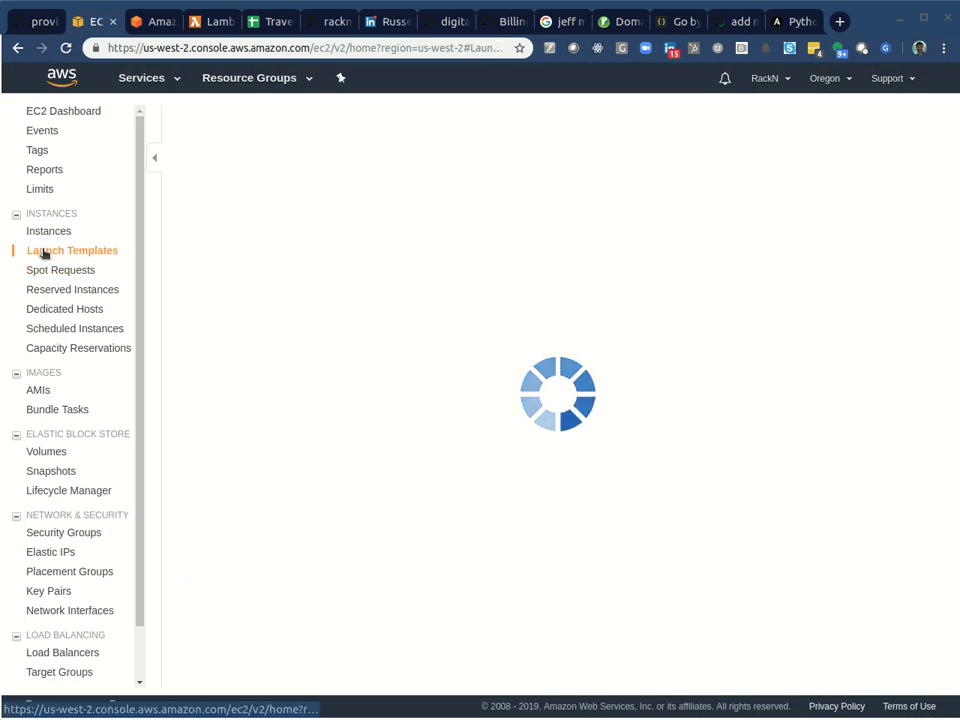
{"action": "left_click", "coordinate": [48, 231]}
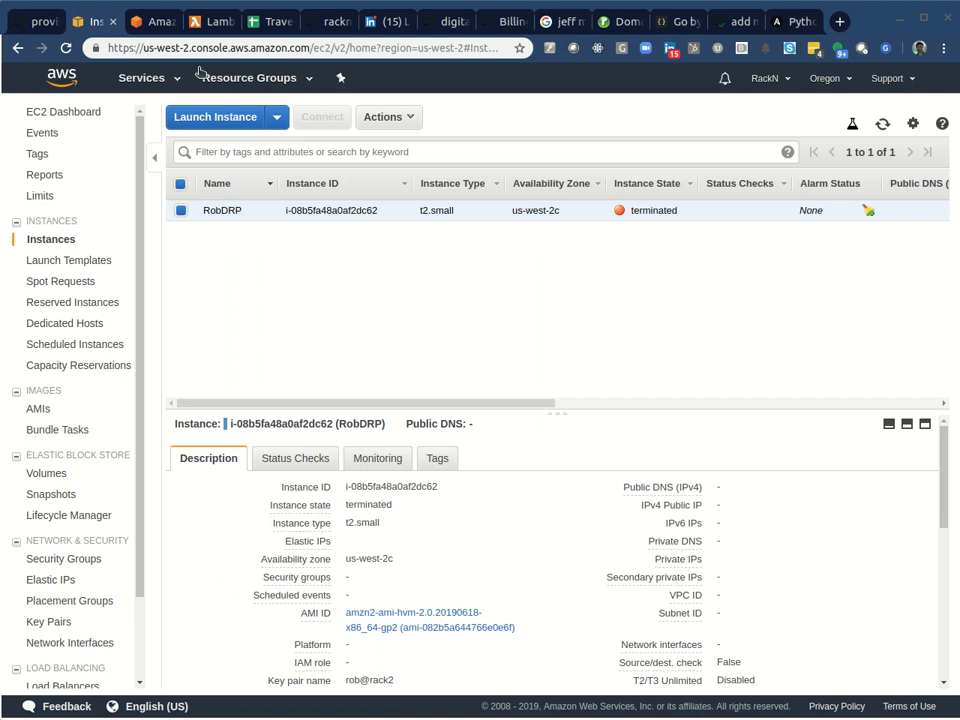
{"action": "left_click", "coordinate": [215, 117]}
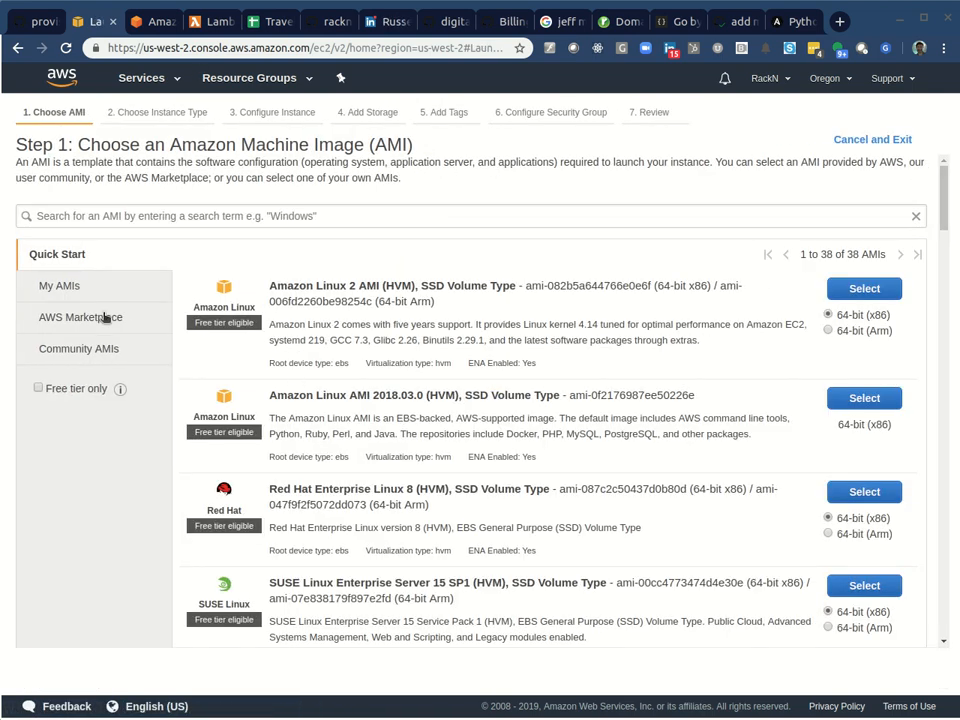
{"action": "double_click", "coordinate": [350, 286]}
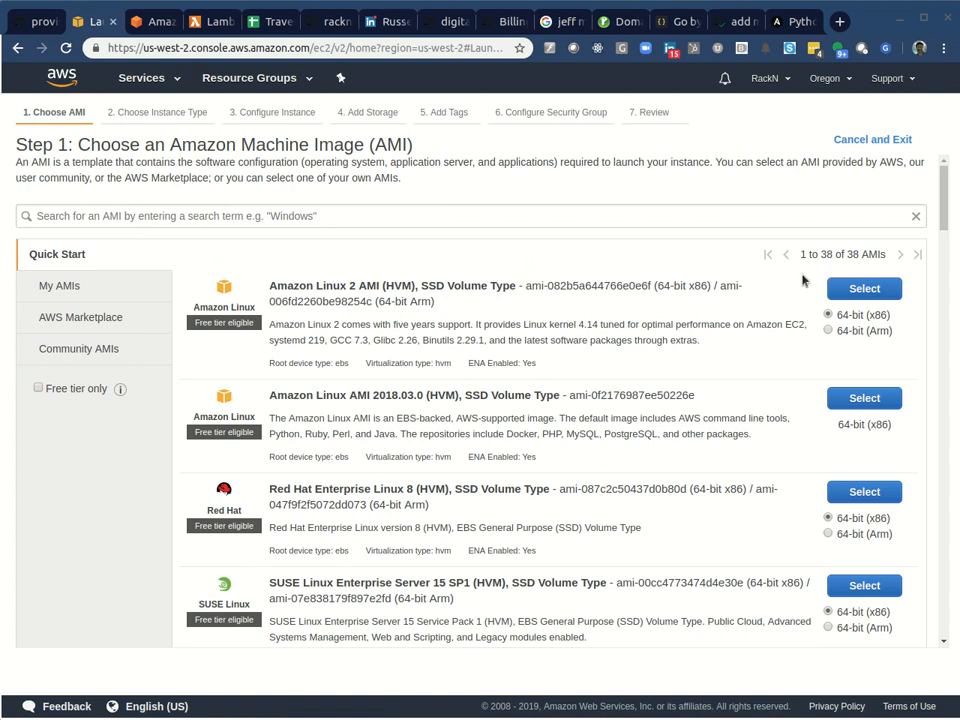
Select the machine image and set the instance type to t2.medium
{"action": "left_click", "coordinate": [863, 288]}
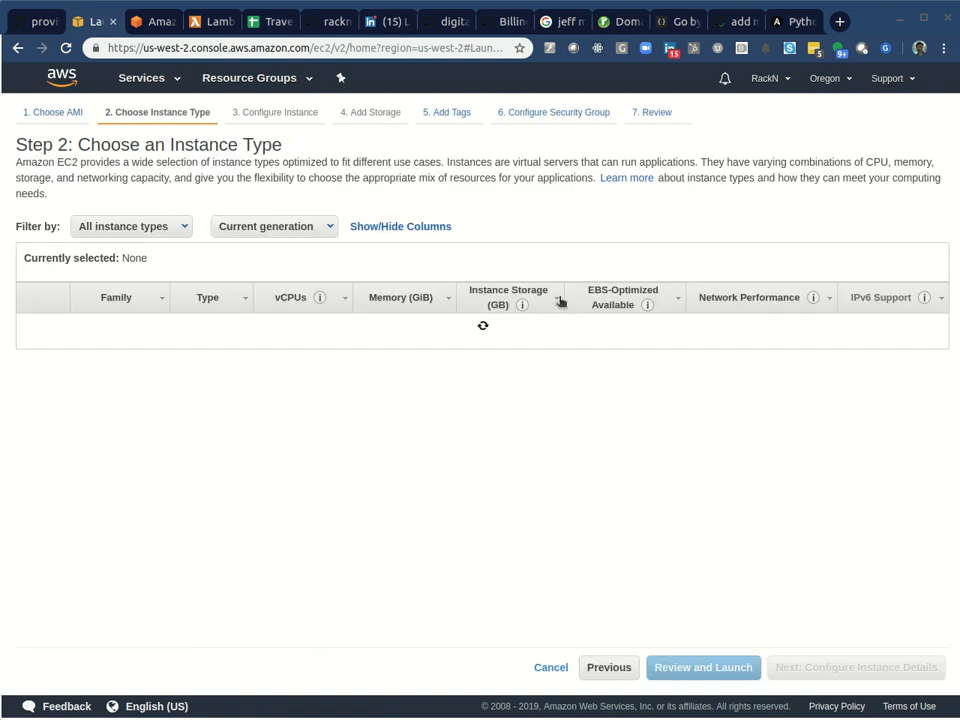
{"action": "left_click", "coordinate": [30, 378]}
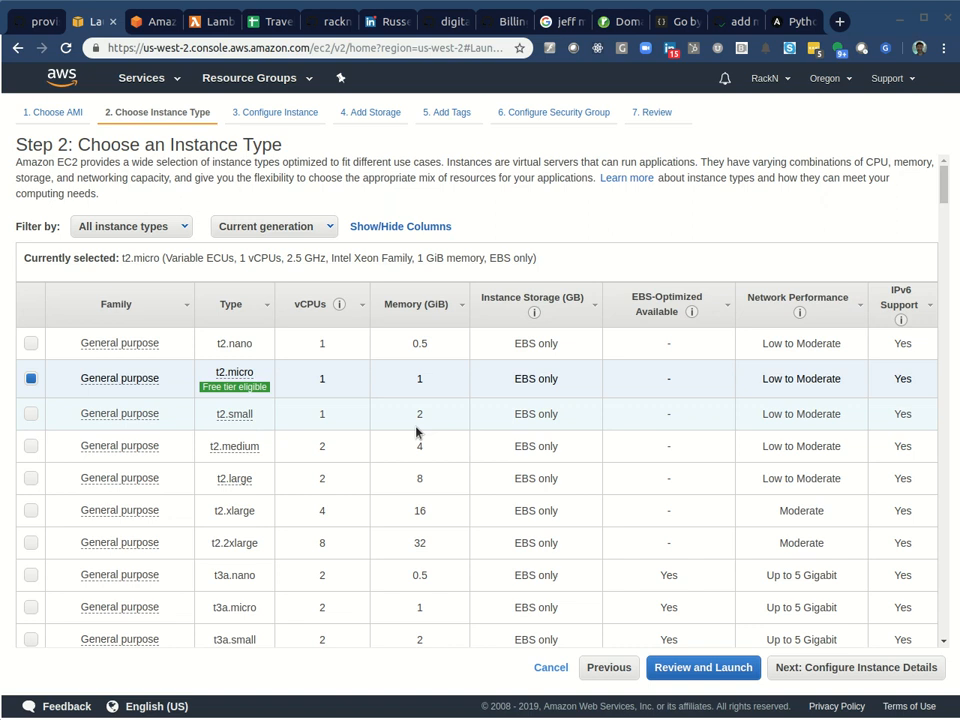
{"action": "left_click", "coordinate": [31, 413]}
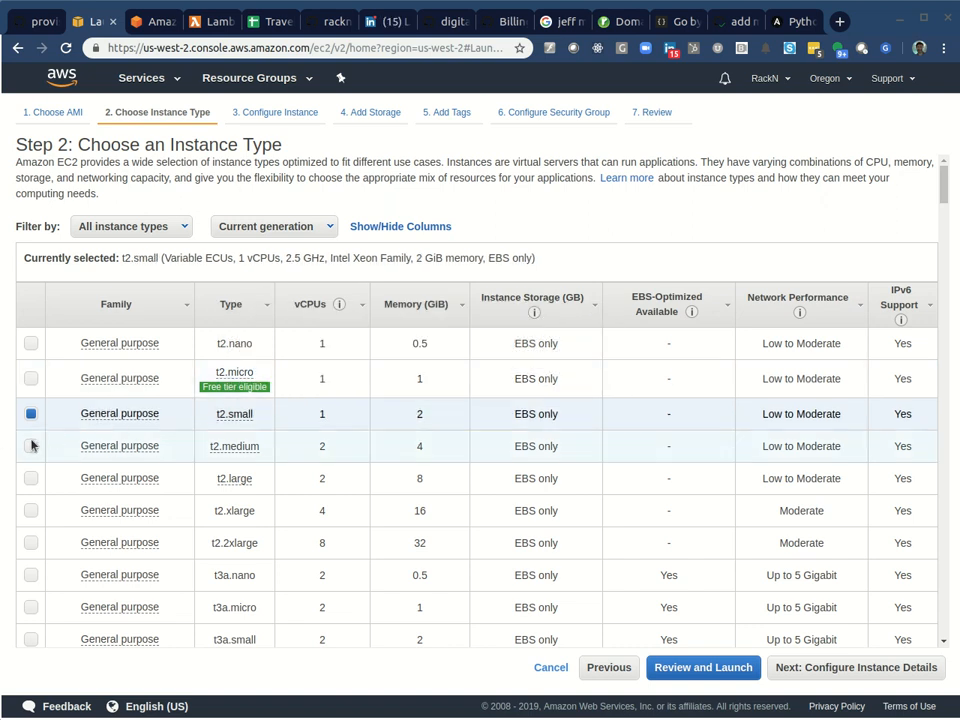
{"action": "left_click", "coordinate": [31, 446]}
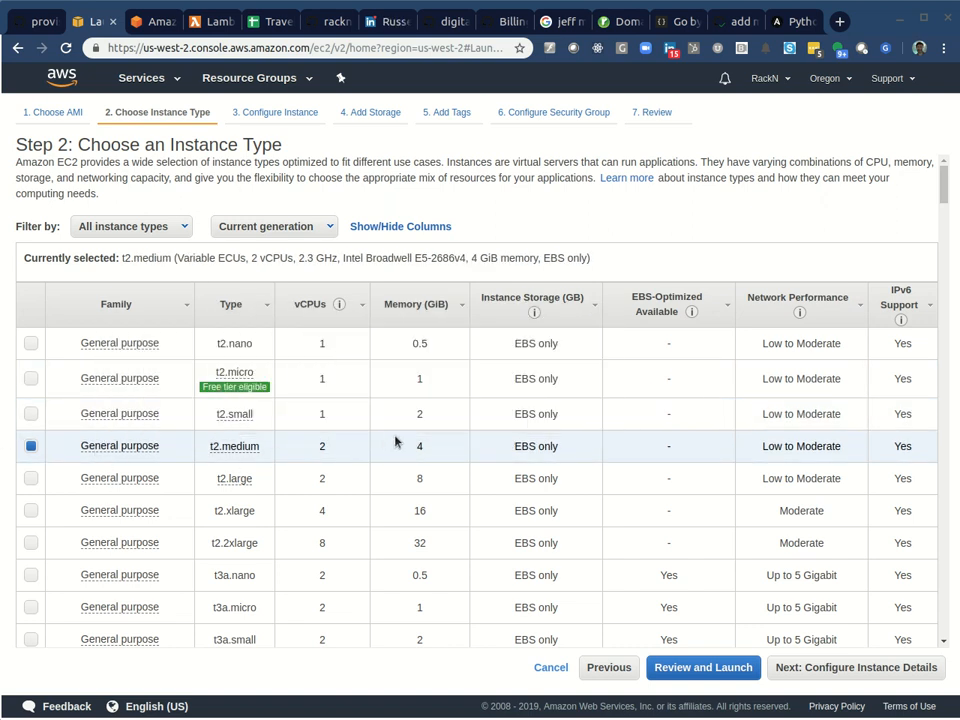
{"action": "mouse_move", "coordinate": [753, 607]}
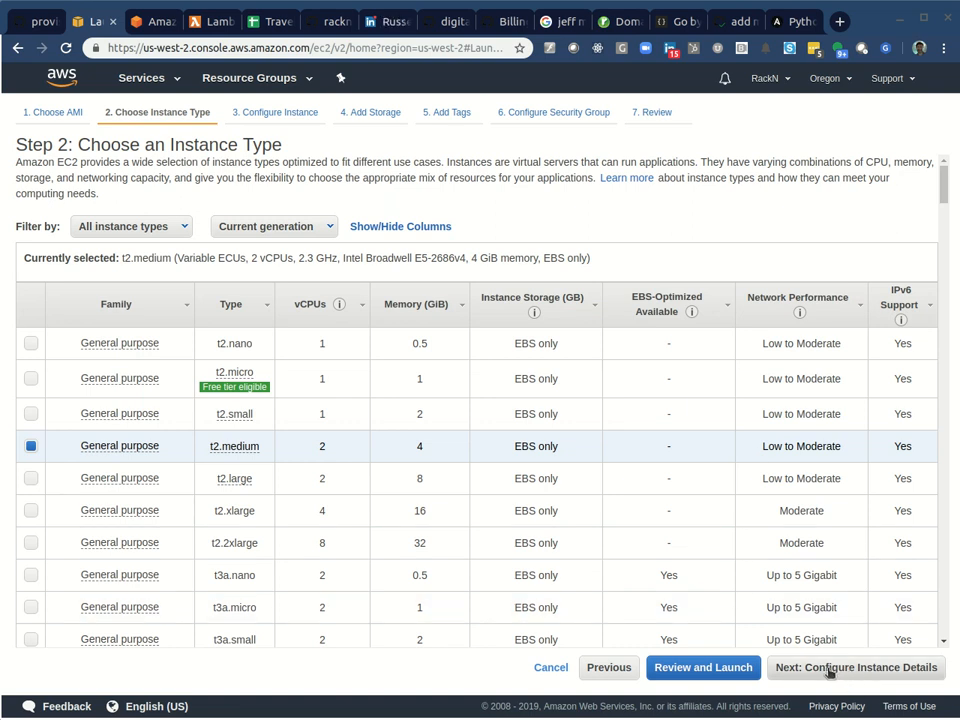
Paste the DRP install and discovery script into User data, appending --version=tip
{"action": "left_click", "coordinate": [854, 667]}
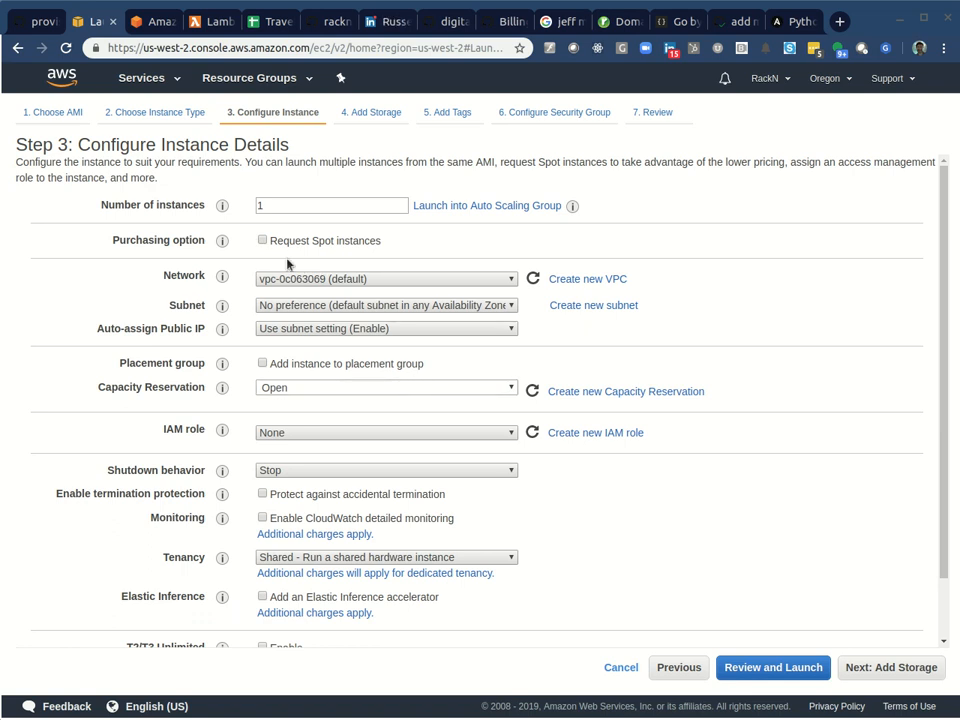
{"action": "mouse_move", "coordinate": [616, 519]}
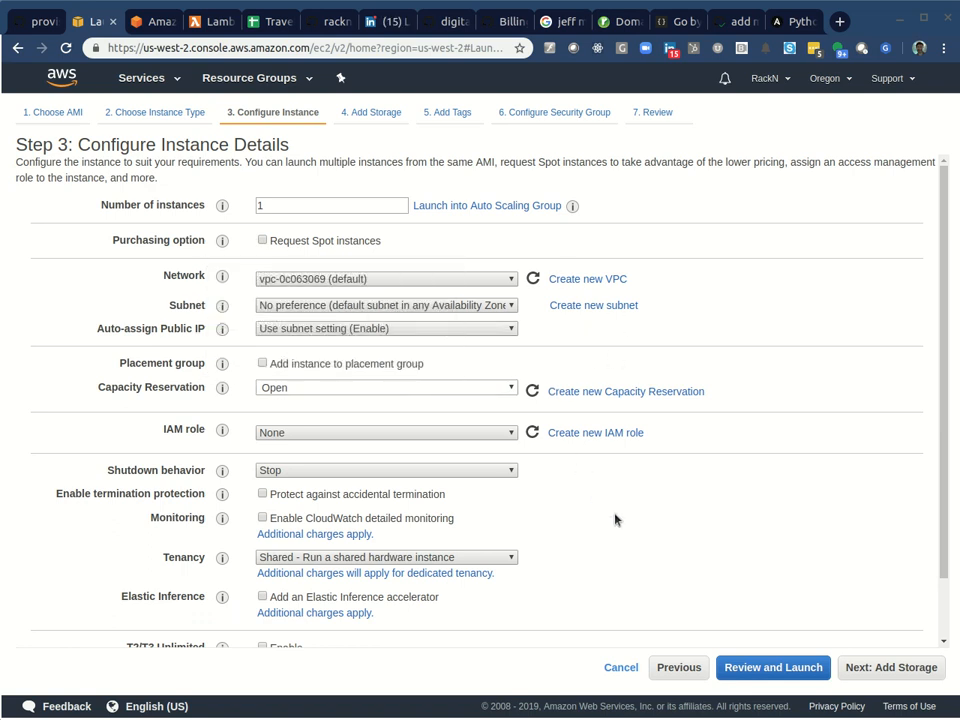
{"action": "scroll", "scroll_direction": "down", "scroll_amount": 3}
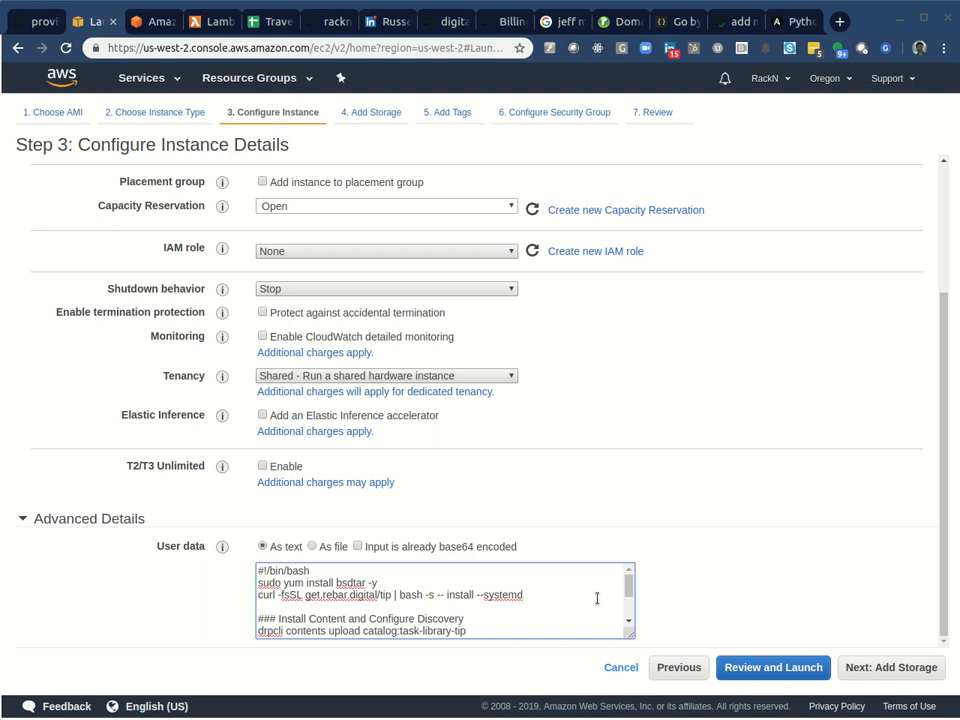
{"action": "type", "text": "--version="}
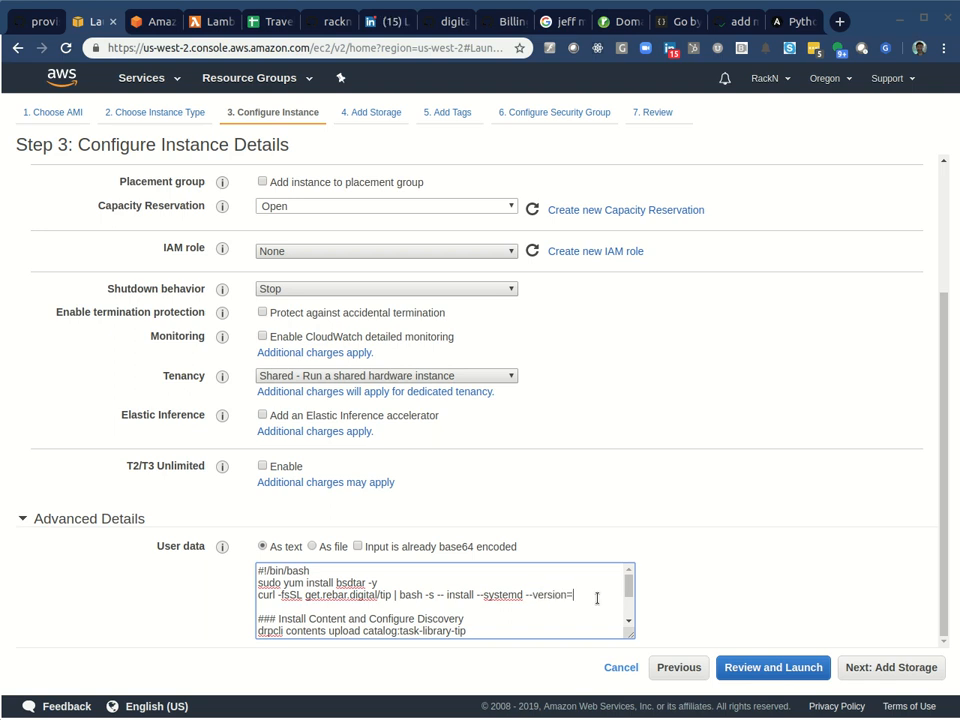
{"action": "type", "text": "tip"}
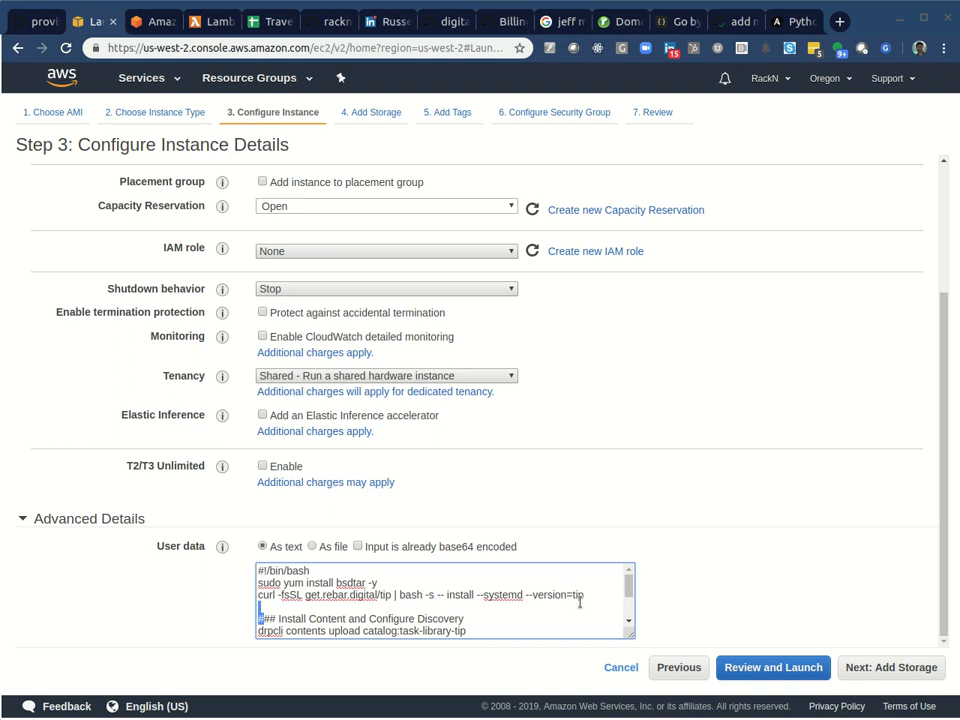
{"action": "scroll", "scroll_direction": "down", "scroll_amount": 3}
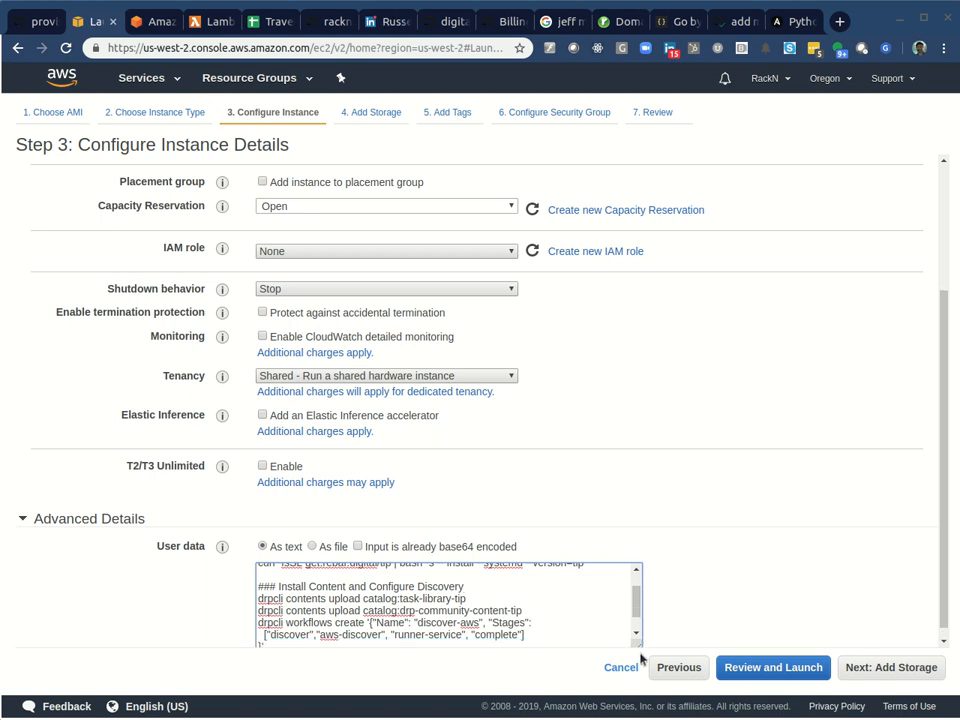
{"action": "scroll", "scroll_direction": "down", "scroll_amount": 3}
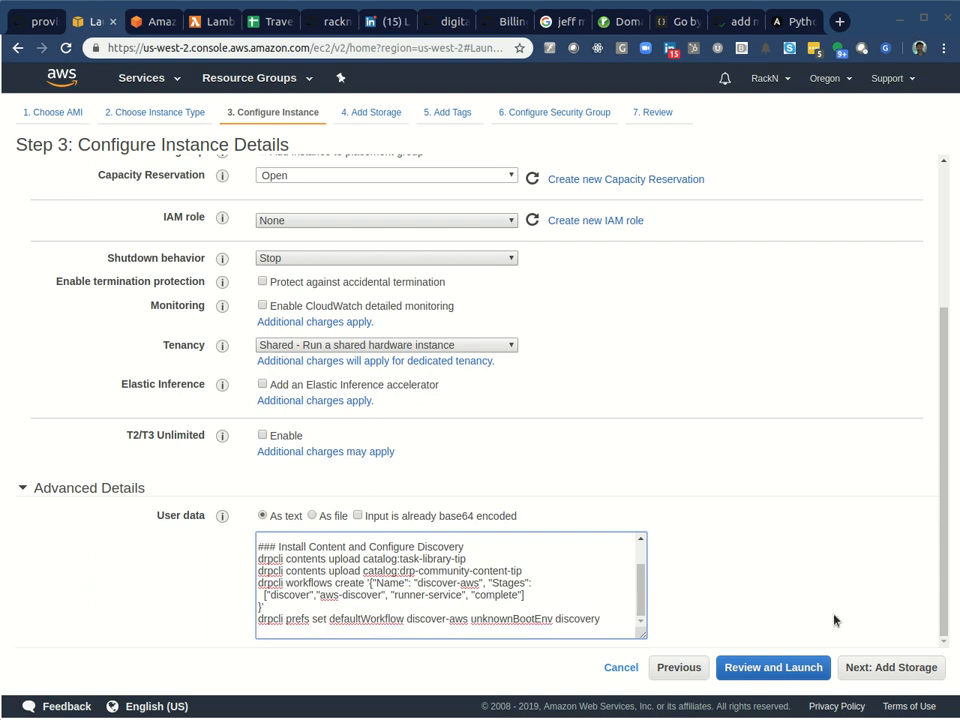
Accept default storage and add a Name tag with value RobDemo
{"action": "left_click", "coordinate": [888, 667]}
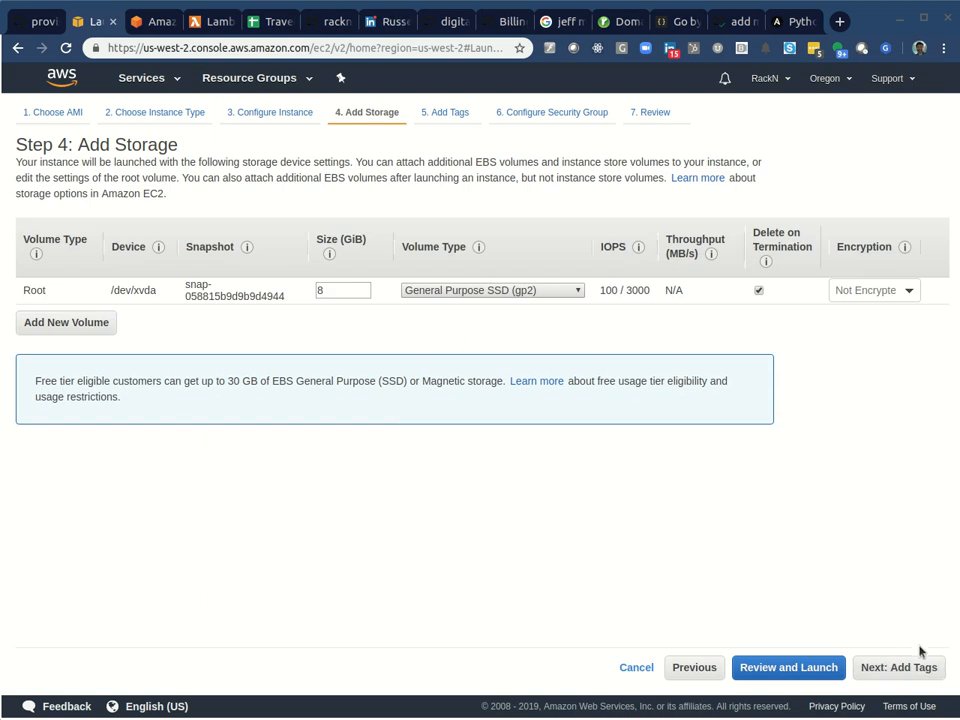
{"action": "left_click", "coordinate": [898, 667]}
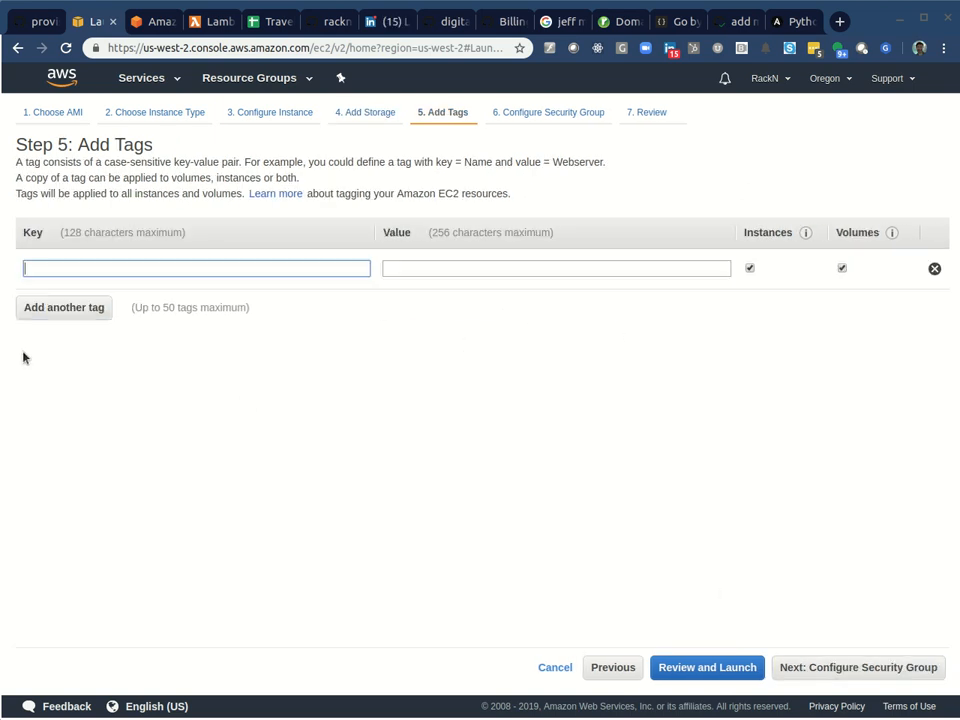
{"action": "type", "text": "Name"}
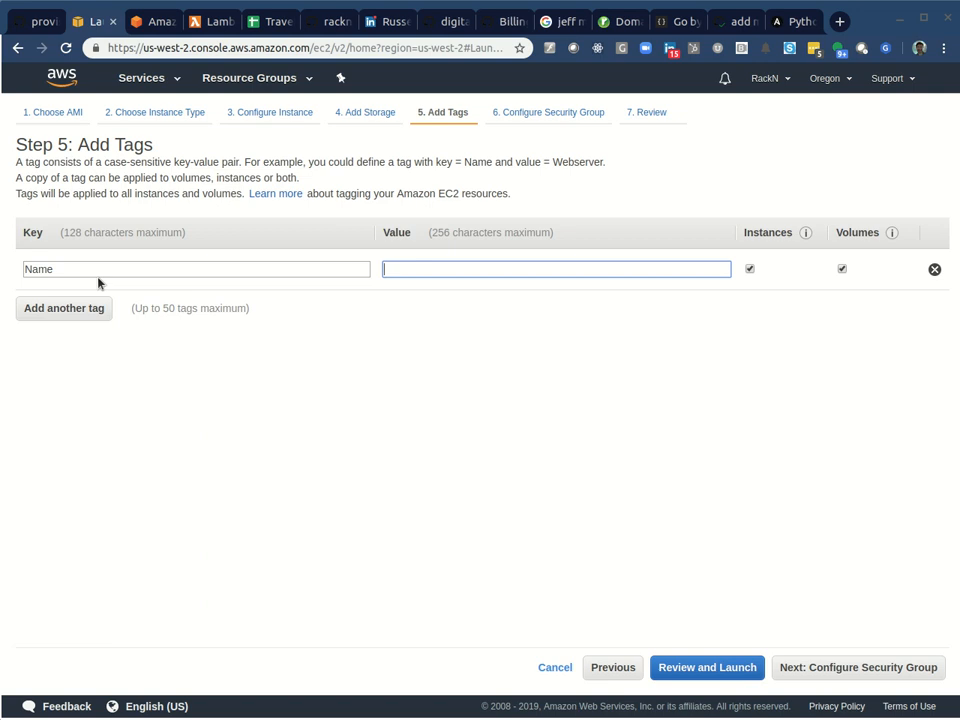
{"action": "type", "text": "RobDemo"}
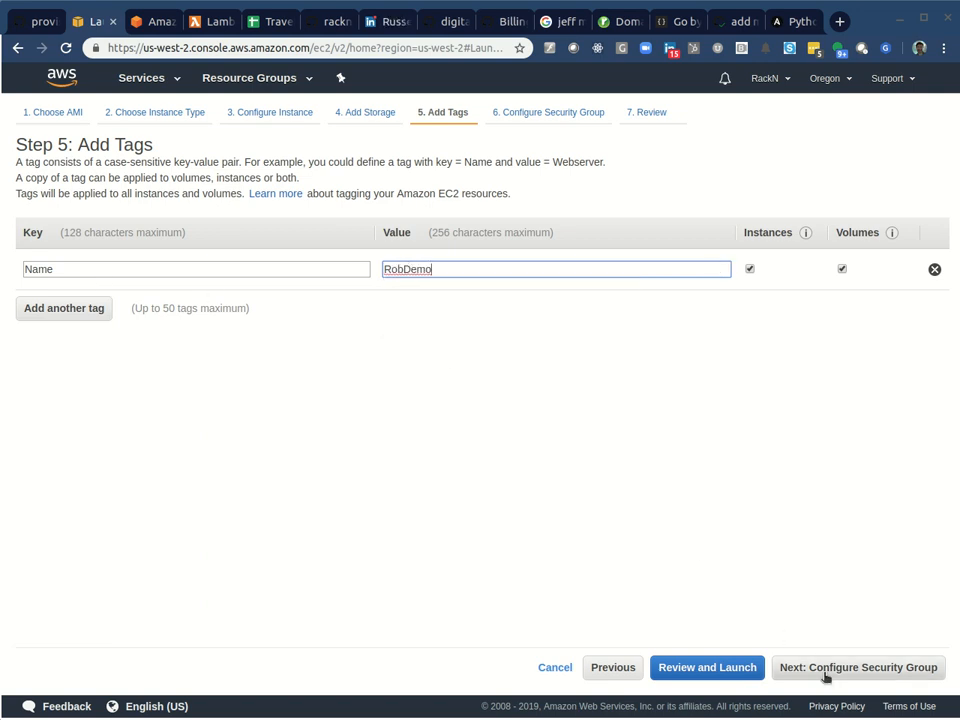
Use existing security groups, adding DRProvision alongside digital rebar
{"action": "left_click", "coordinate": [857, 667]}
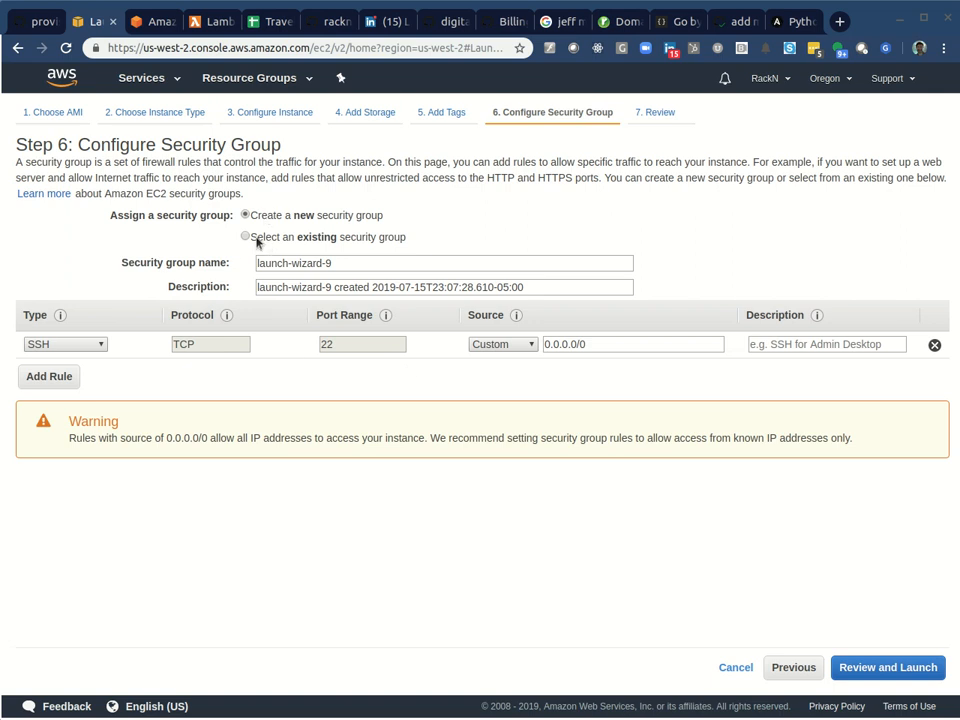
{"action": "left_click", "coordinate": [245, 236]}
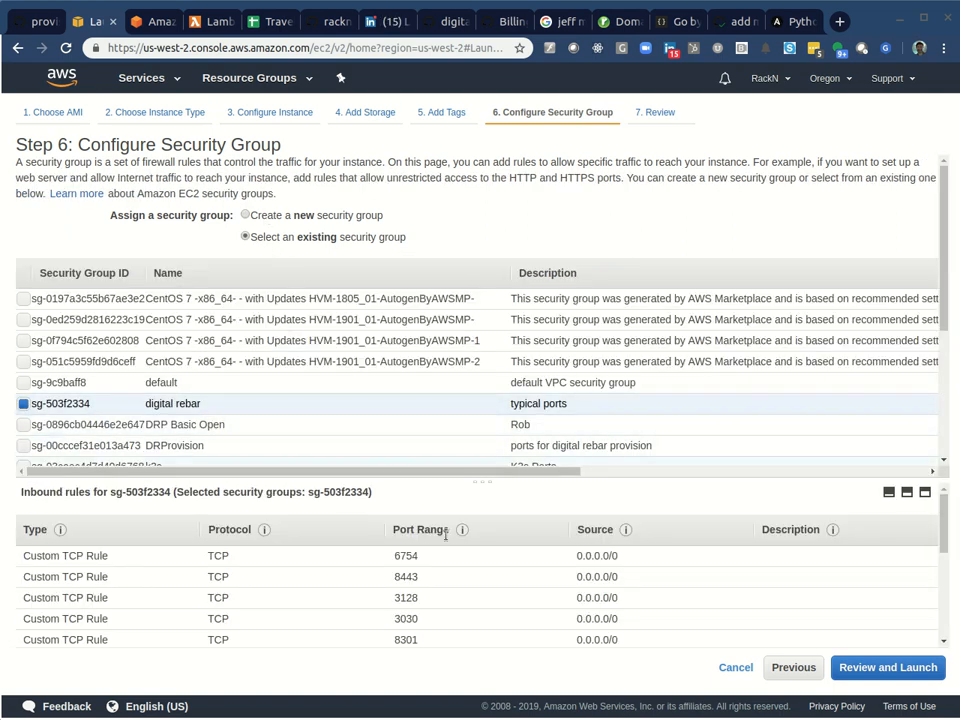
{"action": "scroll", "scroll_direction": "down", "scroll_amount": 3}
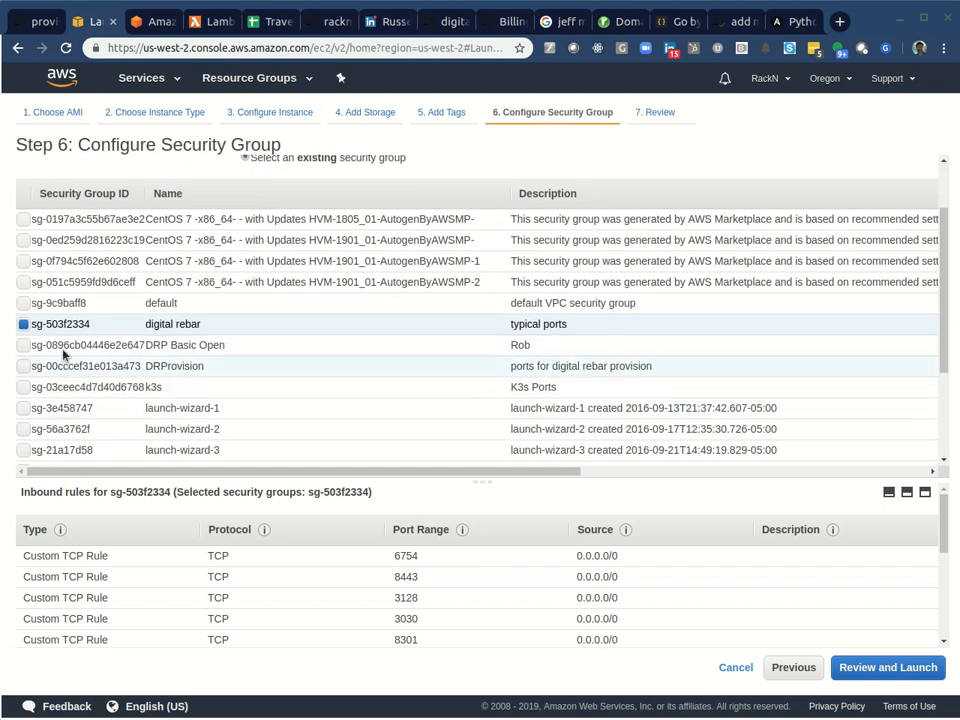
{"action": "left_click", "coordinate": [24, 366]}
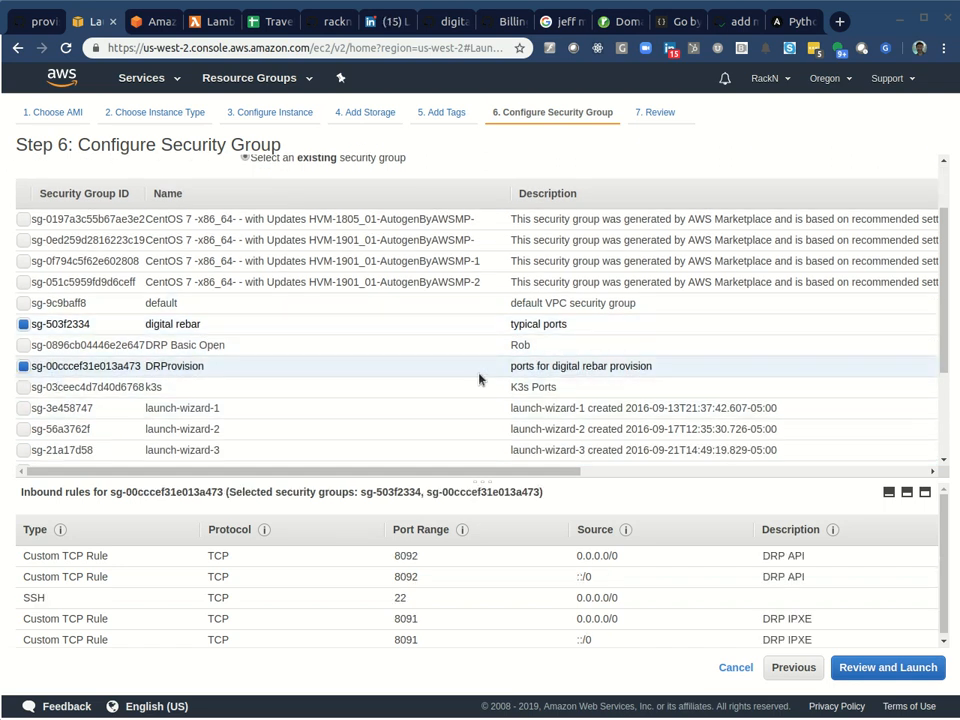
{"action": "mouse_move", "coordinate": [470, 575]}
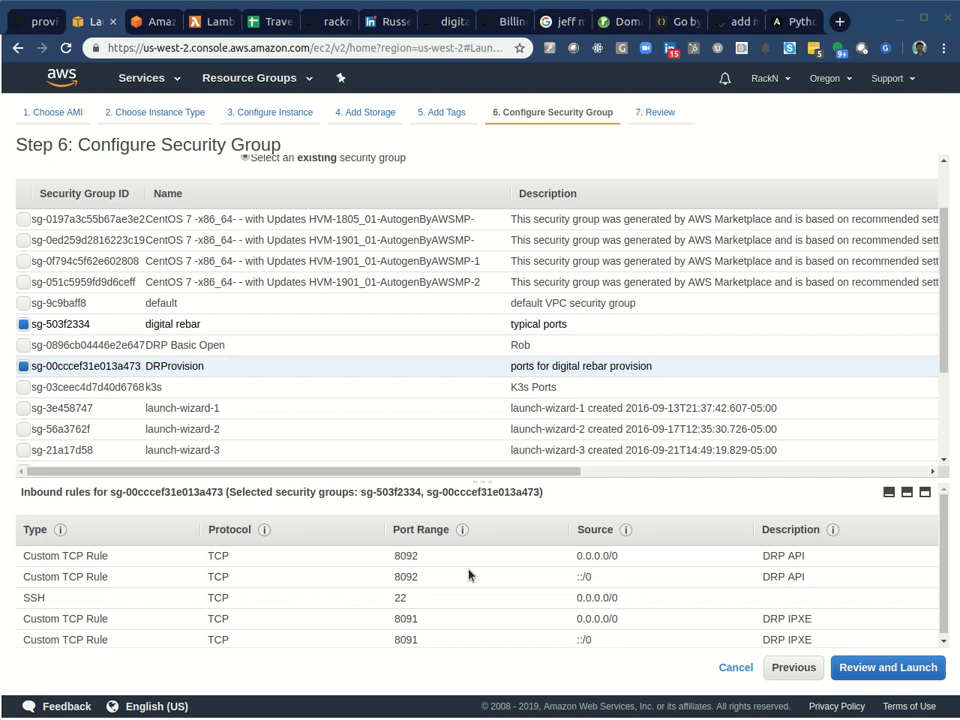
{"action": "mouse_move", "coordinate": [383, 624]}
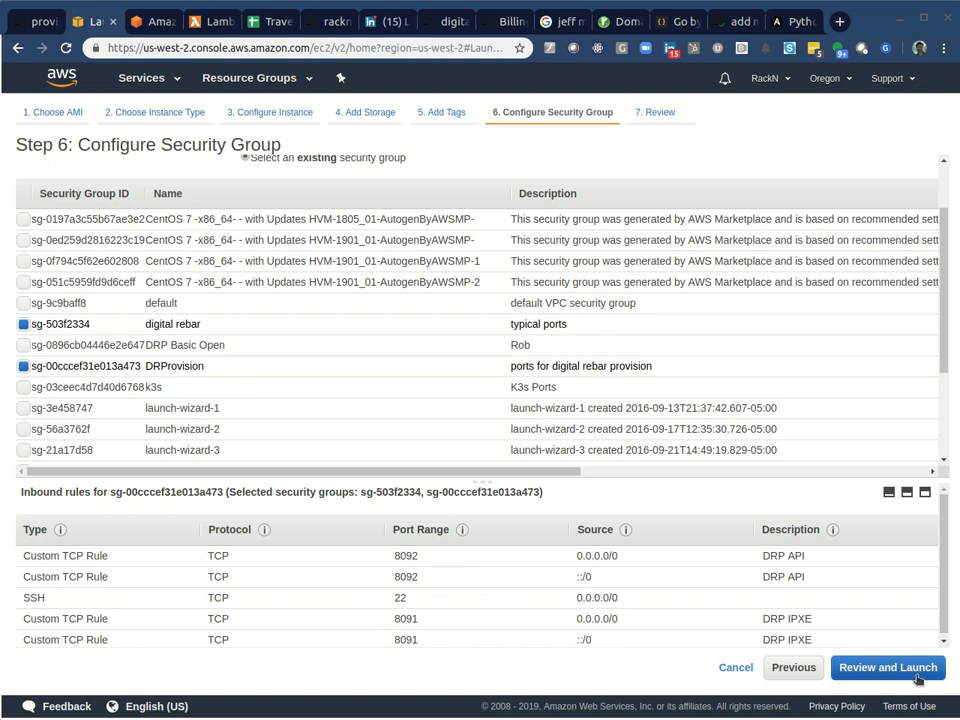
Review and launch, proceeding without a key pair and acknowledging the warning
{"action": "left_click", "coordinate": [886, 667]}
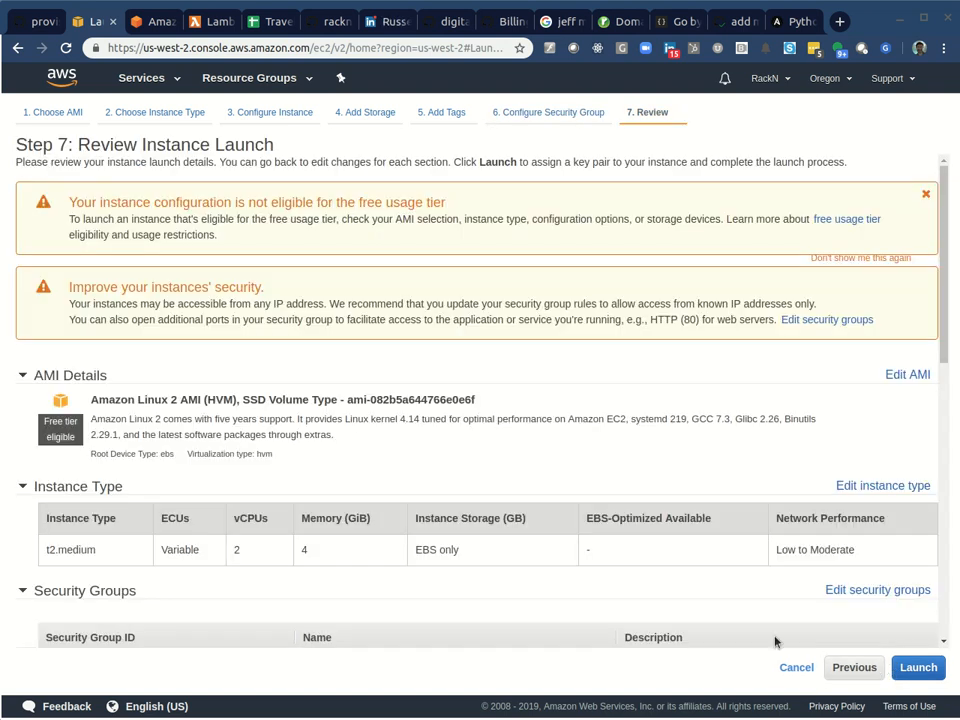
{"action": "scroll", "scroll_direction": "down", "scroll_amount": 3}
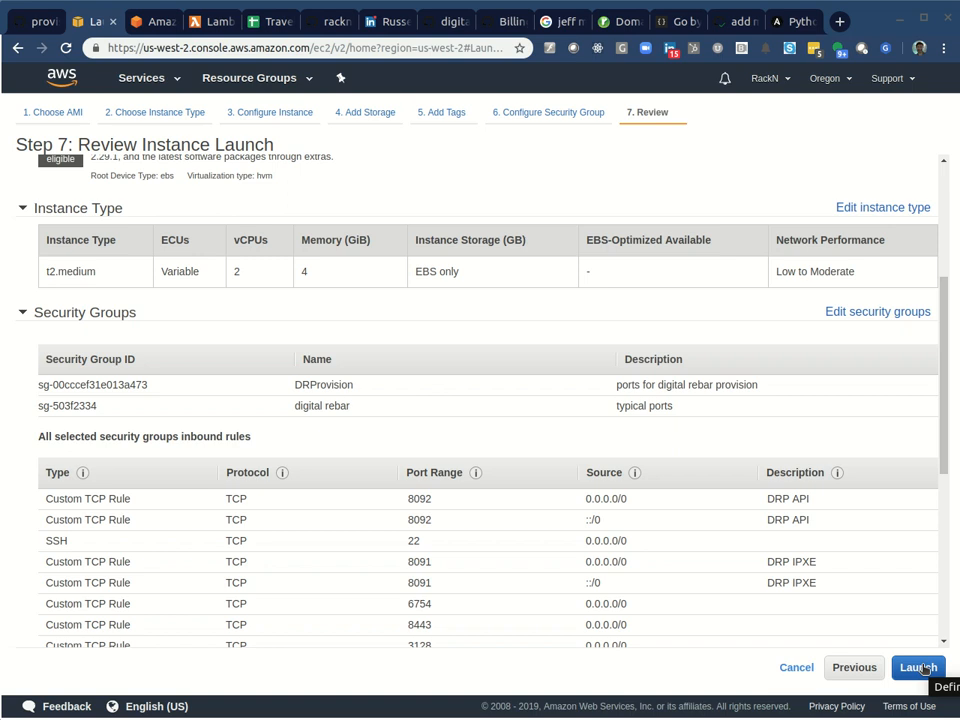
{"action": "left_click", "coordinate": [917, 667]}
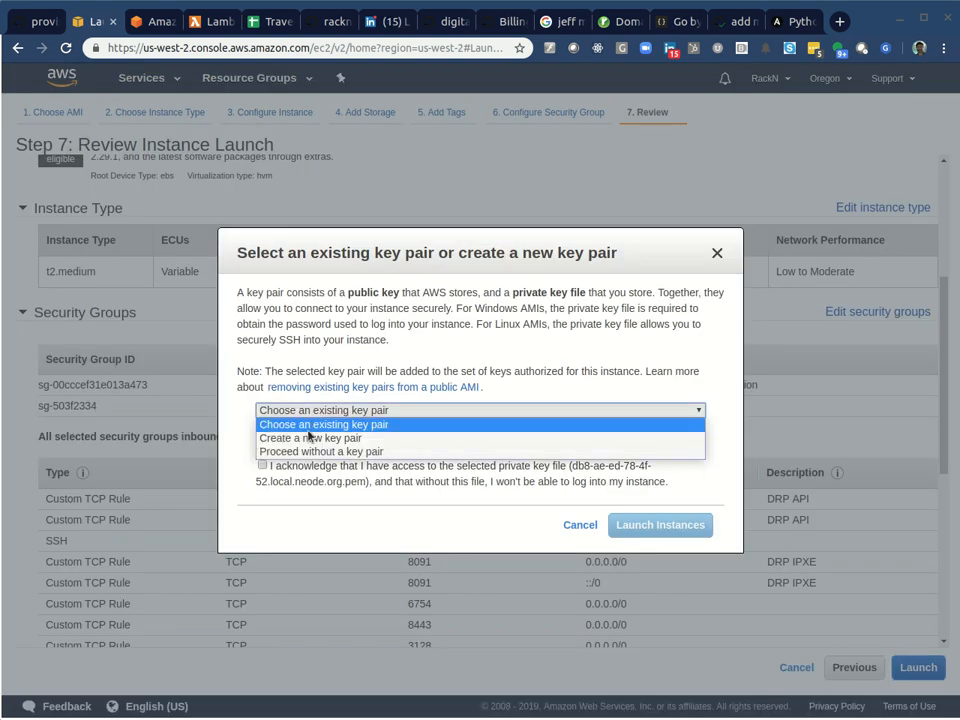
{"action": "left_click", "coordinate": [320, 451]}
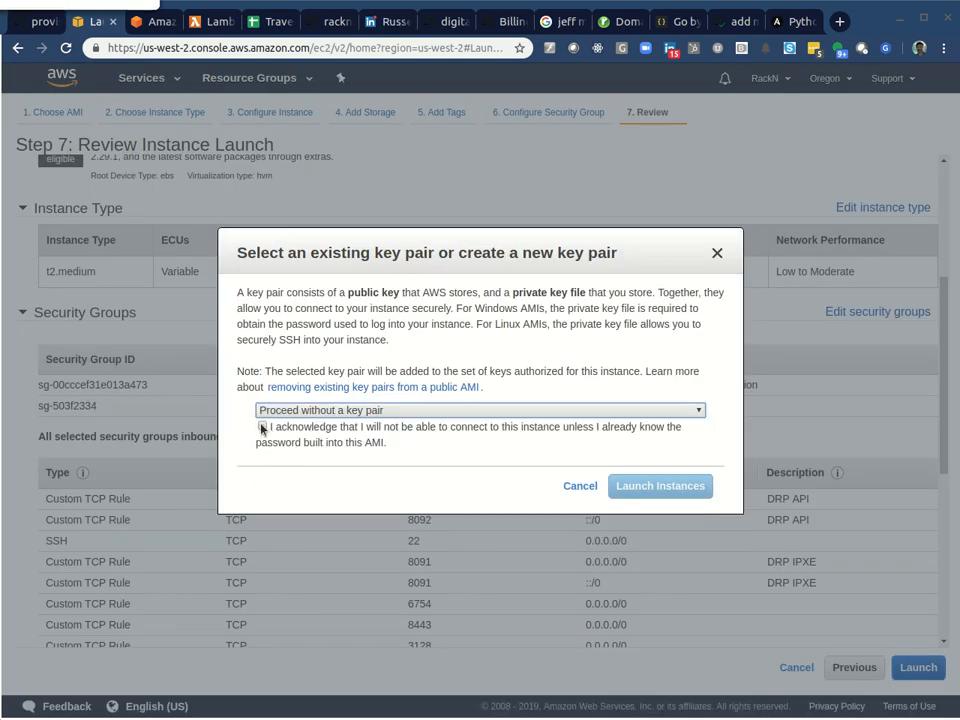
{"action": "left_click", "coordinate": [659, 485]}
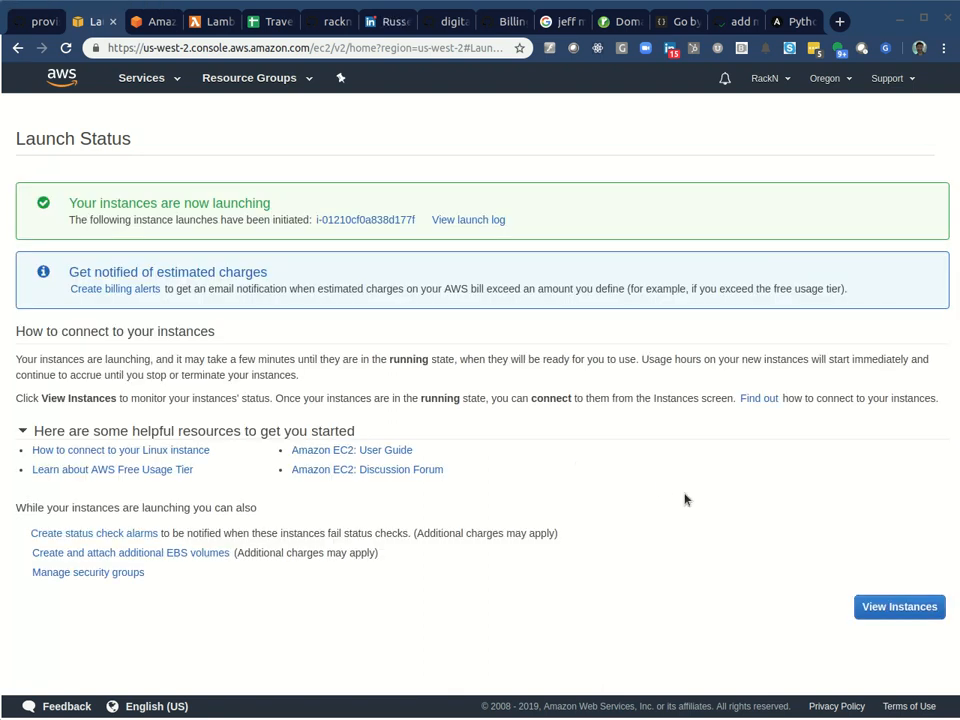
View the instance list showing RobDemo t2.medium pending and initializing
{"action": "left_click", "coordinate": [898, 607]}
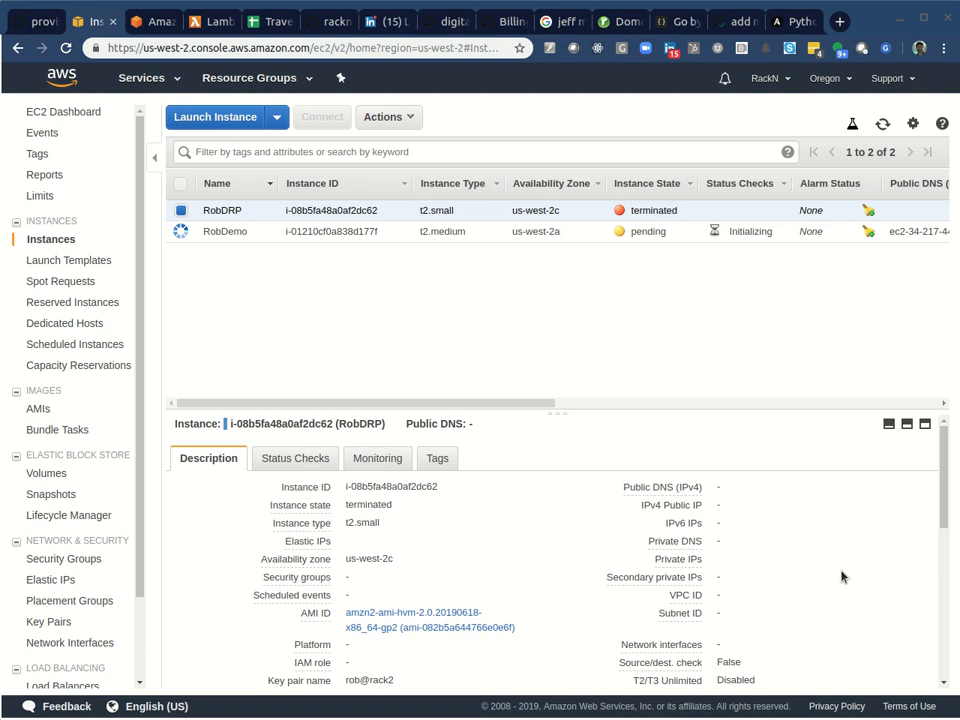
{"action": "mouse_move", "coordinate": [417, 388]}
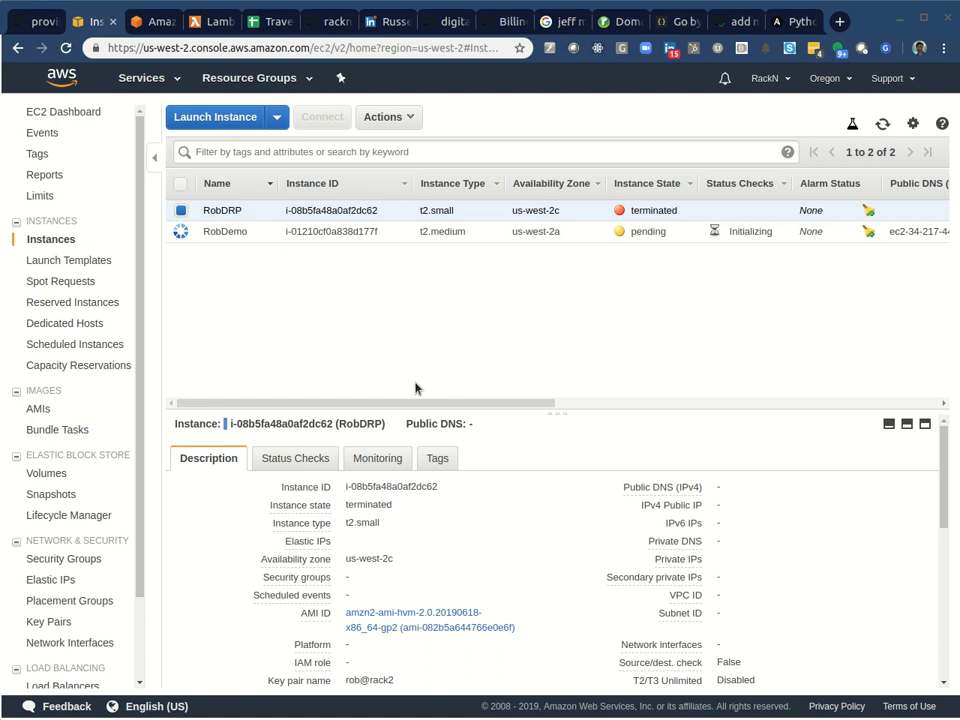
{"action": "mouse_move", "coordinate": [399, 309]}
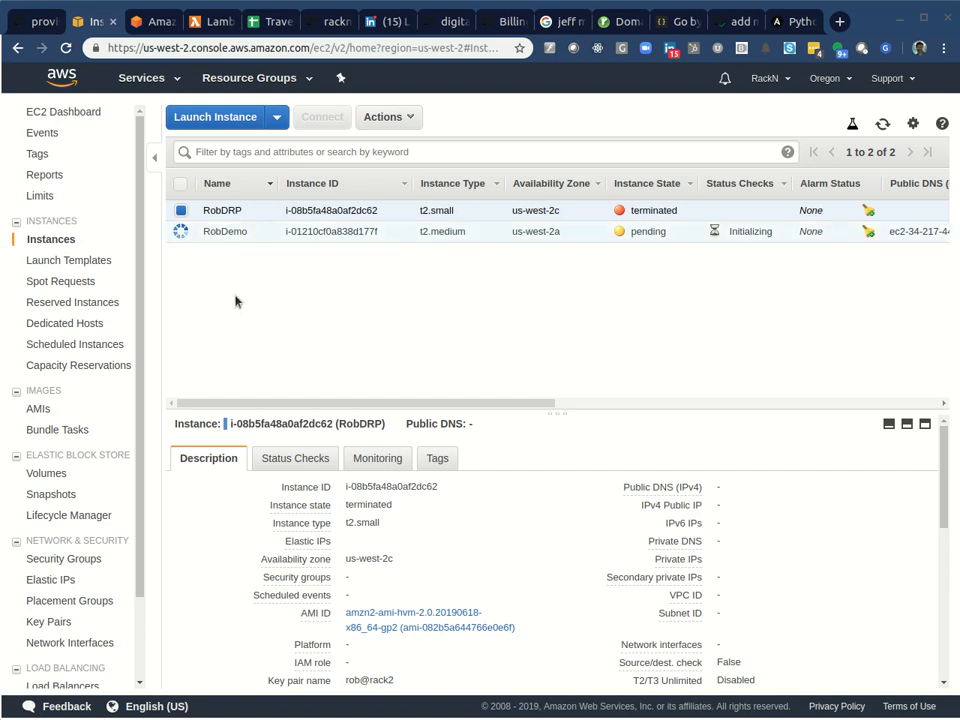
{"action": "mouse_move", "coordinate": [314, 334]}
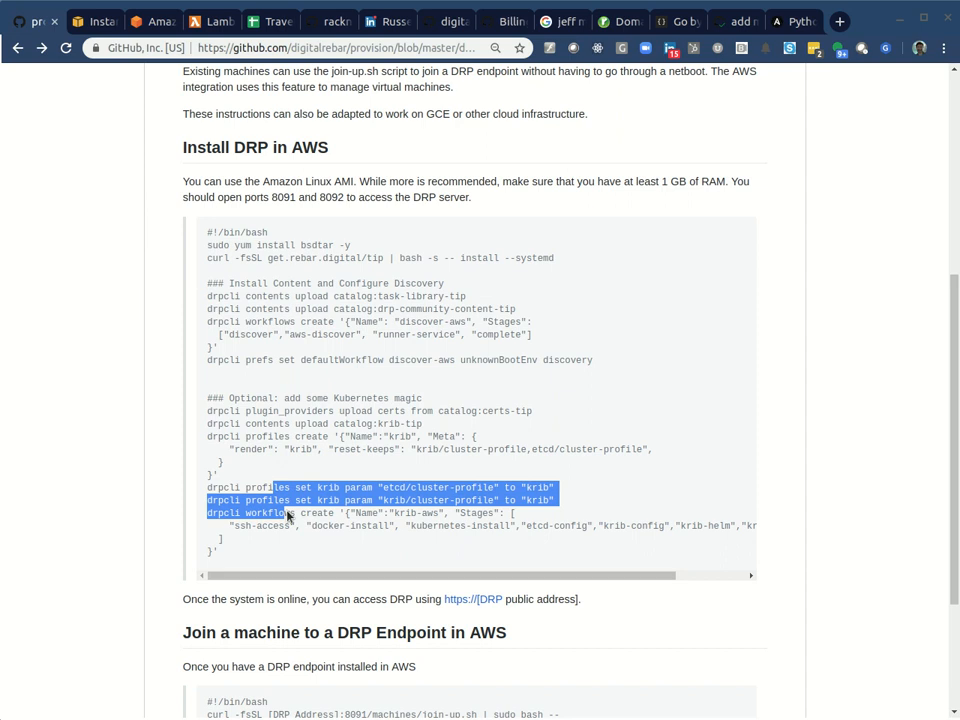
{"action": "left_click", "coordinate": [465, 500]}
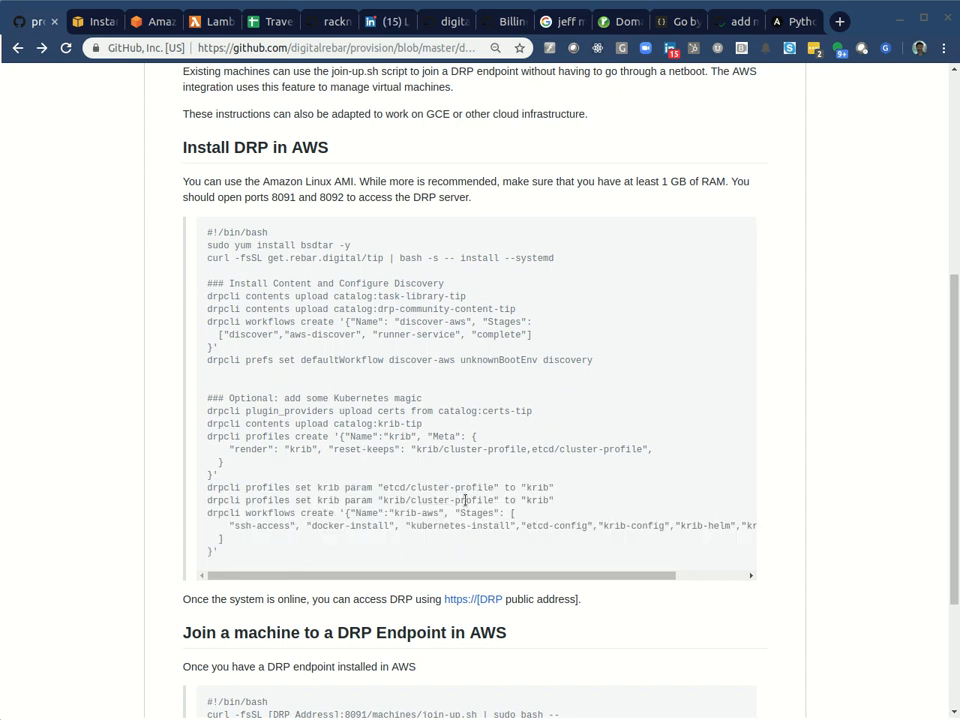
{"action": "scroll", "scroll_direction": "down", "scroll_amount": 3}
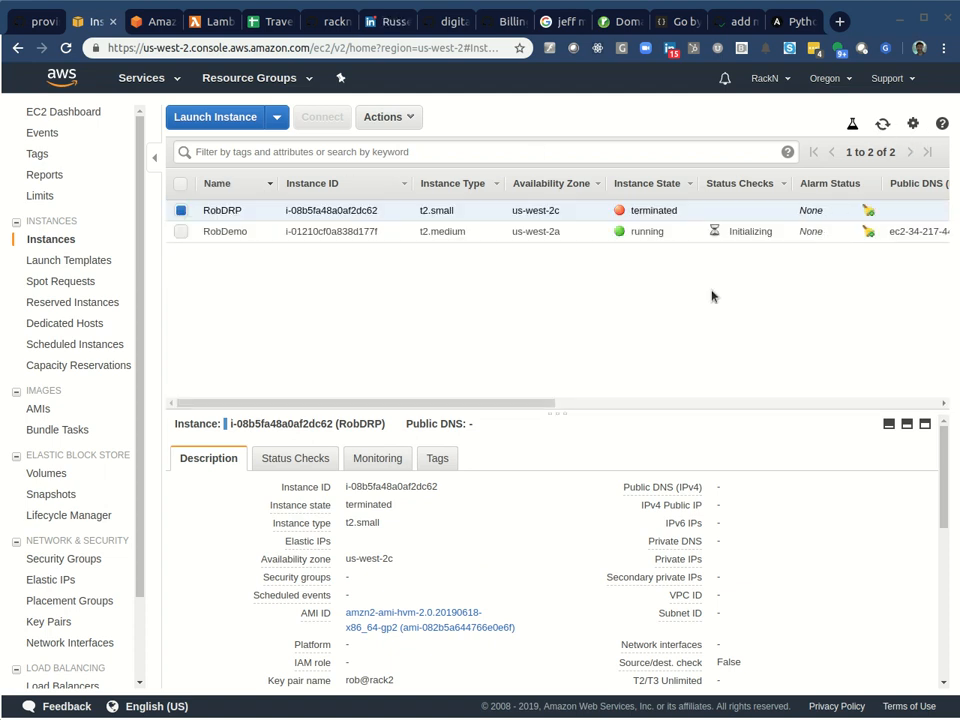
{"action": "mouse_move", "coordinate": [632, 504]}
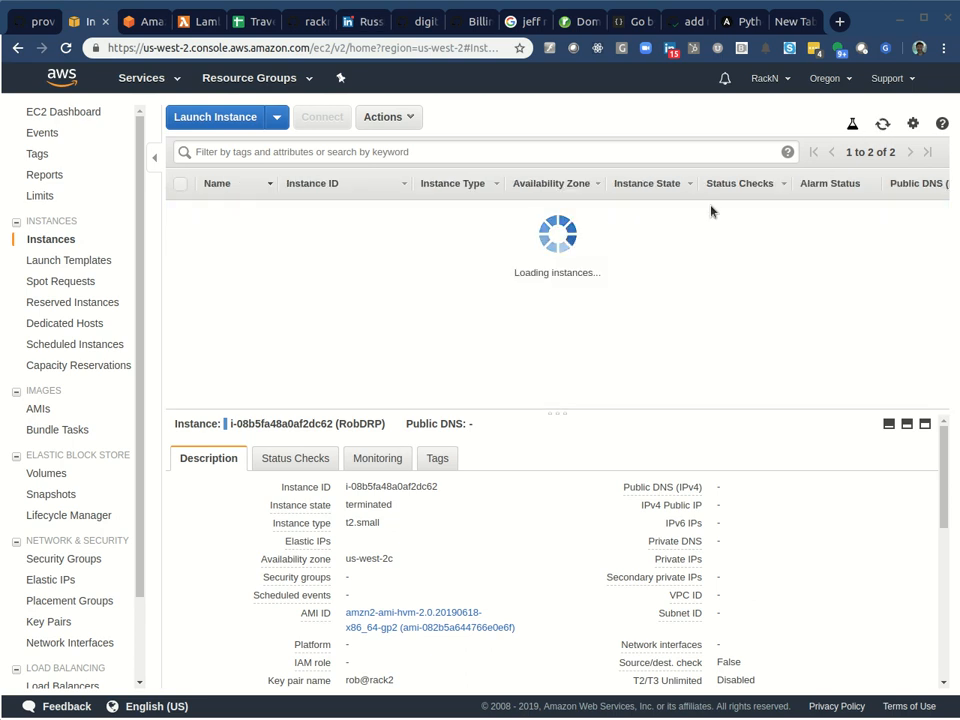
Select the RobDemo row and highlight its public IP 34.217.44.101
{"action": "left_click", "coordinate": [225, 231]}
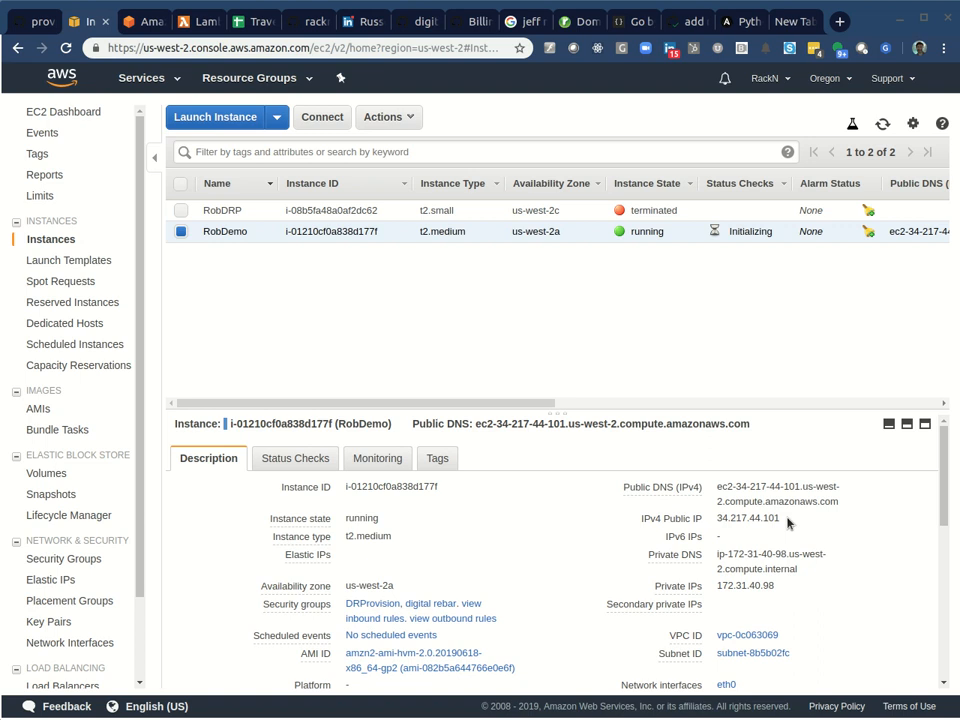
{"action": "double_click", "coordinate": [748, 518]}
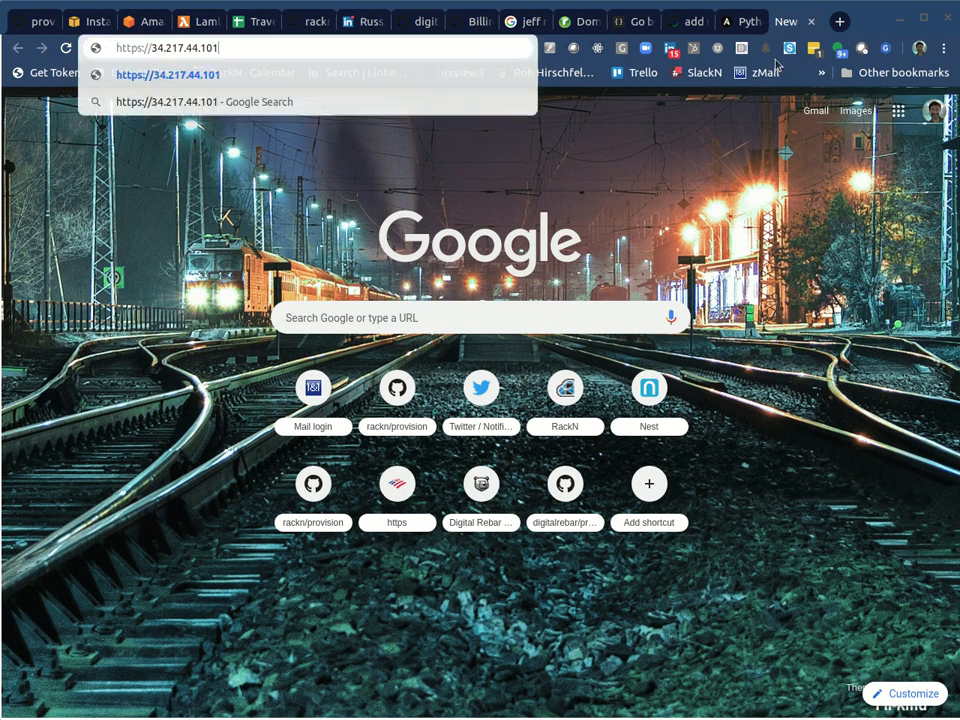
Load 34.217.44.101:8092 in a new tab, proceeding past the unsafe certificate warning
{"action": "type", "text": ":8092"}
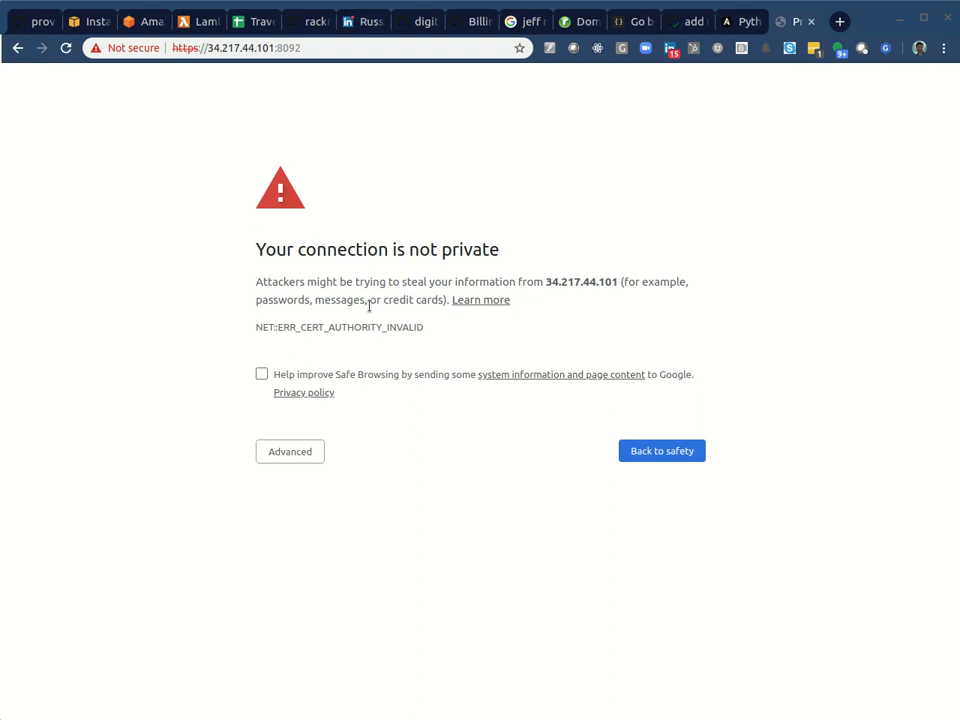
{"action": "mouse_move", "coordinate": [260, 97]}
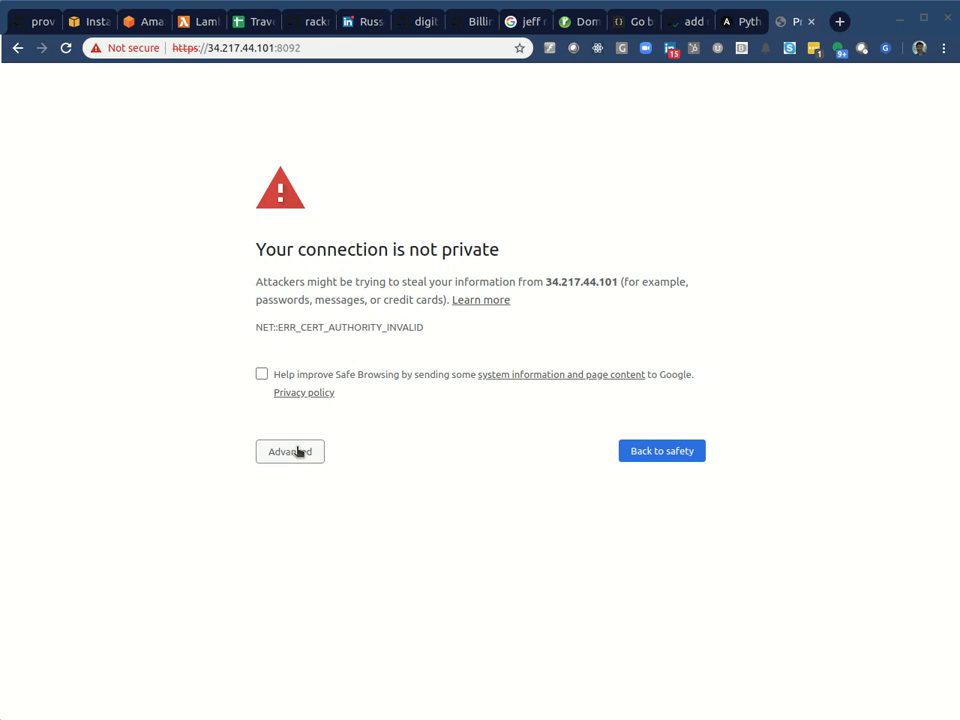
{"action": "left_click", "coordinate": [289, 451]}
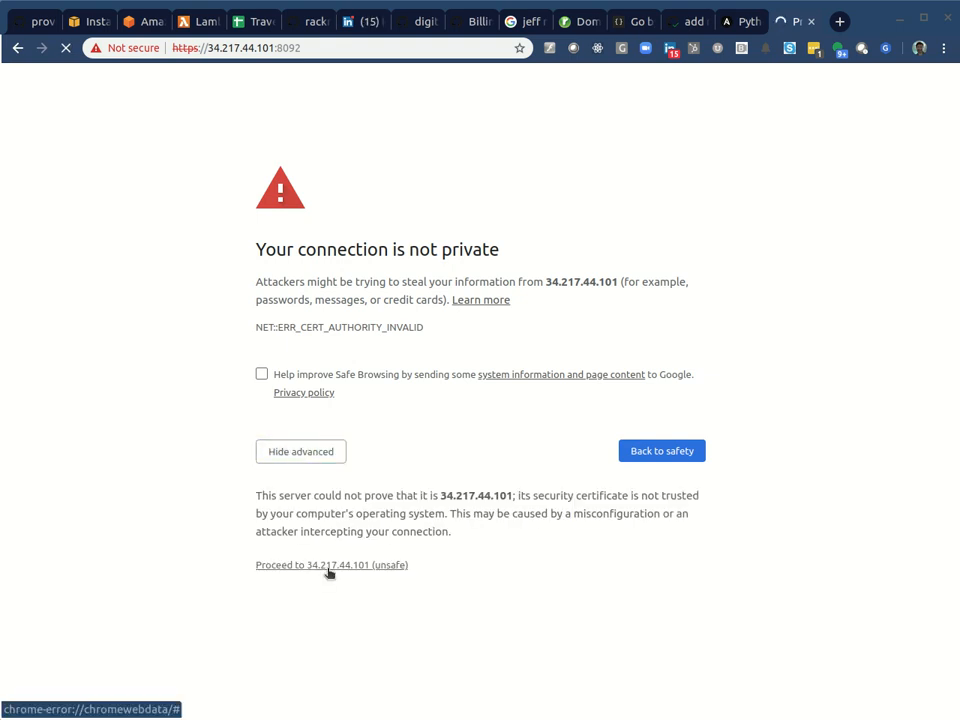
{"action": "left_click", "coordinate": [306, 565]}
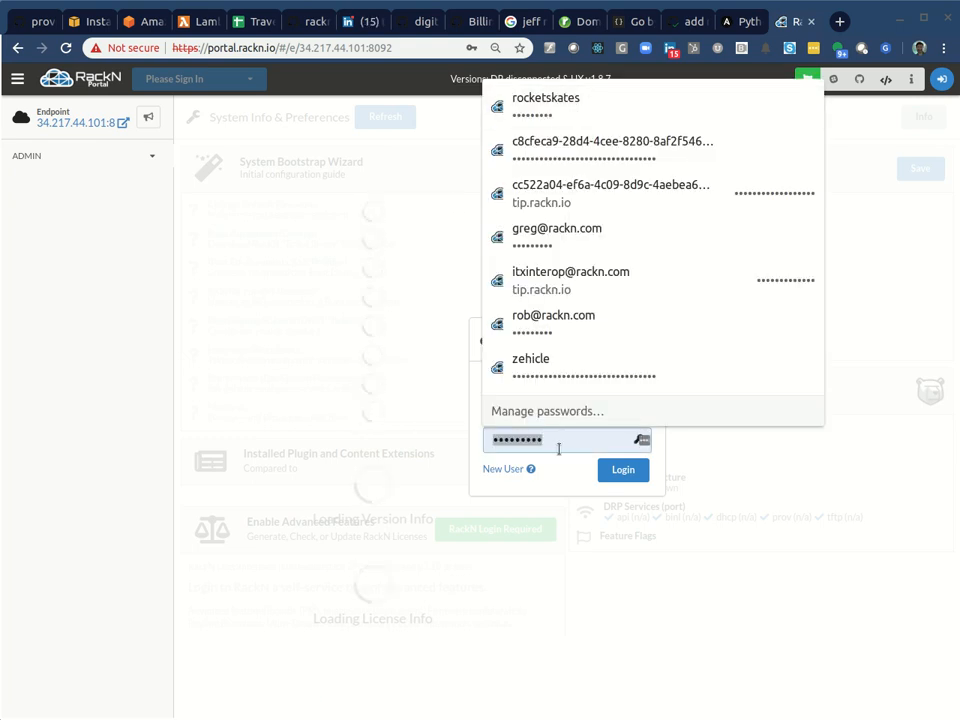
Submit the endpoint login as rocketskates with the default password
{"action": "left_click", "coordinate": [545, 98]}
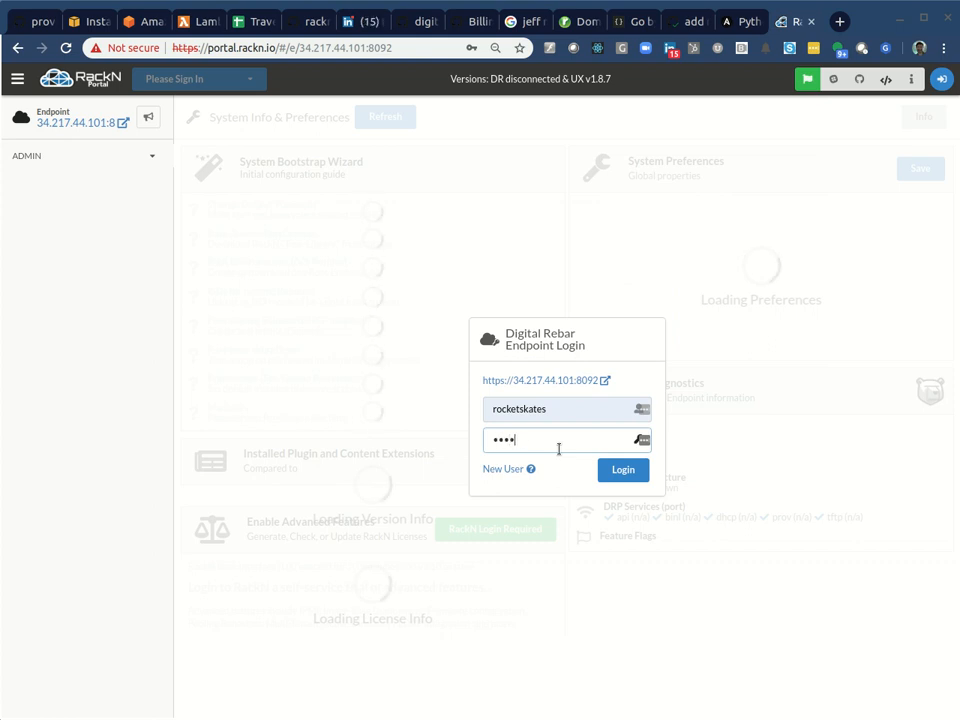
{"action": "type", "text": "password"}
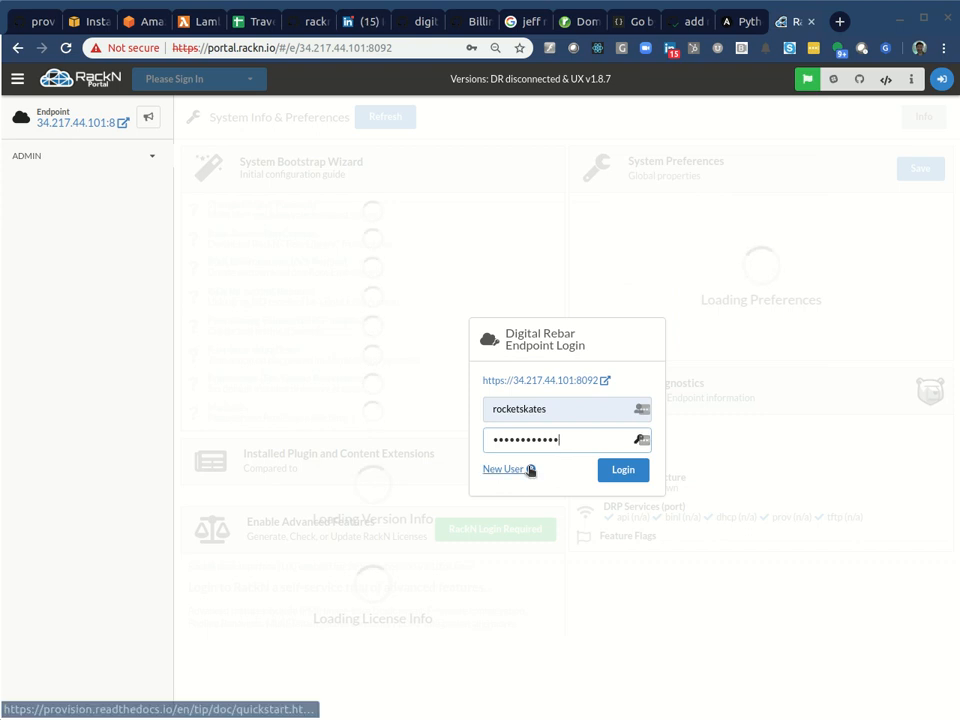
{"action": "mouse_move", "coordinate": [509, 469]}
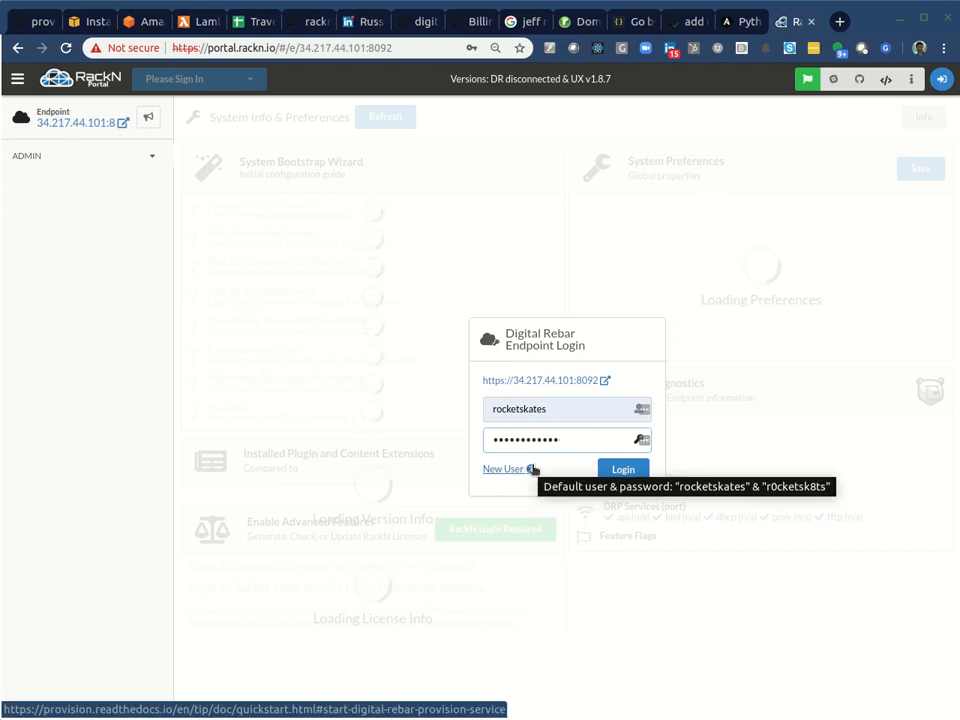
{"action": "left_click", "coordinate": [565, 439]}
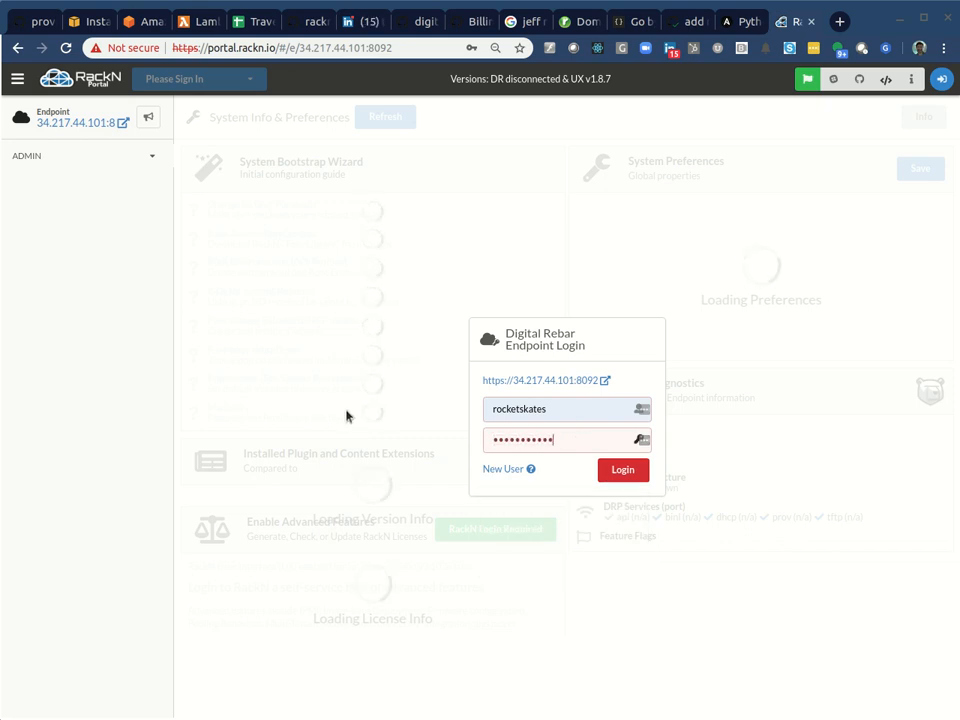
{"action": "left_click", "coordinate": [622, 470]}
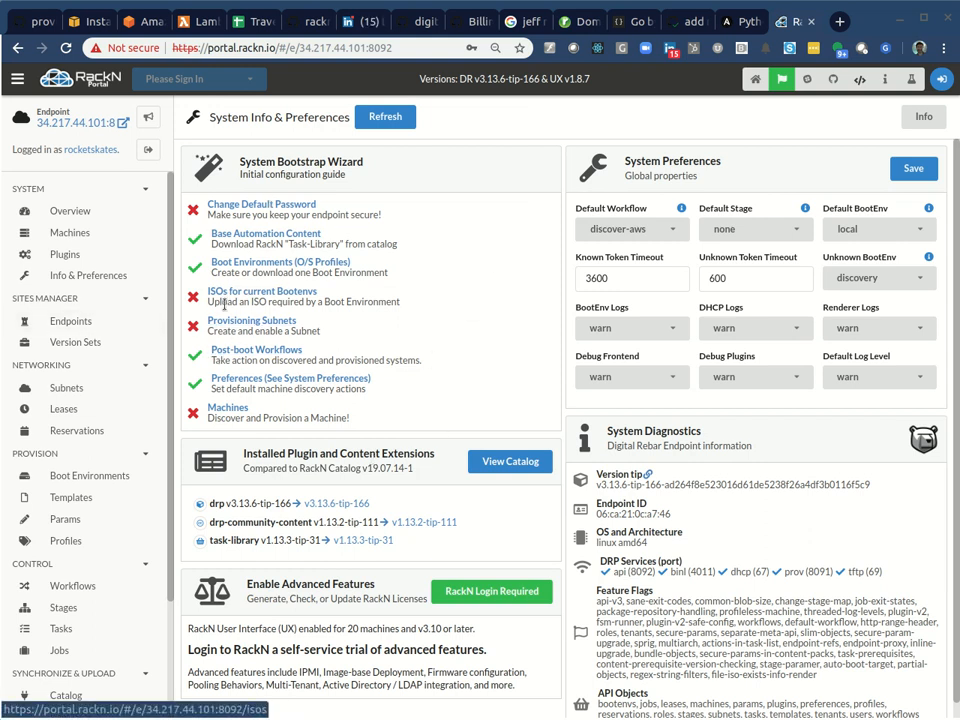
{"action": "mouse_move", "coordinate": [252, 320]}
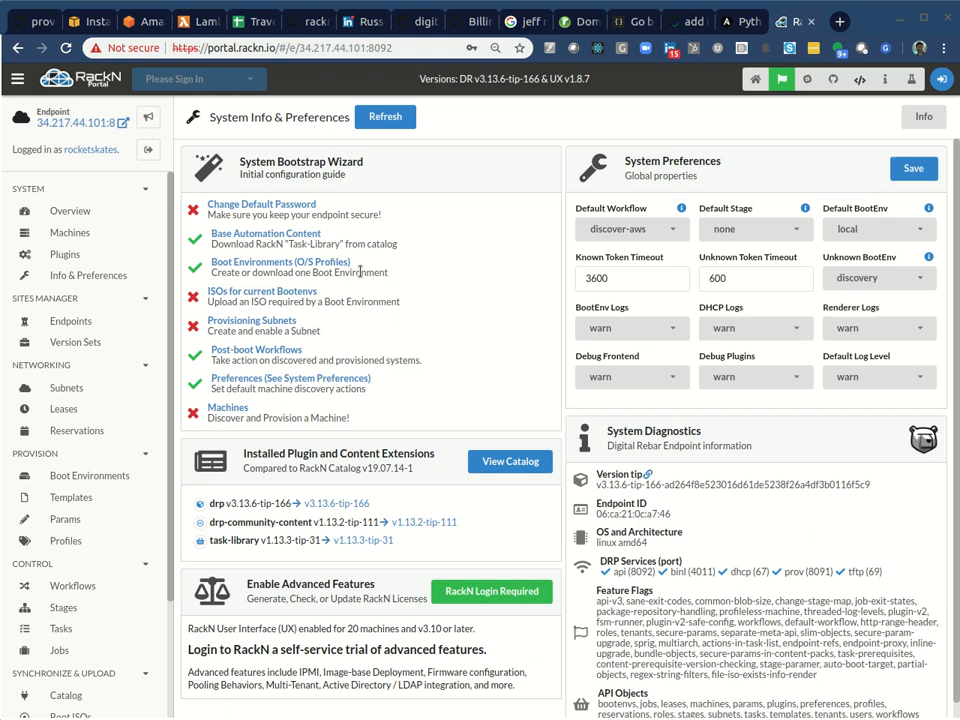
Confirm DRP, Community Core and Core Task Library are installed in the catalog, then return to the guide
{"action": "left_click", "coordinate": [65, 575]}
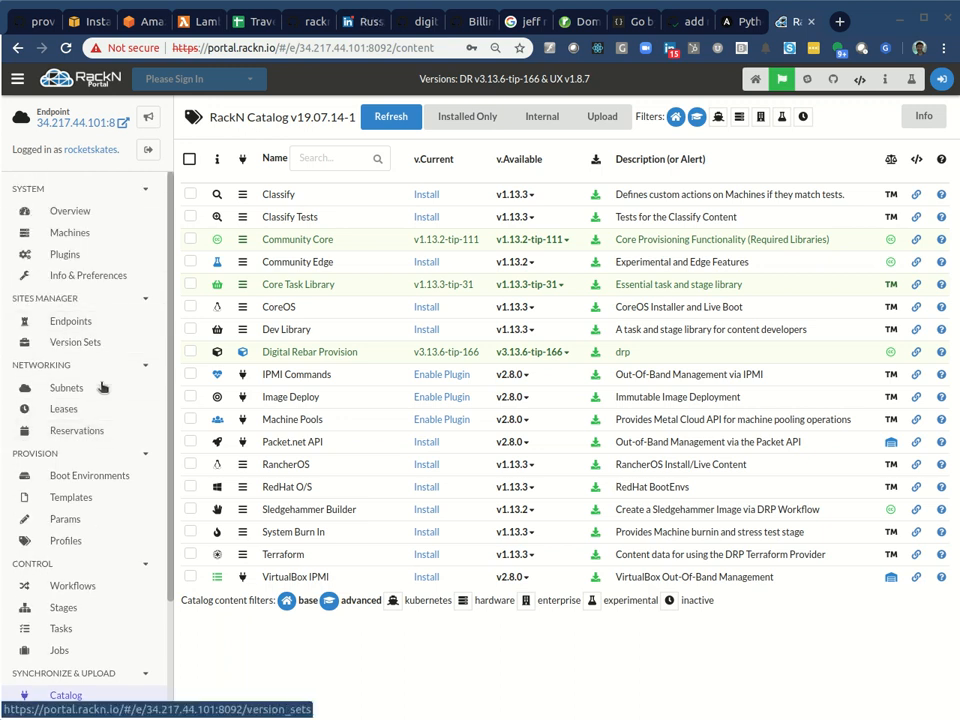
{"action": "left_click", "coordinate": [70, 232]}
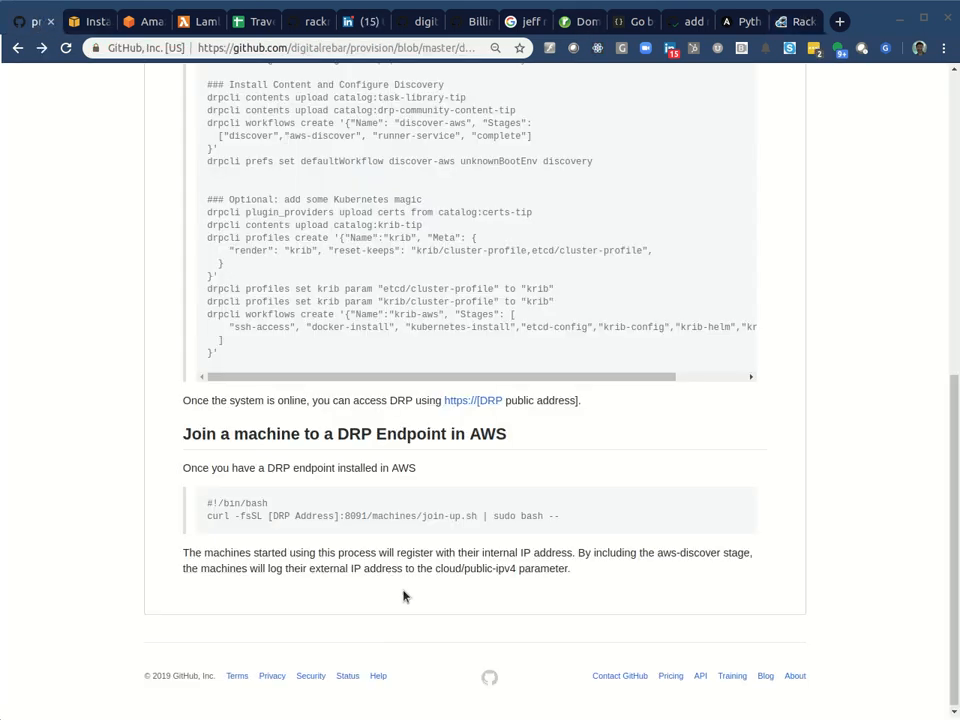
Select the two-line join-up bash snippet under 'Join a machine to a DRP Endpoint in AWS'
{"action": "left_click_drag", "start_coordinate": [207, 502], "coordinate": [560, 516]}
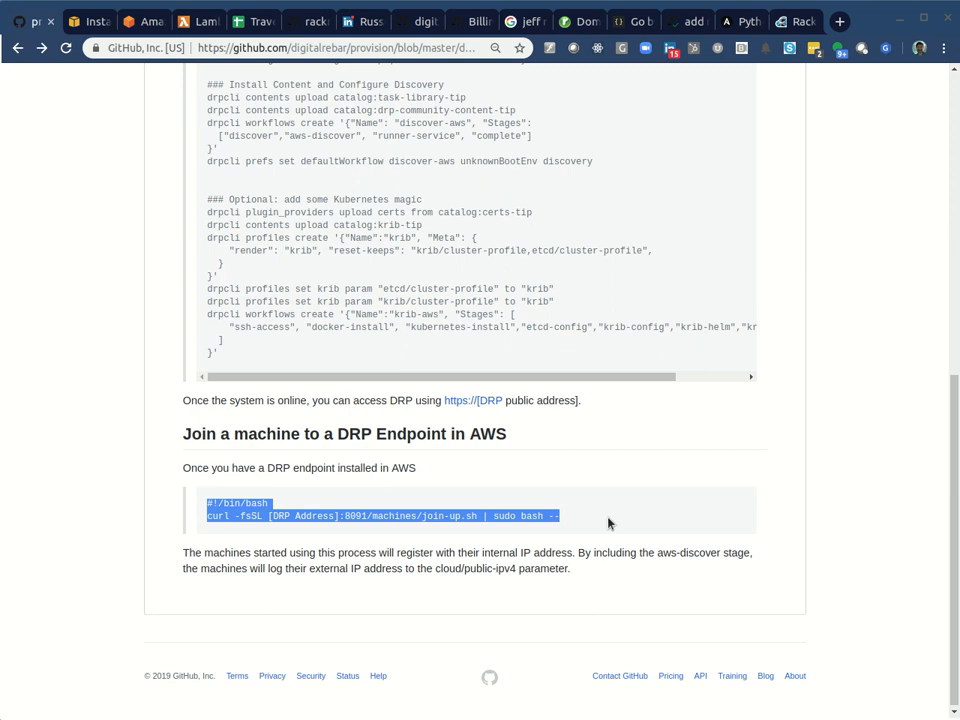
{"action": "mouse_move", "coordinate": [417, 627]}
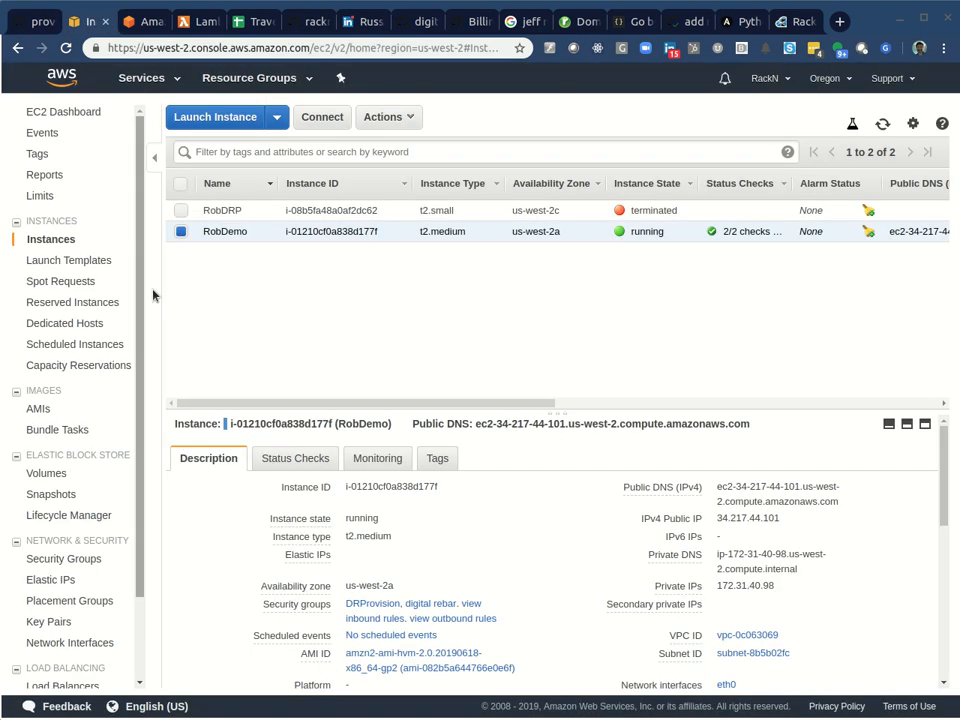
Start a new instance launch with a community CentOS AMI and t2.xlarge instance type
{"action": "left_click", "coordinate": [215, 117]}
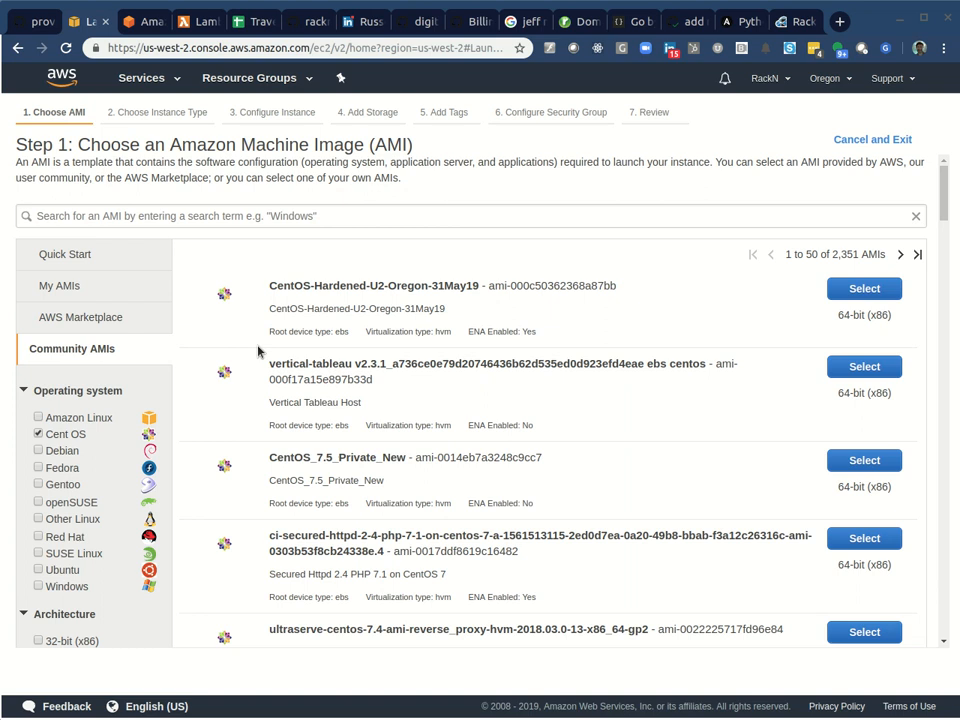
{"action": "mouse_move", "coordinate": [717, 490]}
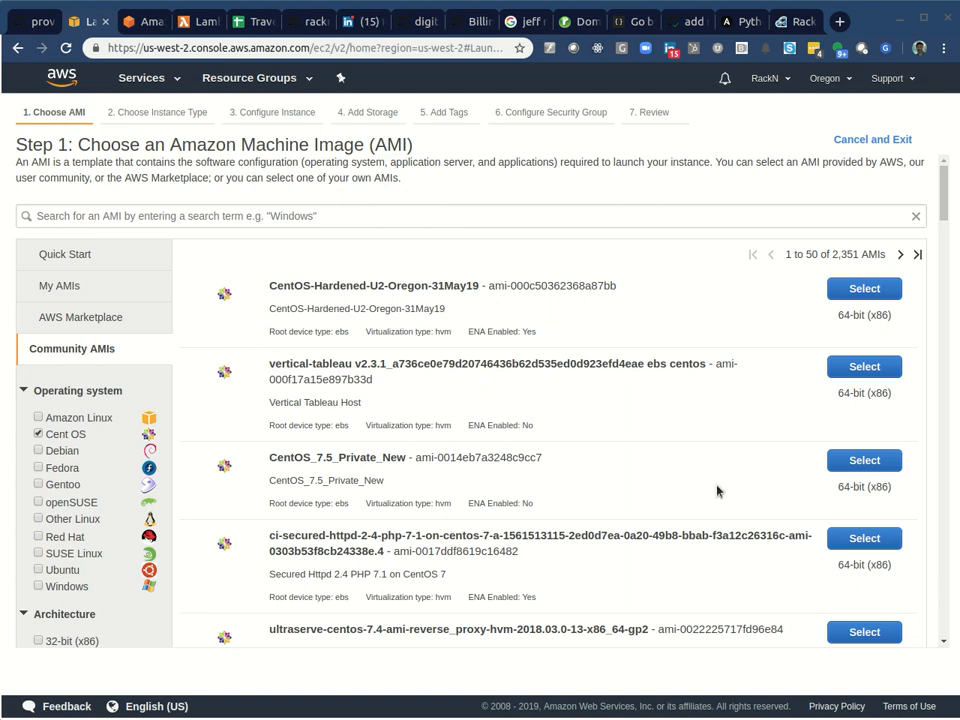
{"action": "left_click", "coordinate": [863, 288]}
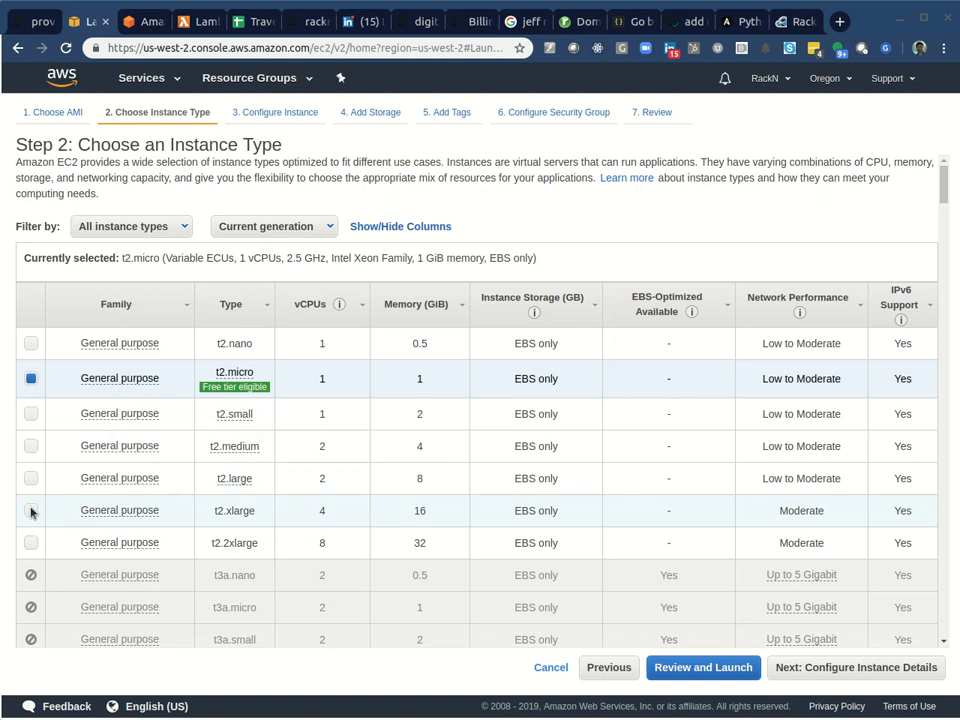
{"action": "left_click", "coordinate": [30, 510]}
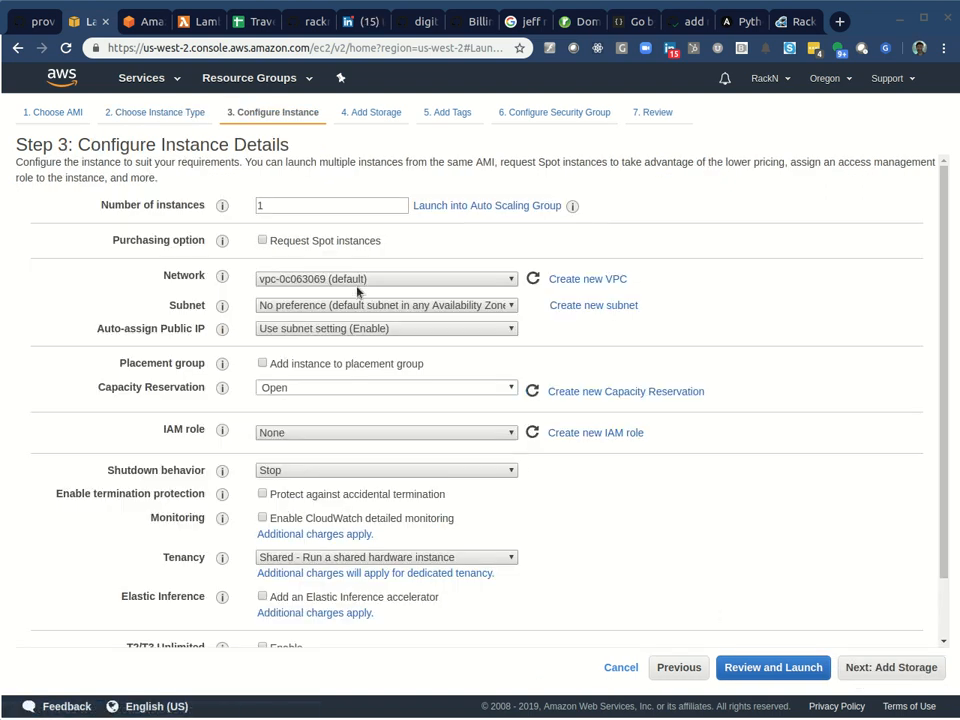
Set Number of instances to 3 and paste the #!/bin/bash join-up script into User data
{"action": "type", "text": "3"}
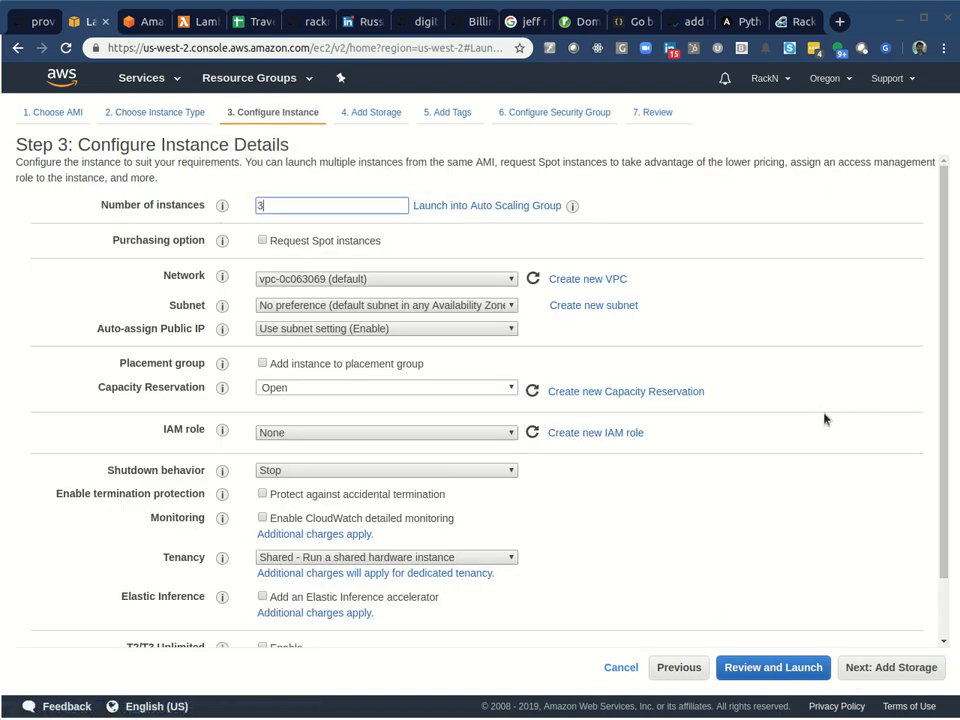
{"action": "scroll", "scroll_direction": "down", "scroll_amount": 3}
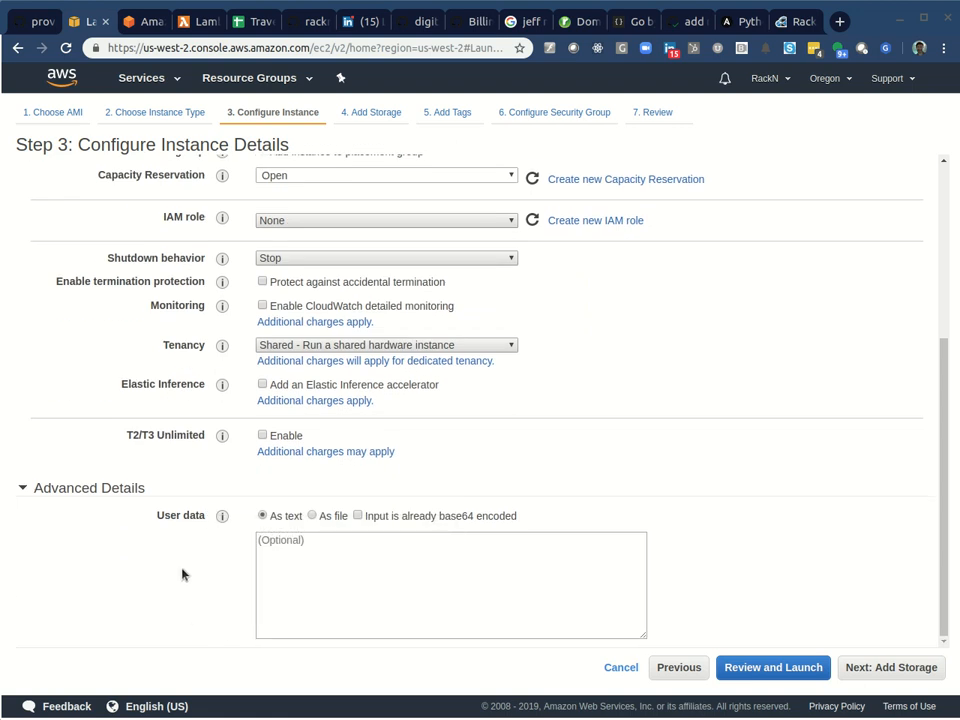
{"action": "type", "text": "#!/bin/bash"}
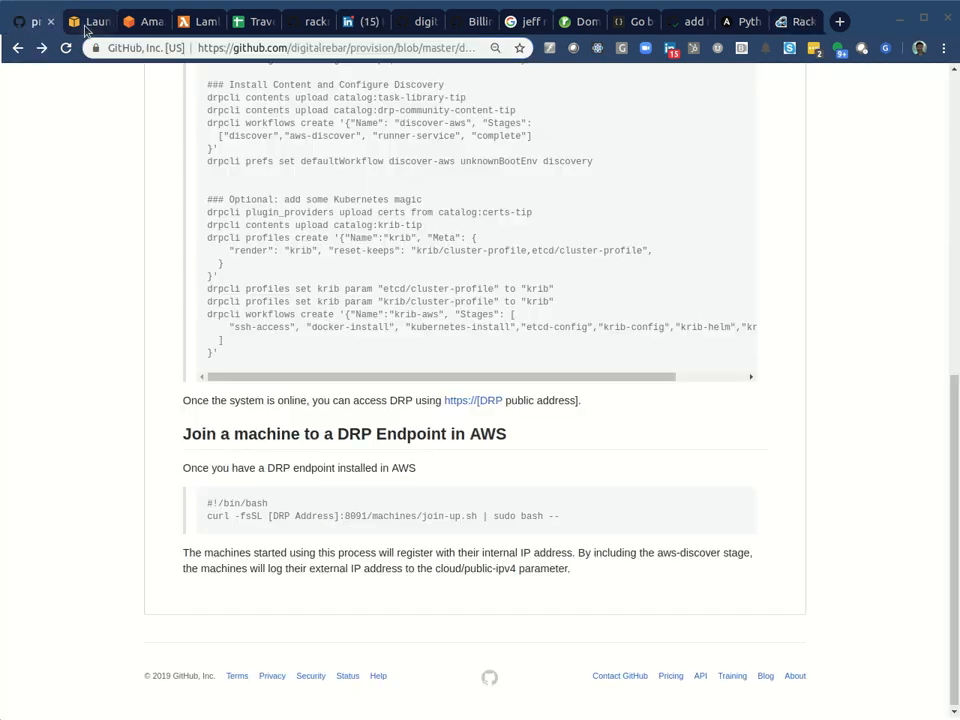
Replace the script's [DRP Address] placeholder with 34.217.44.101 and select the download address
{"action": "left_click", "coordinate": [90, 21]}
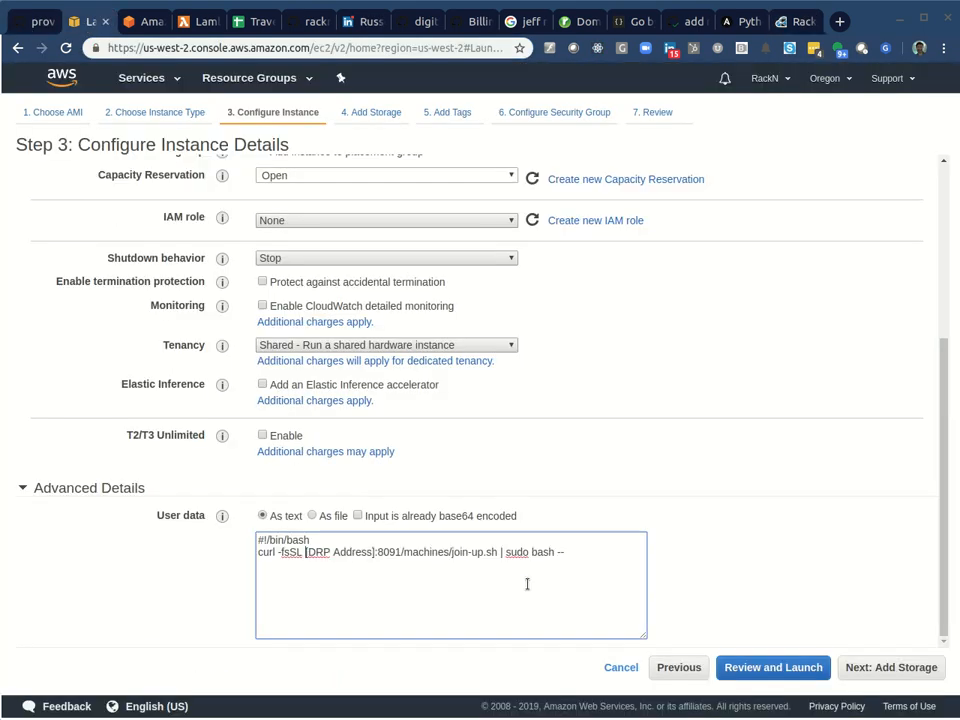
{"action": "double_click", "coordinate": [339, 552]}
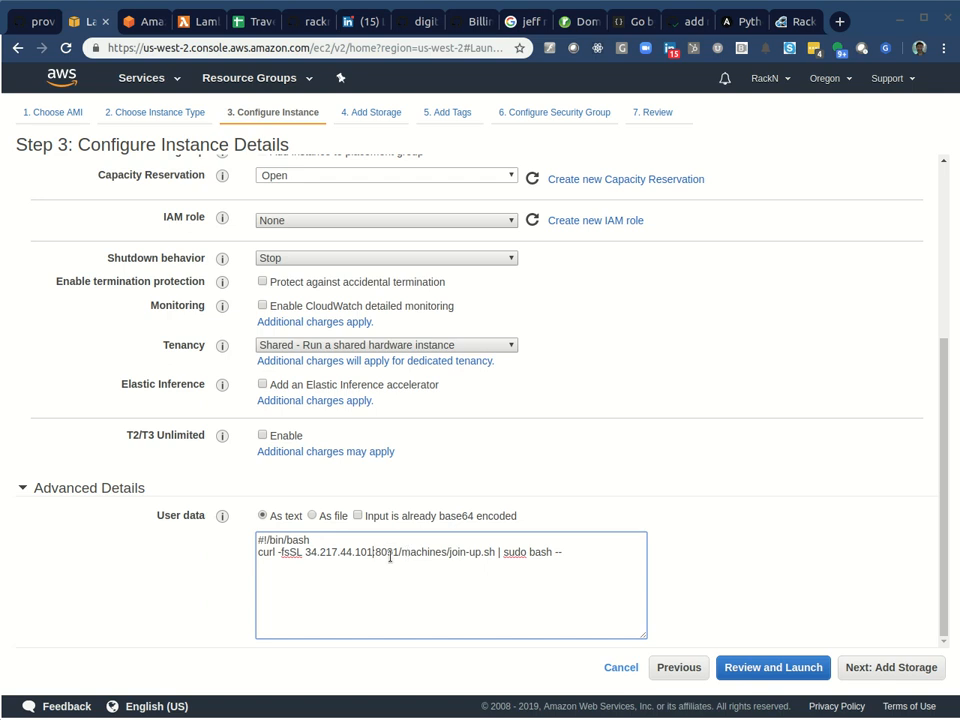
{"action": "double_click", "coordinate": [467, 552]}
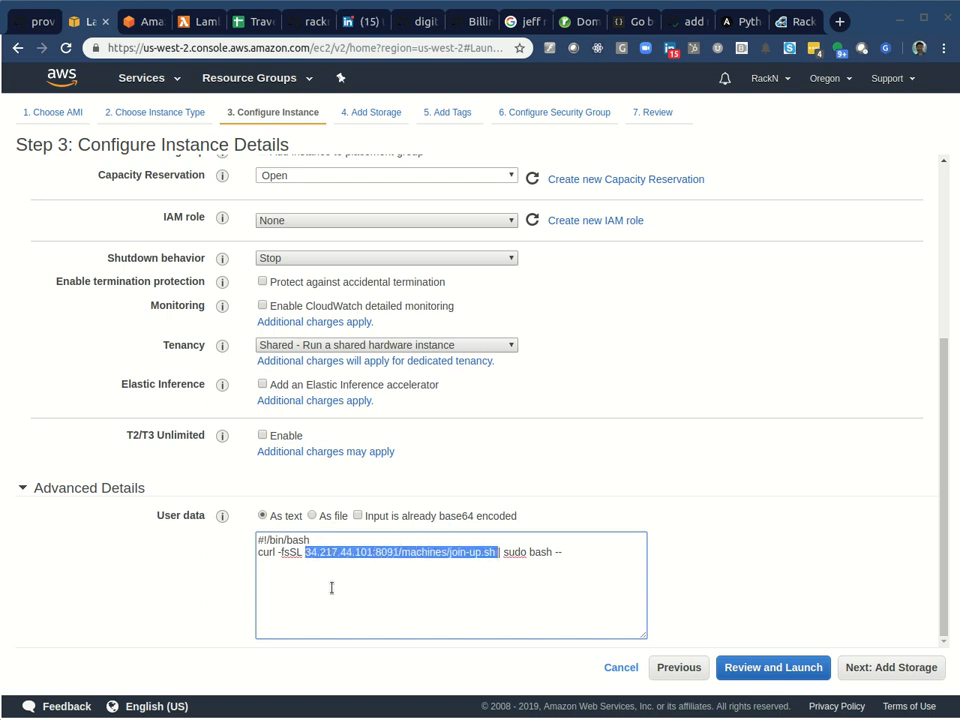
{"action": "left_click", "coordinate": [791, 21]}
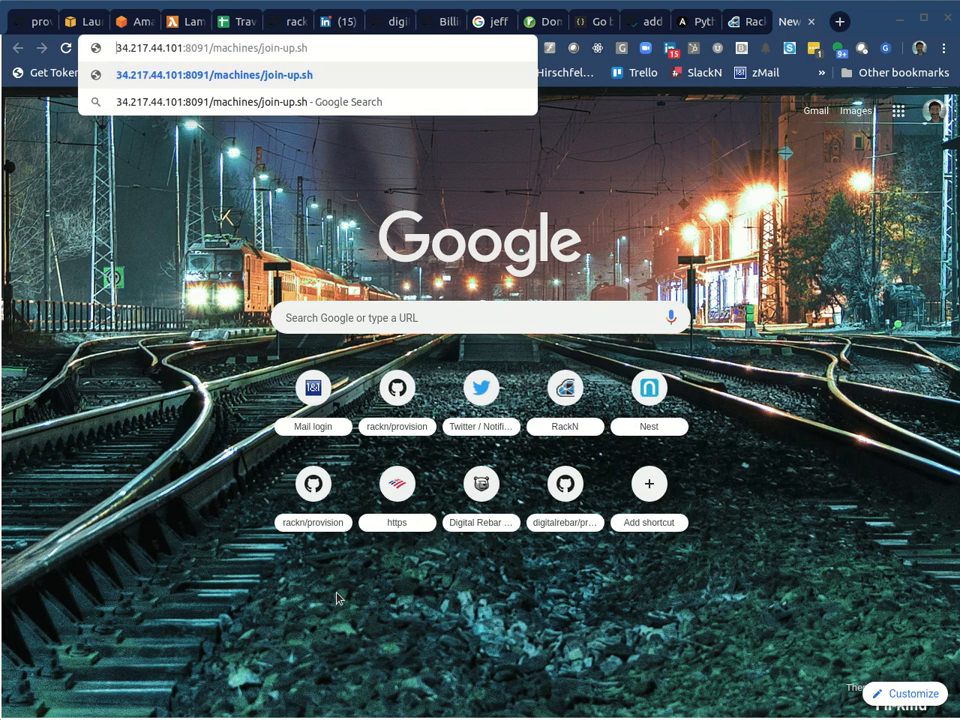
Load the join-up.sh URL from 34.217.44.101:8091 and scroll through the served script
{"action": "type", "text": "http"}
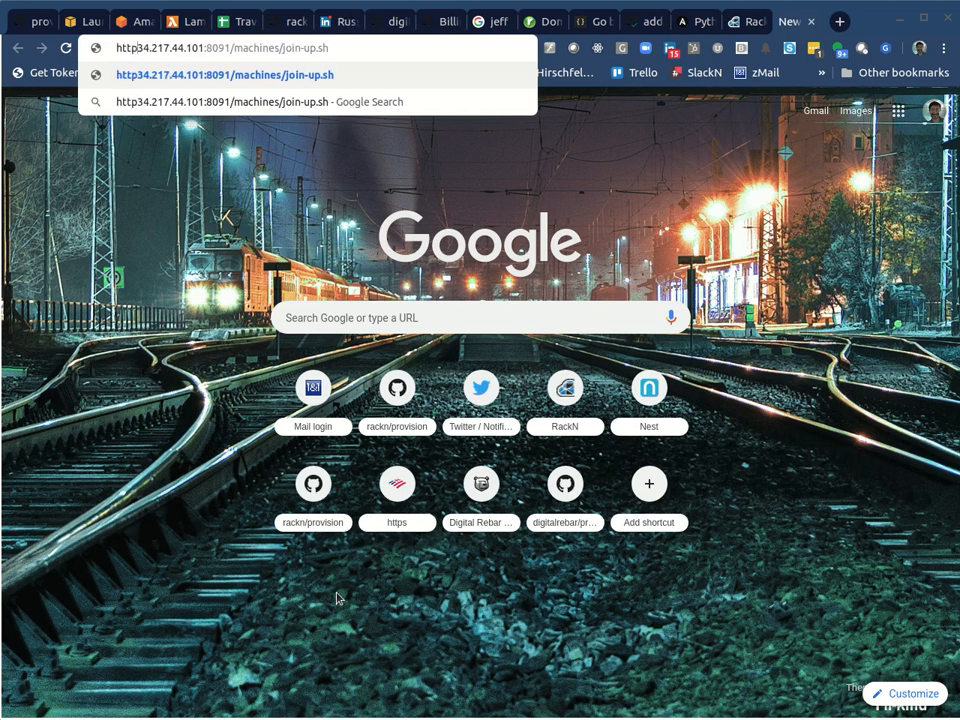
{"action": "left_click", "coordinate": [226, 75]}
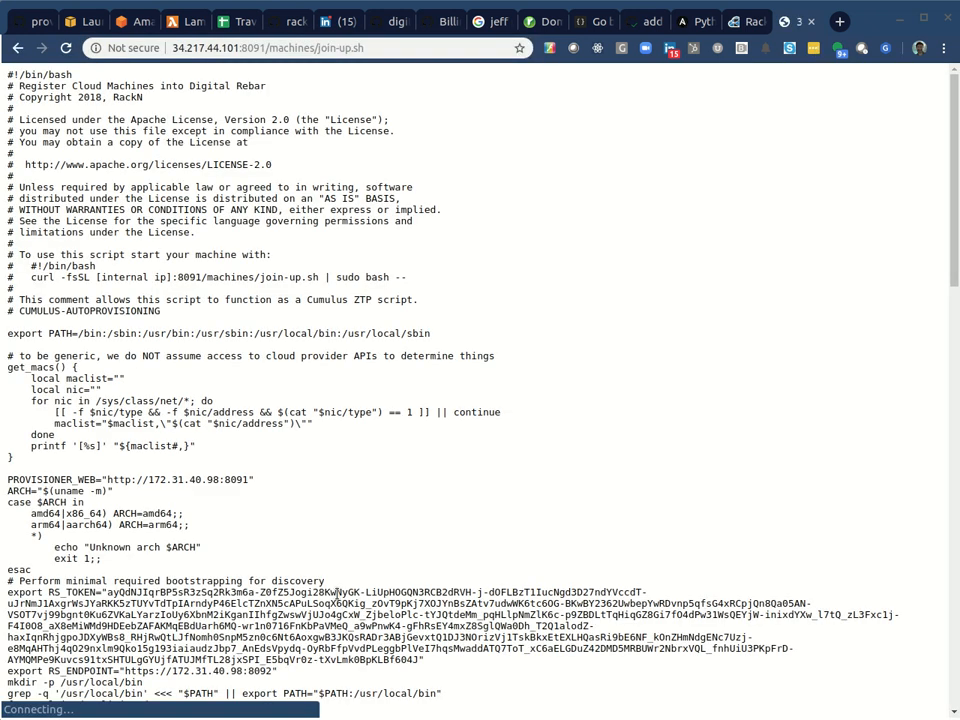
{"action": "scroll", "scroll_direction": "down", "scroll_amount": 3}
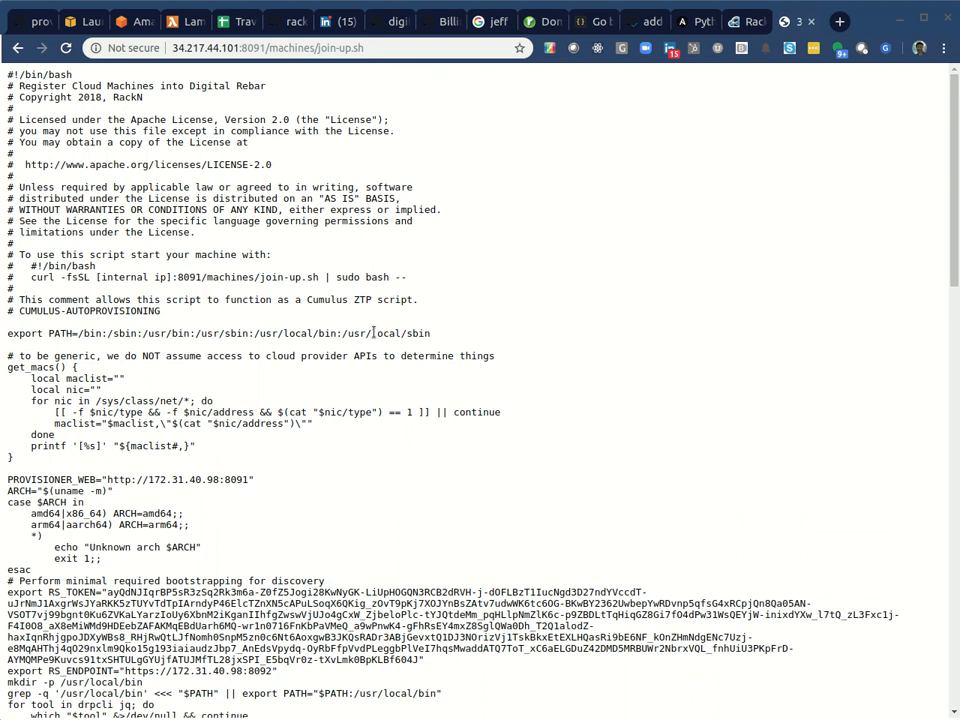
{"action": "scroll", "scroll_direction": "down", "scroll_amount": 3}
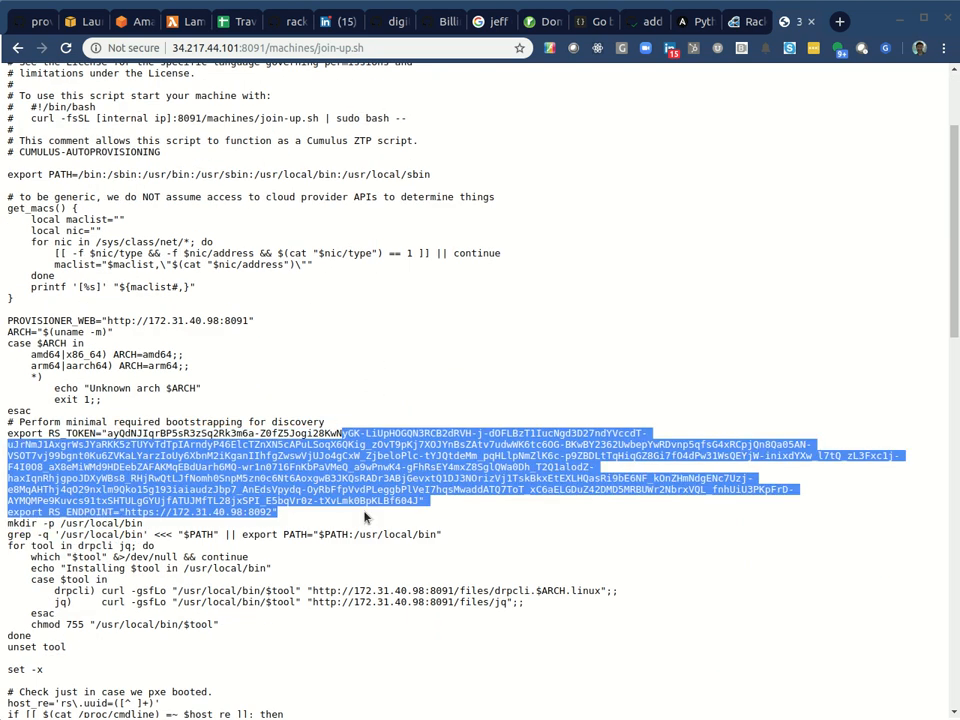
{"action": "scroll", "scroll_direction": "down", "scroll_amount": 3}
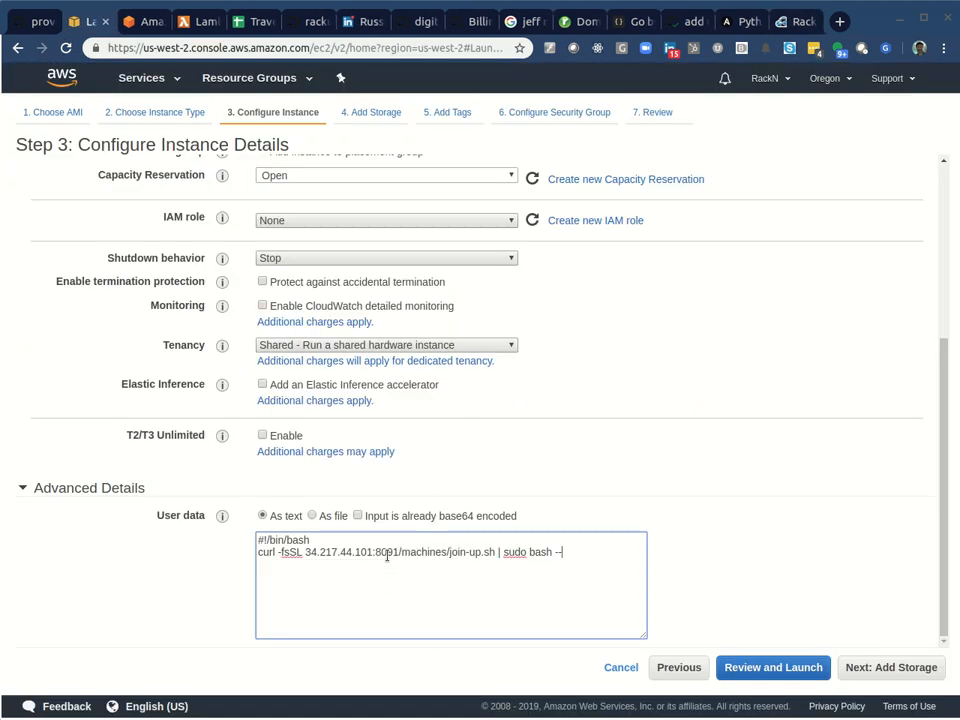
{"action": "double_click", "coordinate": [386, 552]}
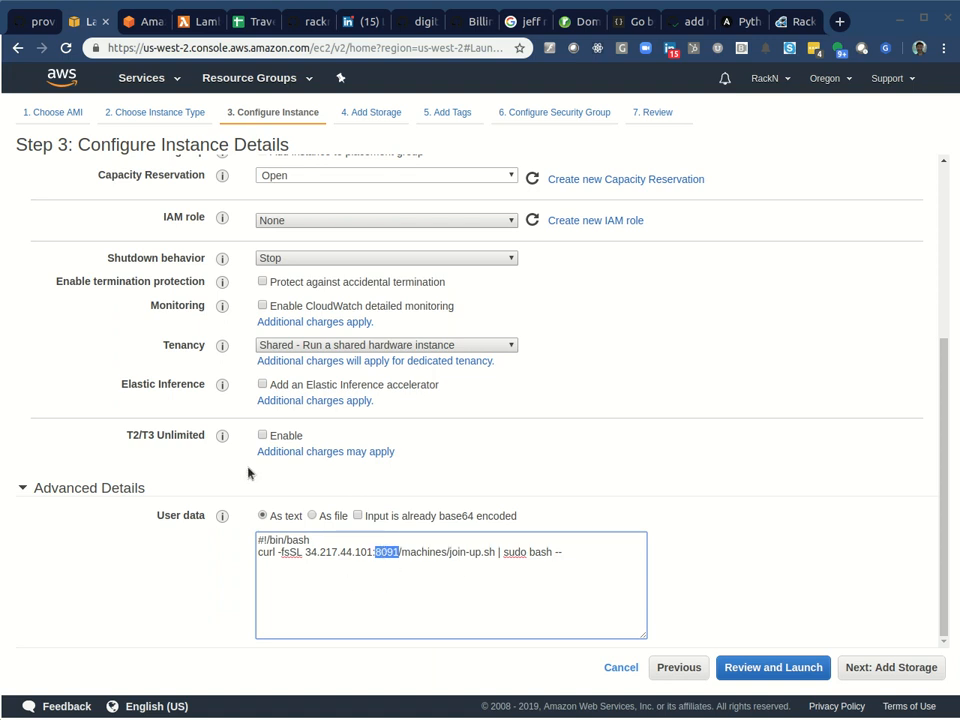
{"action": "mouse_move", "coordinate": [207, 515]}
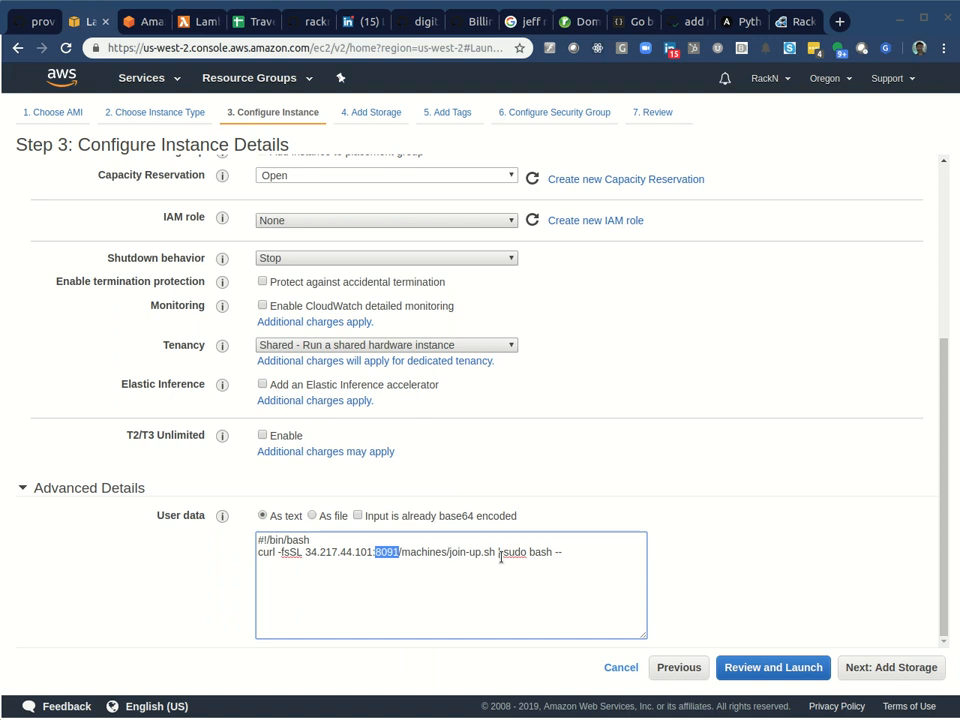
{"action": "left_click", "coordinate": [419, 600]}
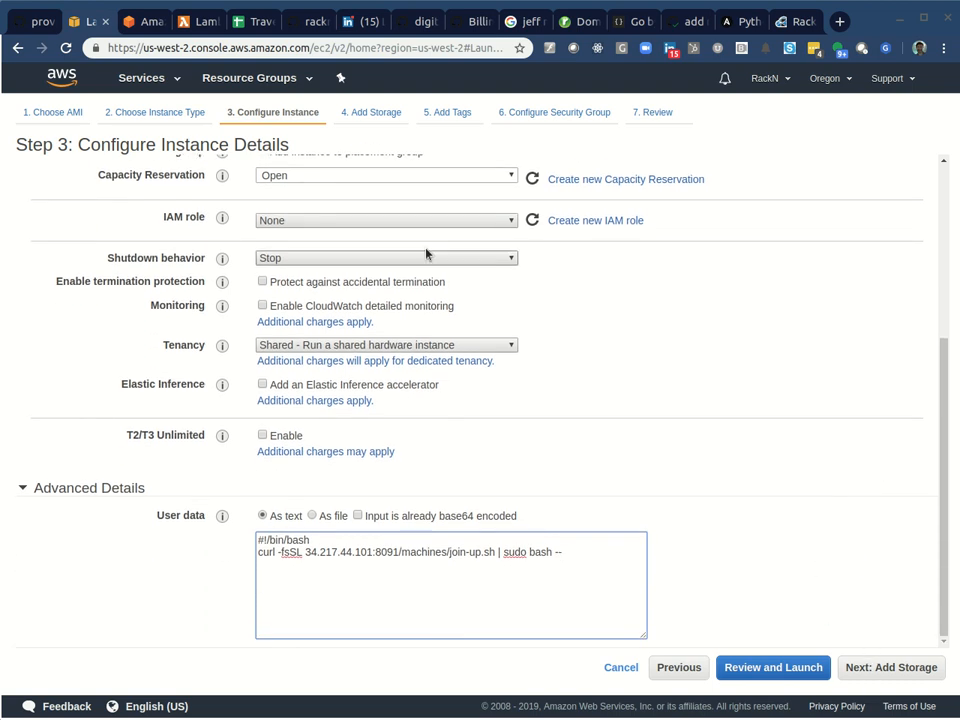
Keep default storage and add a Name tag with value demonode
{"action": "left_click", "coordinate": [889, 667]}
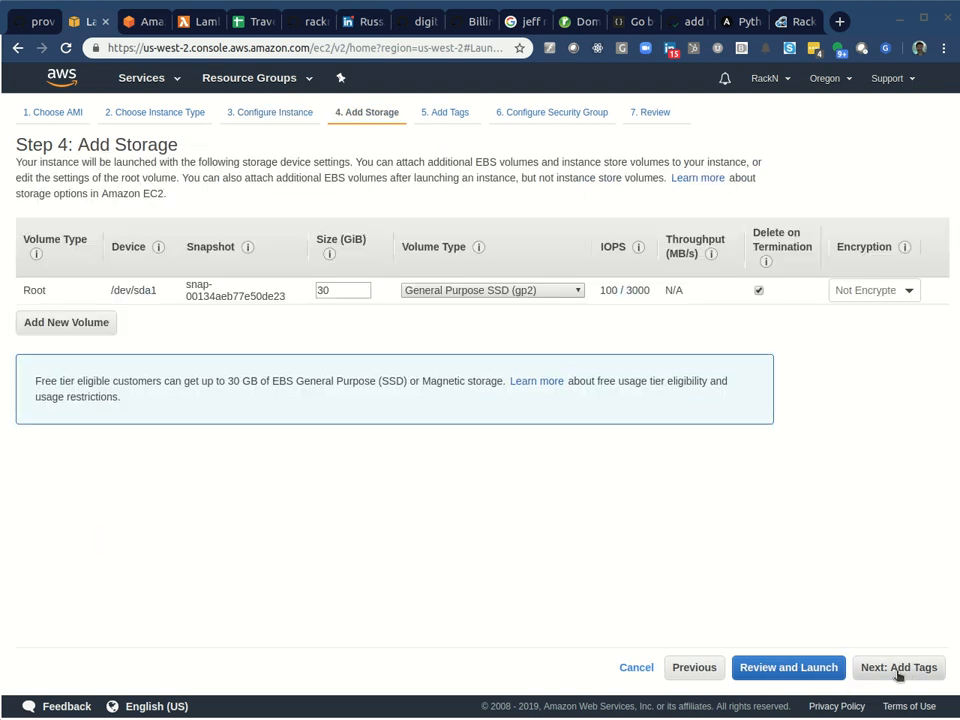
{"action": "left_click", "coordinate": [898, 667]}
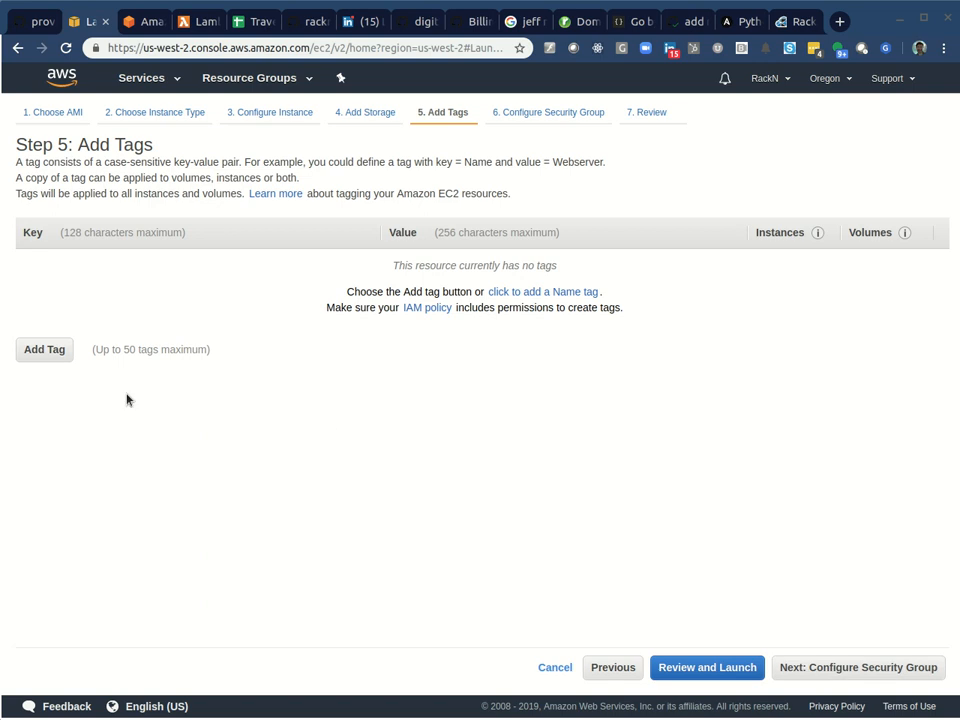
{"action": "type", "text": "Na"}
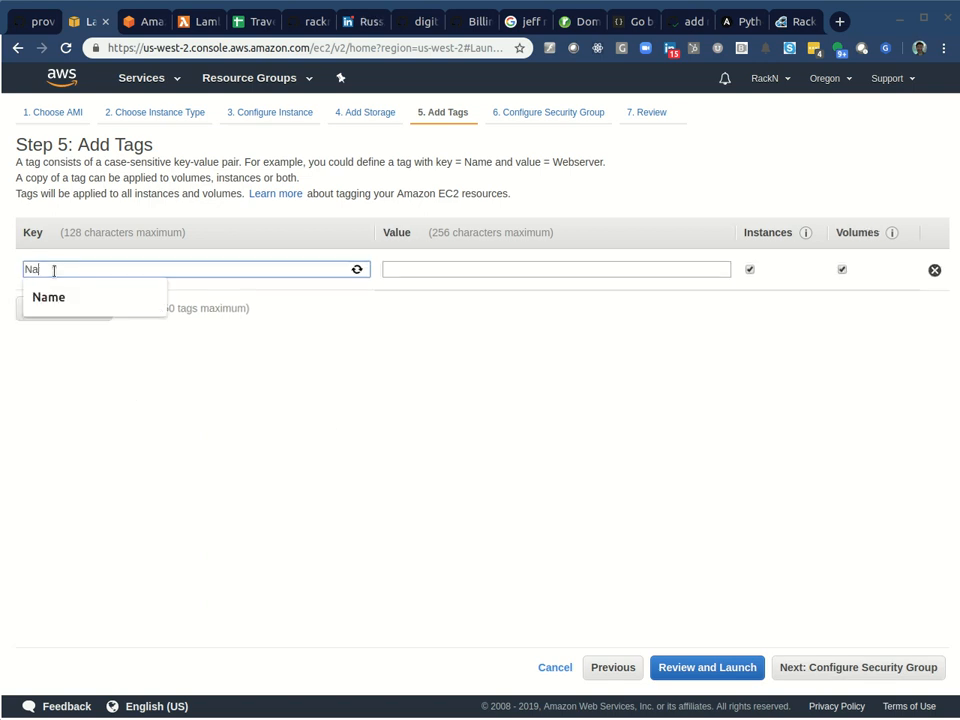
{"action": "left_click", "coordinate": [48, 297]}
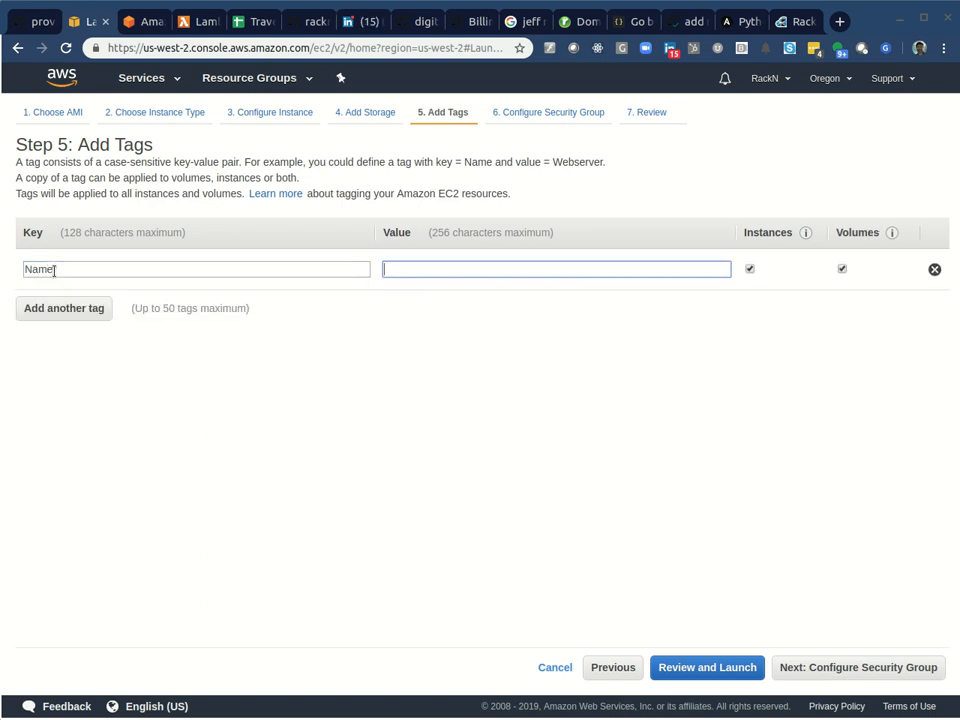
{"action": "type", "text": "demonode"}
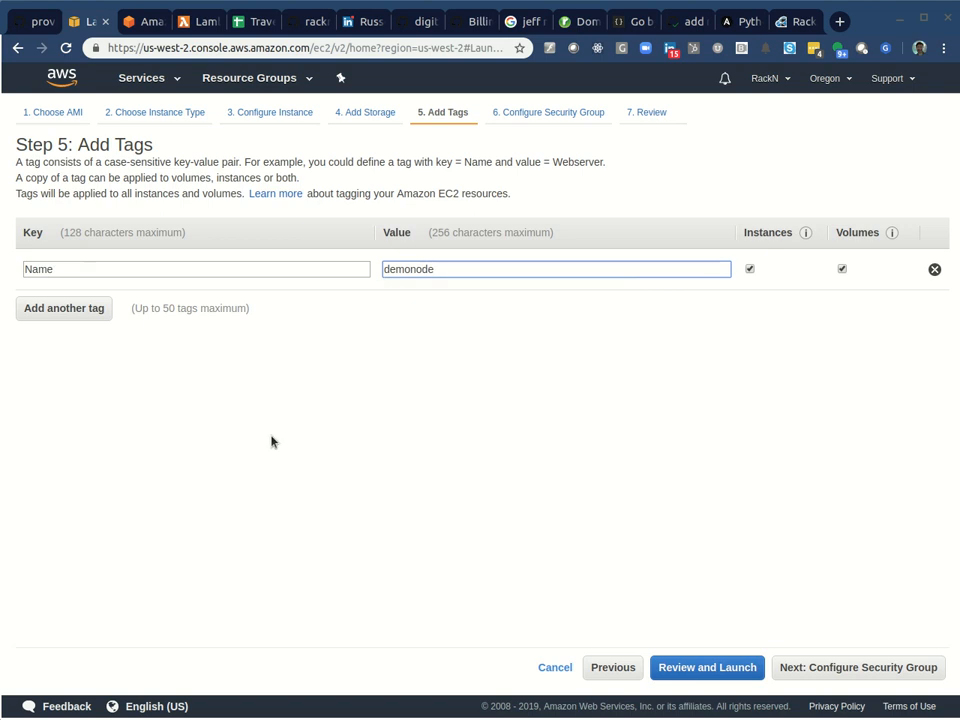
{"action": "left_click", "coordinate": [857, 667]}
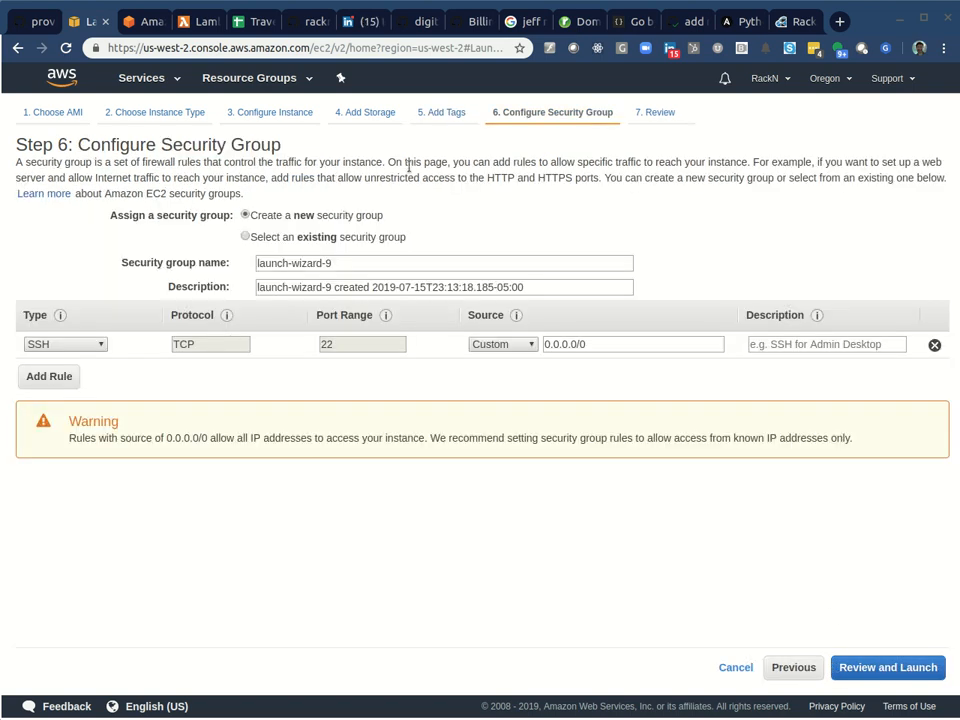
Reuse the existing k3s and minimal security groups and proceed to Review and Launch
{"action": "left_click", "coordinate": [245, 237]}
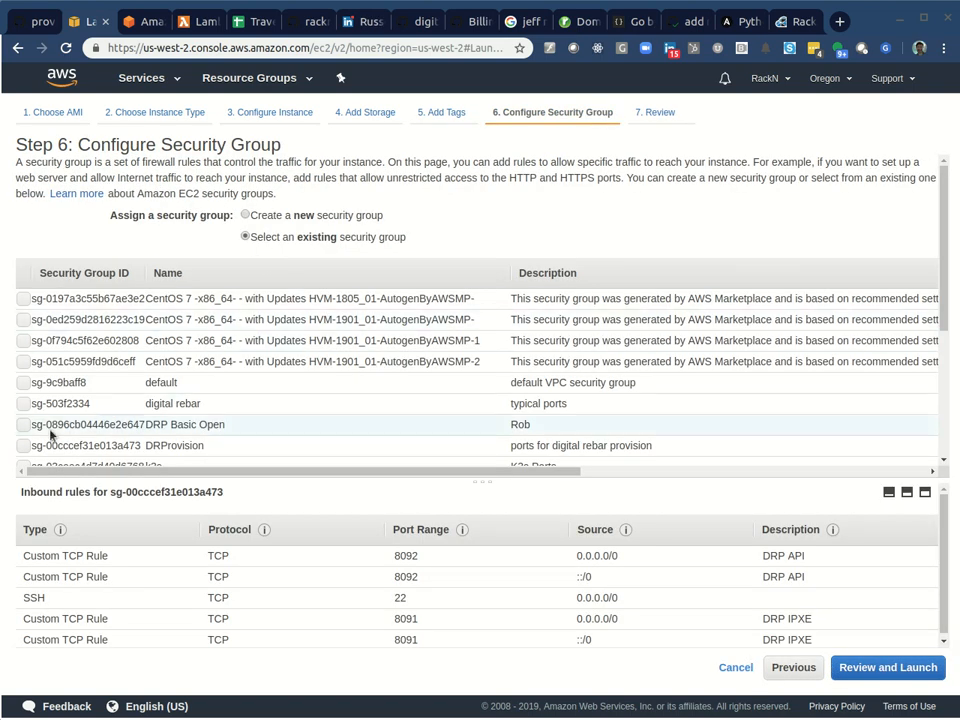
{"action": "scroll", "scroll_direction": "down", "scroll_amount": 3}
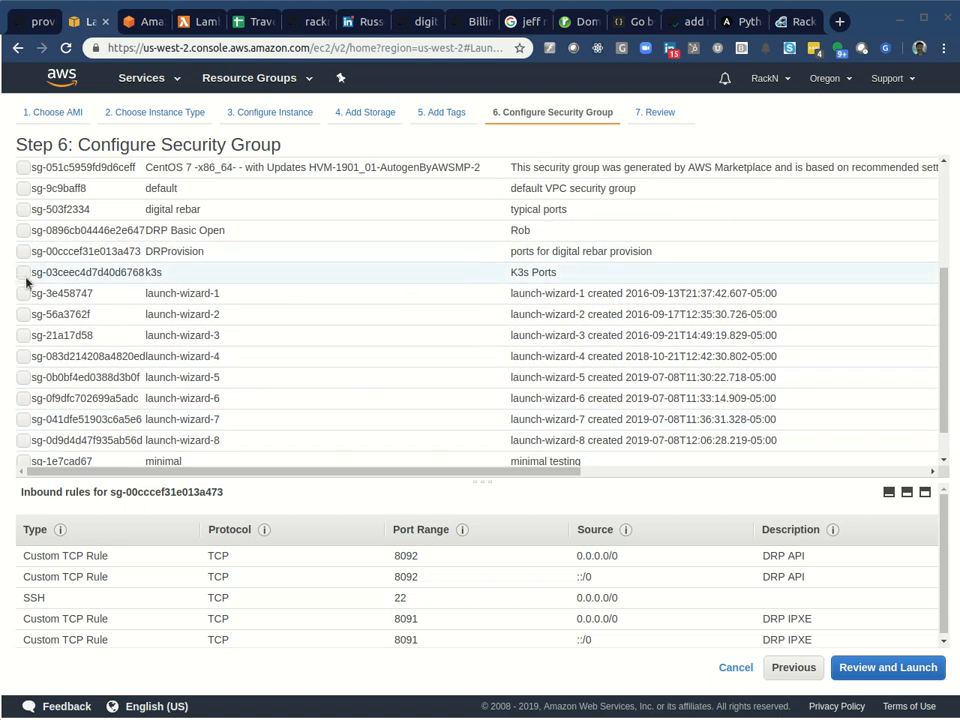
{"action": "left_click", "coordinate": [22, 272]}
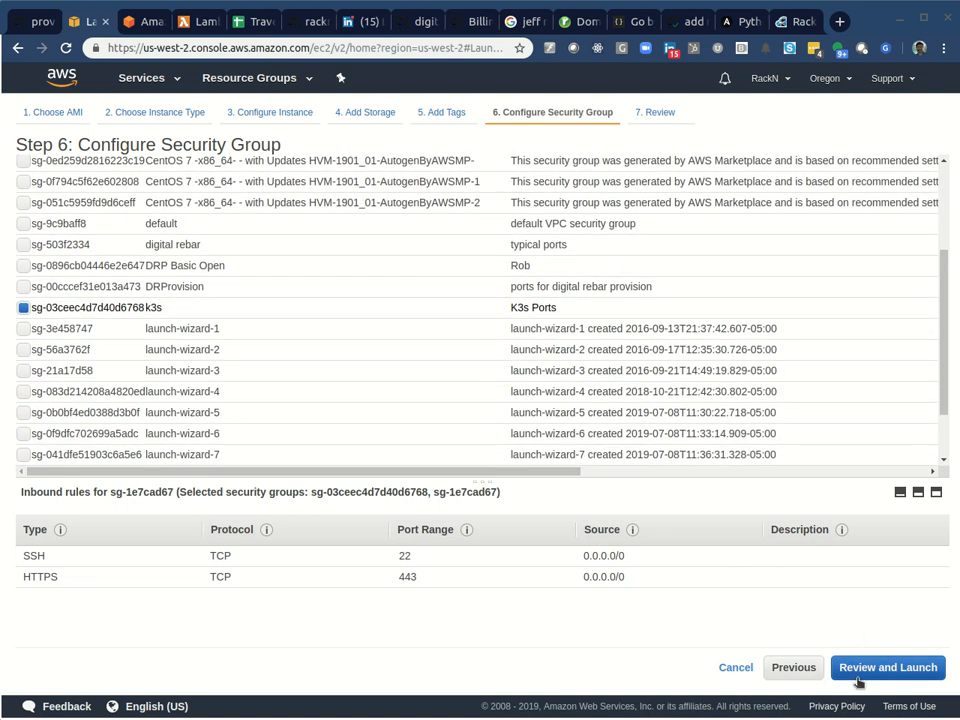
{"action": "left_click", "coordinate": [886, 667]}
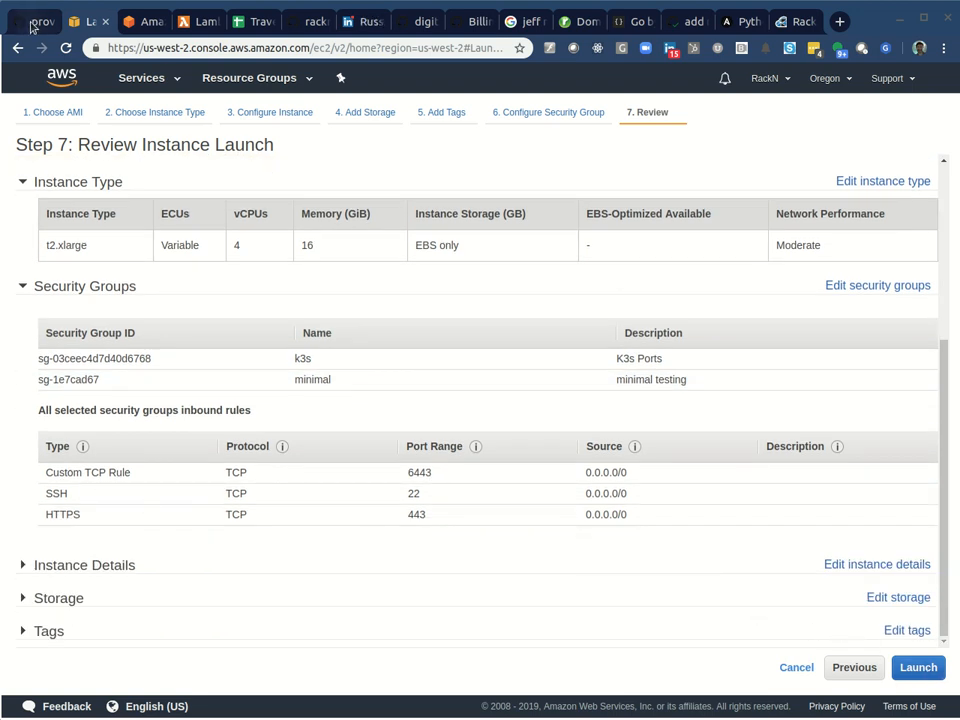
In RackN Profiles, edit the global profile to include the access-keys parameter
{"action": "left_click", "coordinate": [90, 20]}
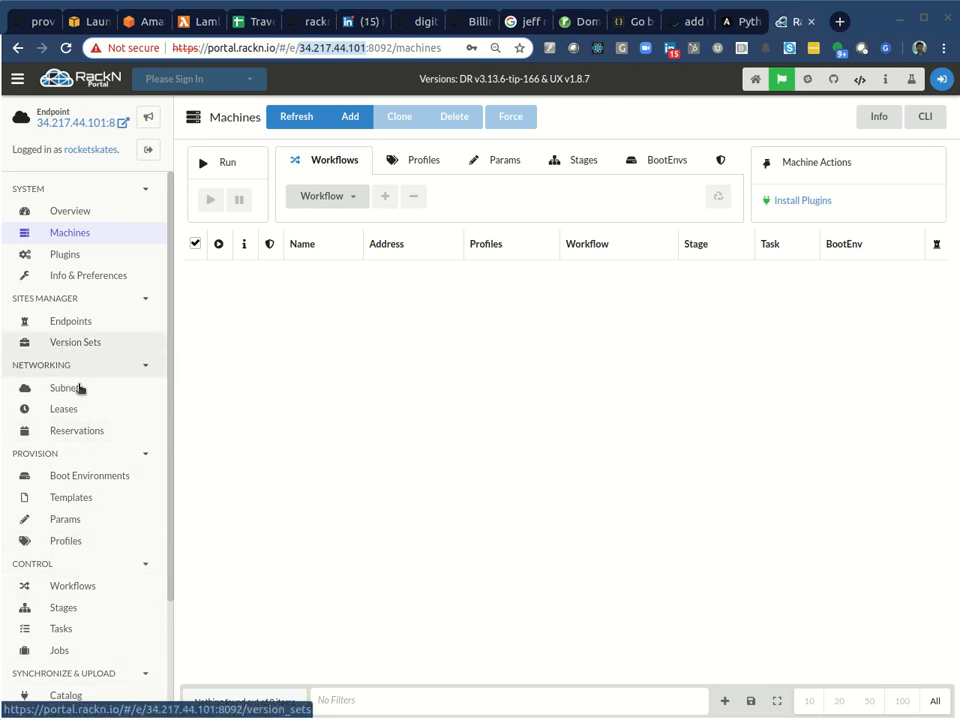
{"action": "left_click", "coordinate": [65, 540]}
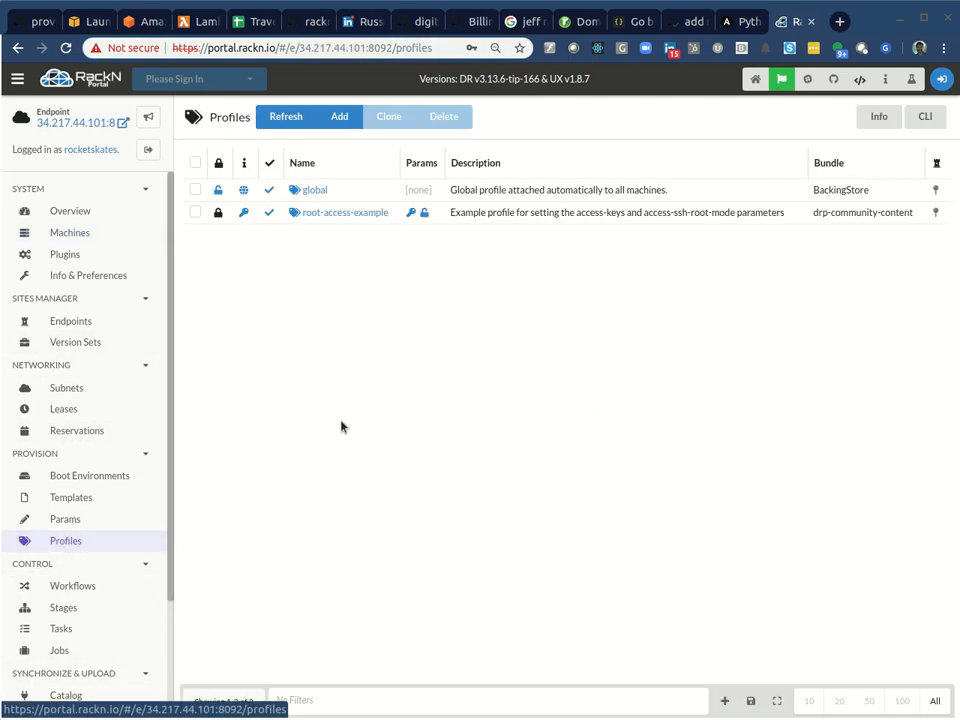
{"action": "left_click", "coordinate": [314, 189]}
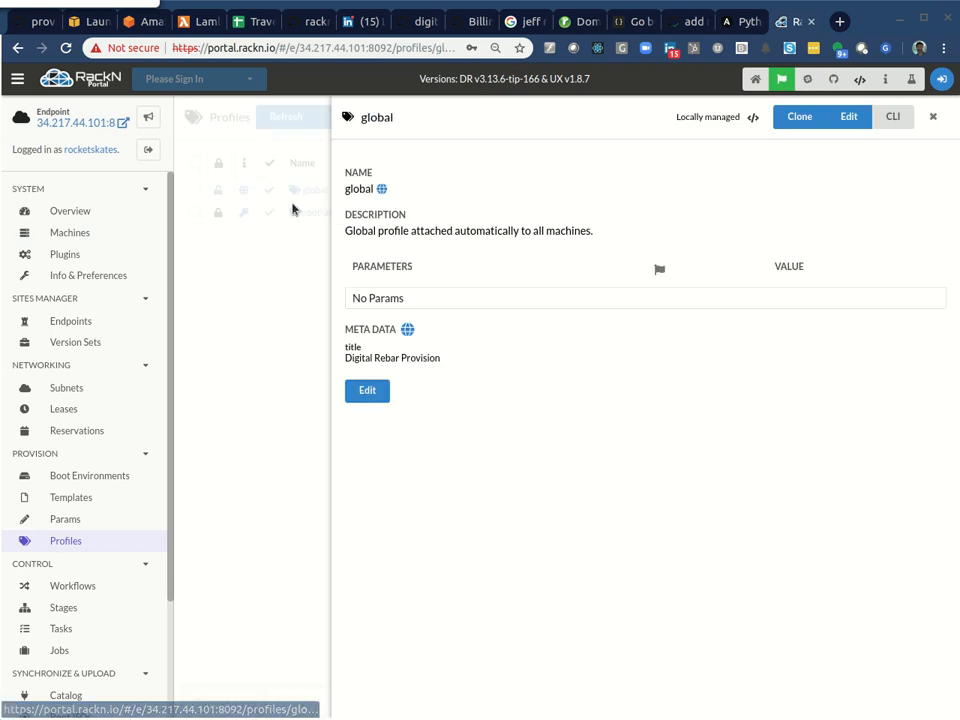
{"action": "mouse_move", "coordinate": [594, 302]}
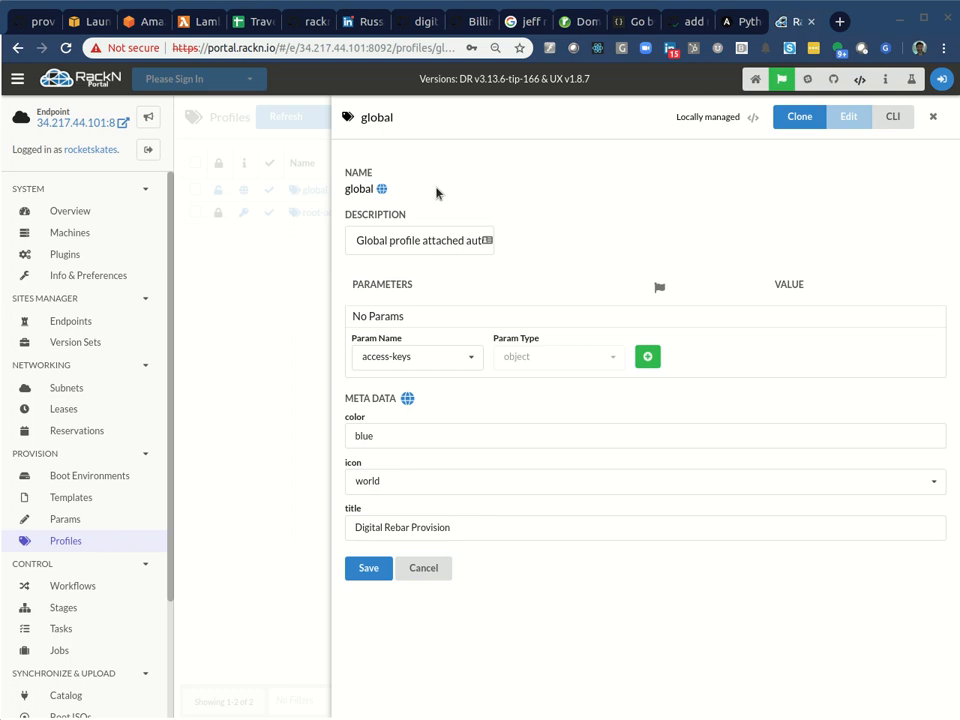
{"action": "mouse_move", "coordinate": [348, 370]}
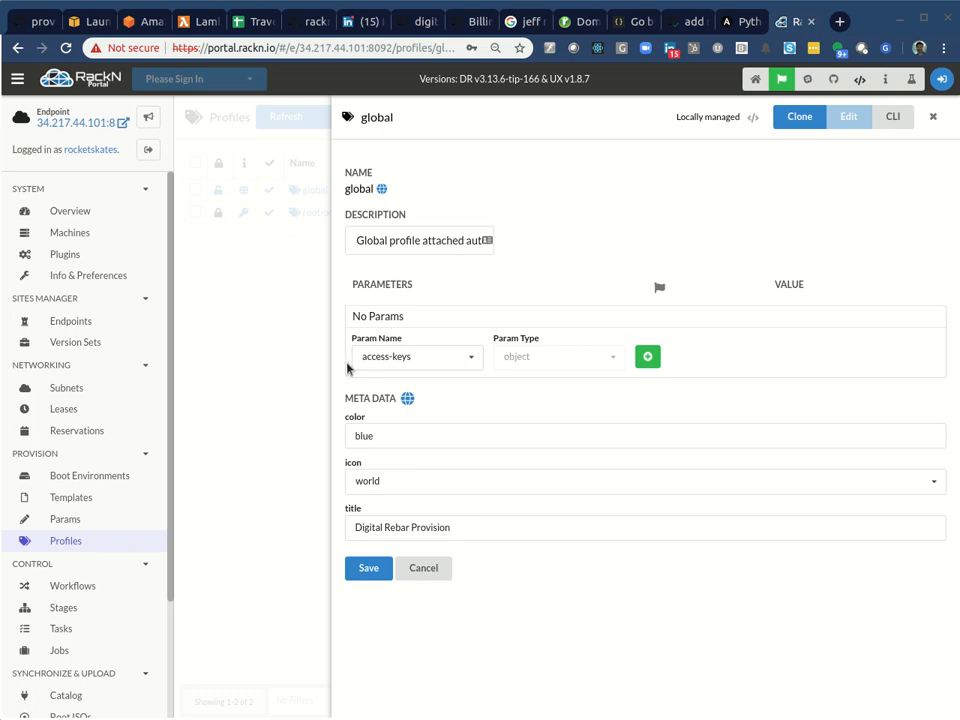
{"action": "left_click", "coordinate": [647, 356]}
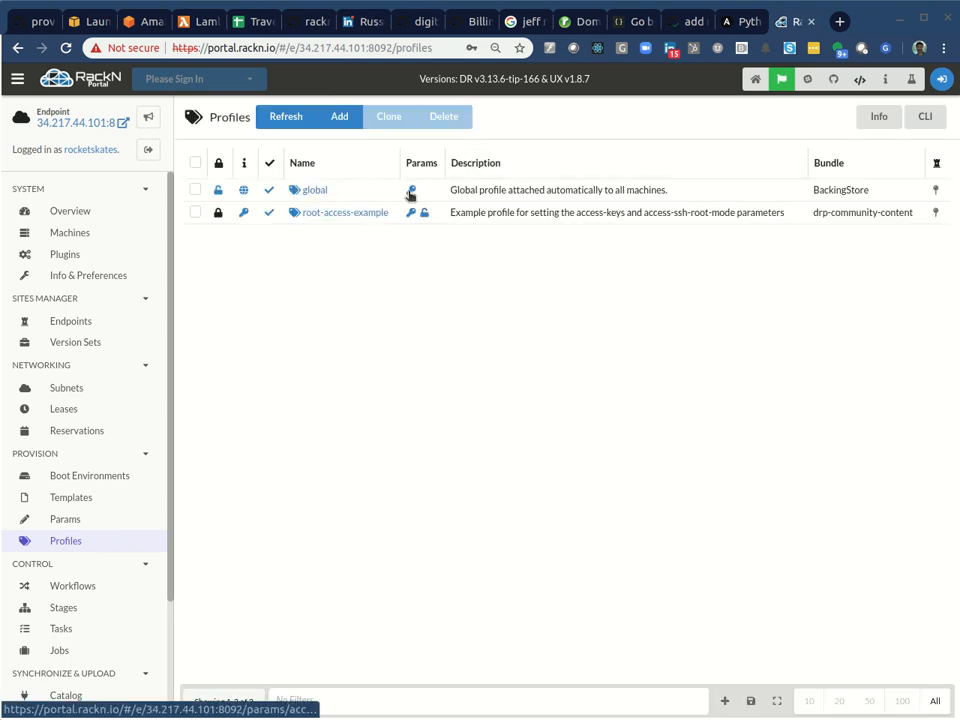
Verify global's centos access-keys value, inspect discover-aws workflow stages, and return to the EC2 review
{"action": "left_click", "coordinate": [313, 189]}
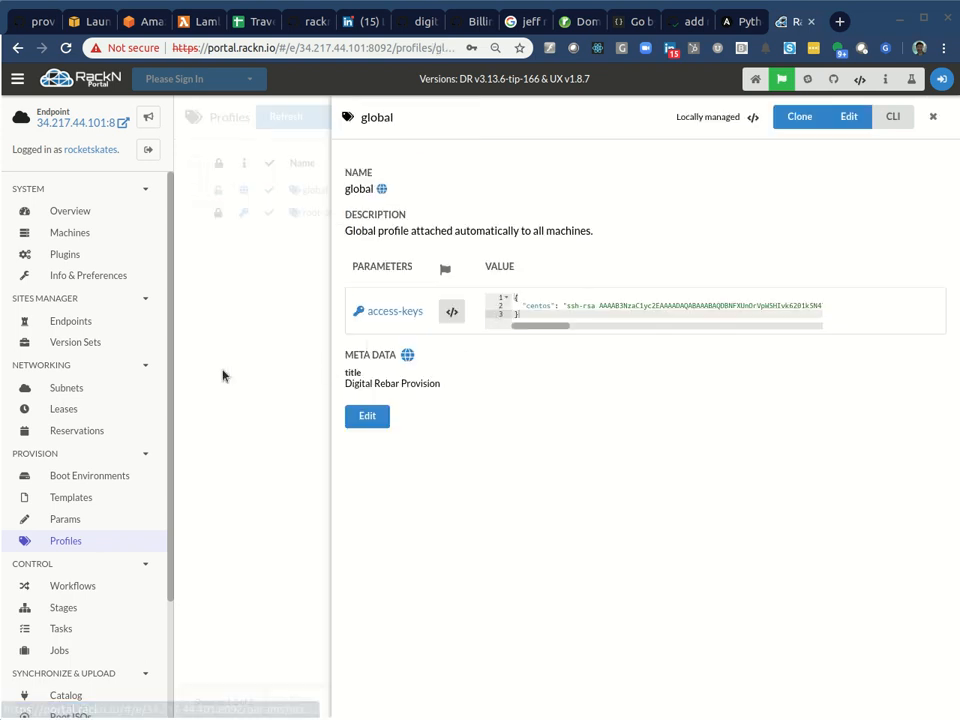
{"action": "left_click", "coordinate": [72, 466]}
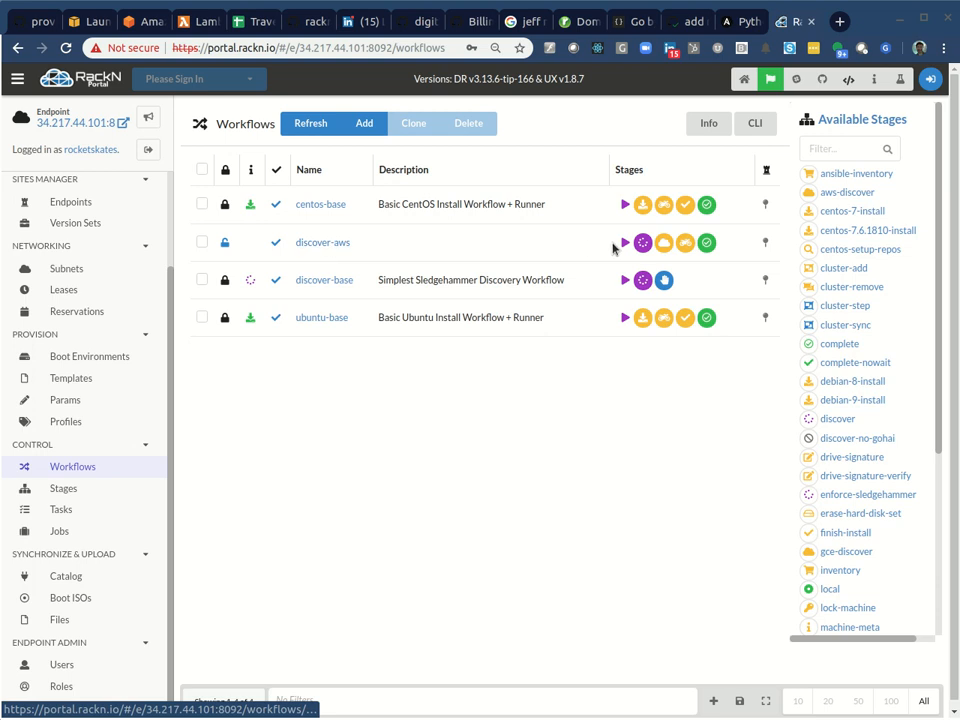
{"action": "mouse_move", "coordinate": [644, 242]}
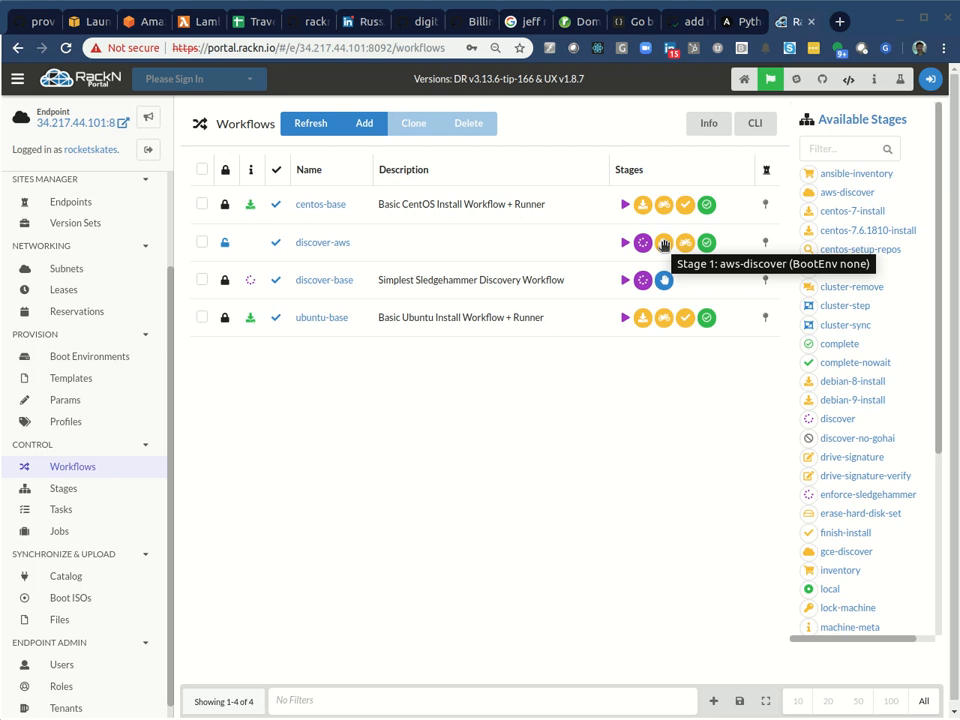
{"action": "mouse_move", "coordinate": [684, 242]}
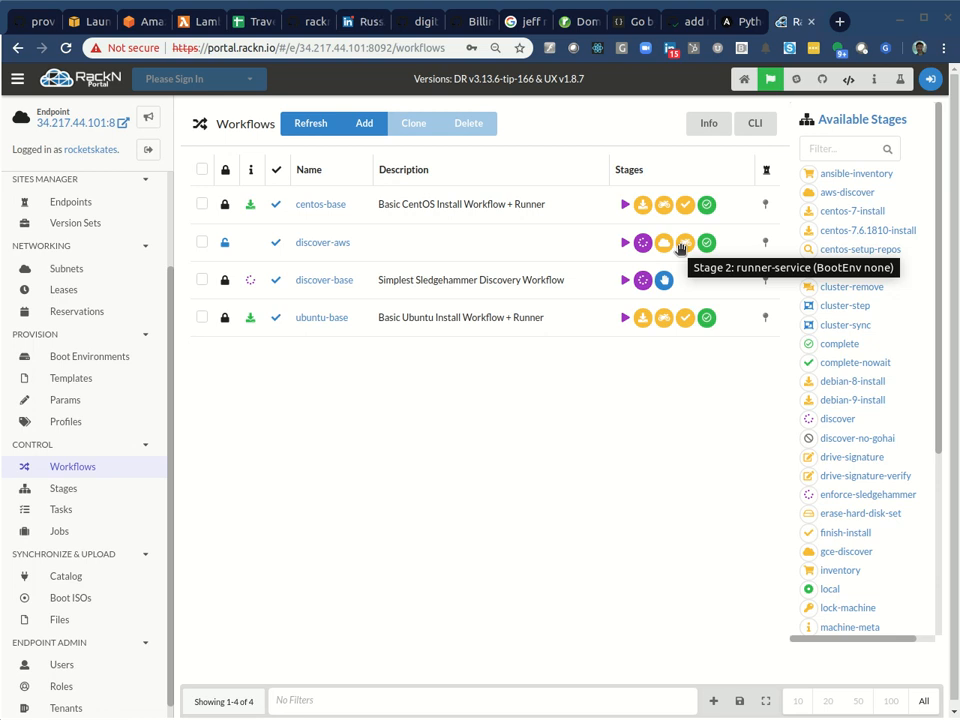
{"action": "scroll", "scroll_direction": "down", "scroll_amount": 3}
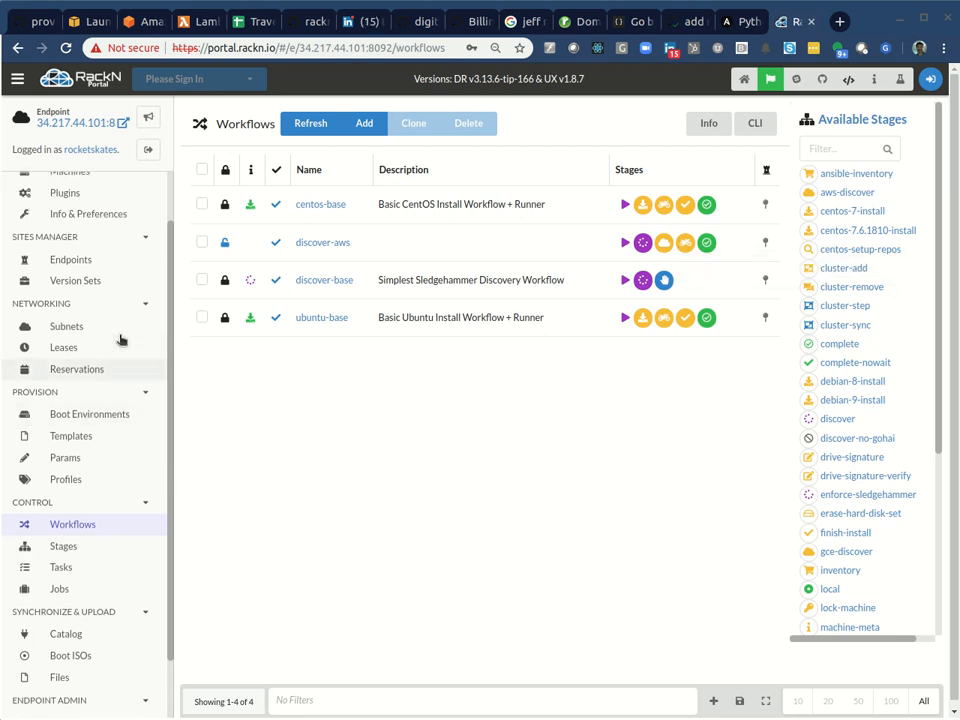
{"action": "left_click", "coordinate": [70, 232]}
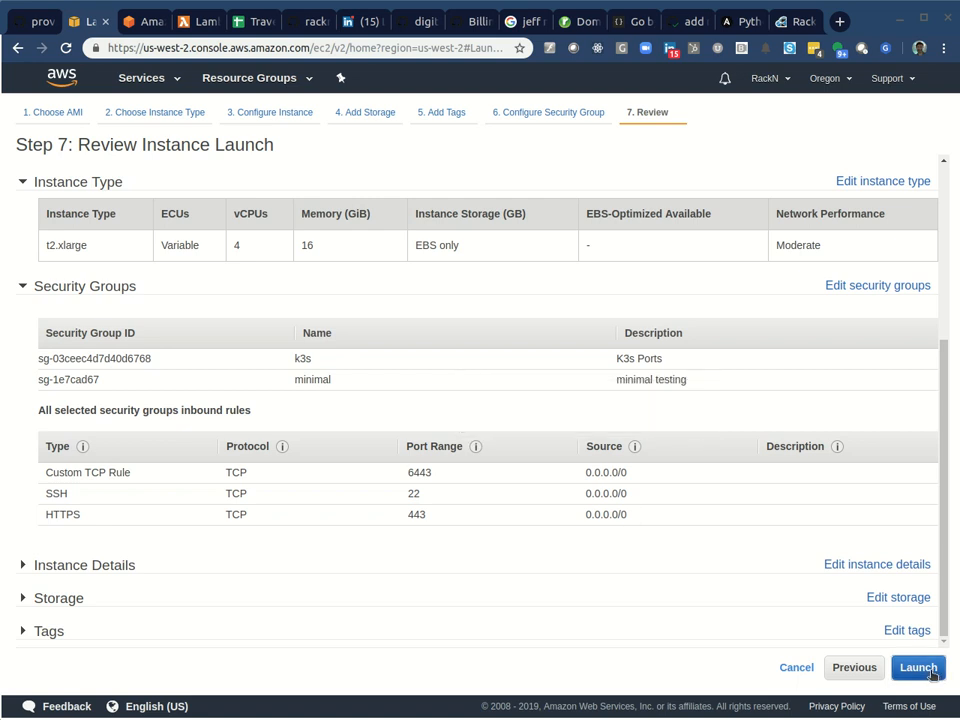
Launch the three demonode instances without a key pair, acknowledging the warning, and view instances
{"action": "left_click", "coordinate": [917, 667]}
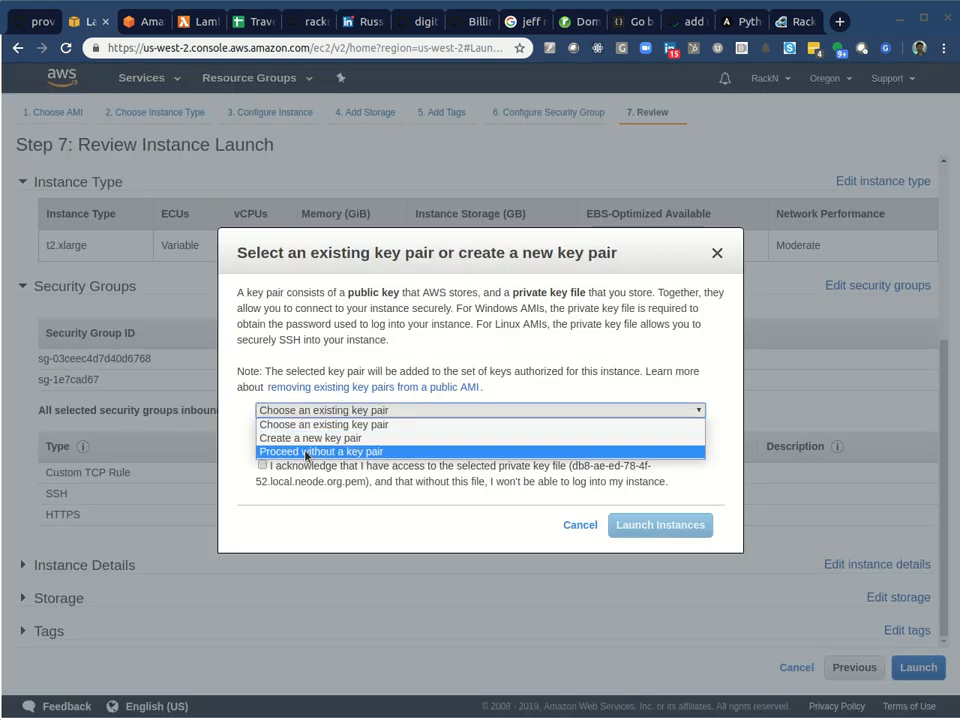
{"action": "left_click", "coordinate": [320, 451]}
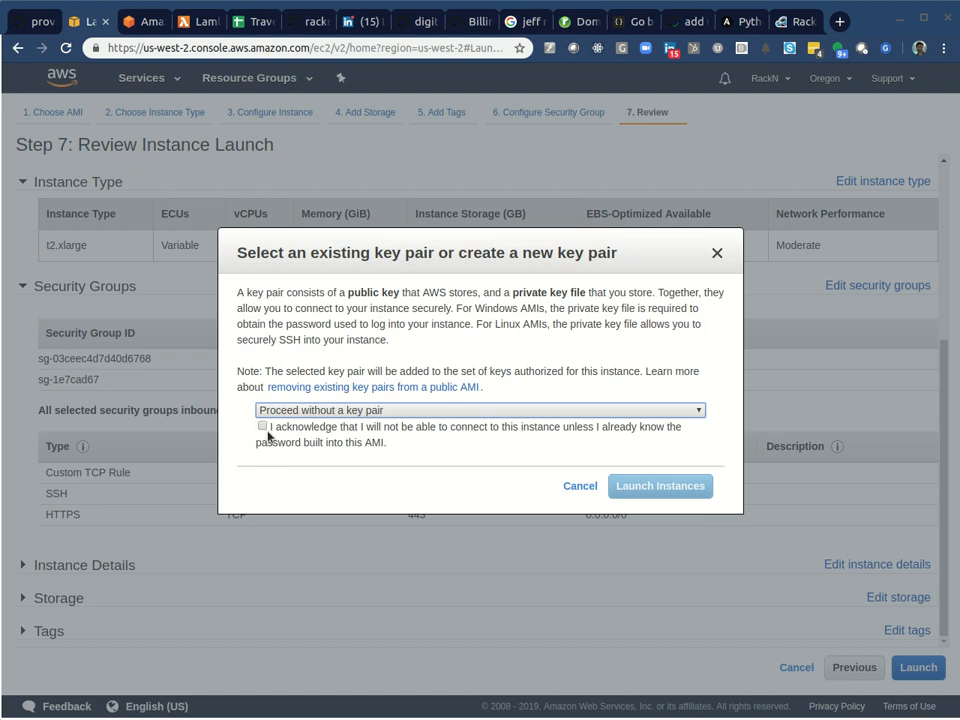
{"action": "left_click", "coordinate": [660, 486]}
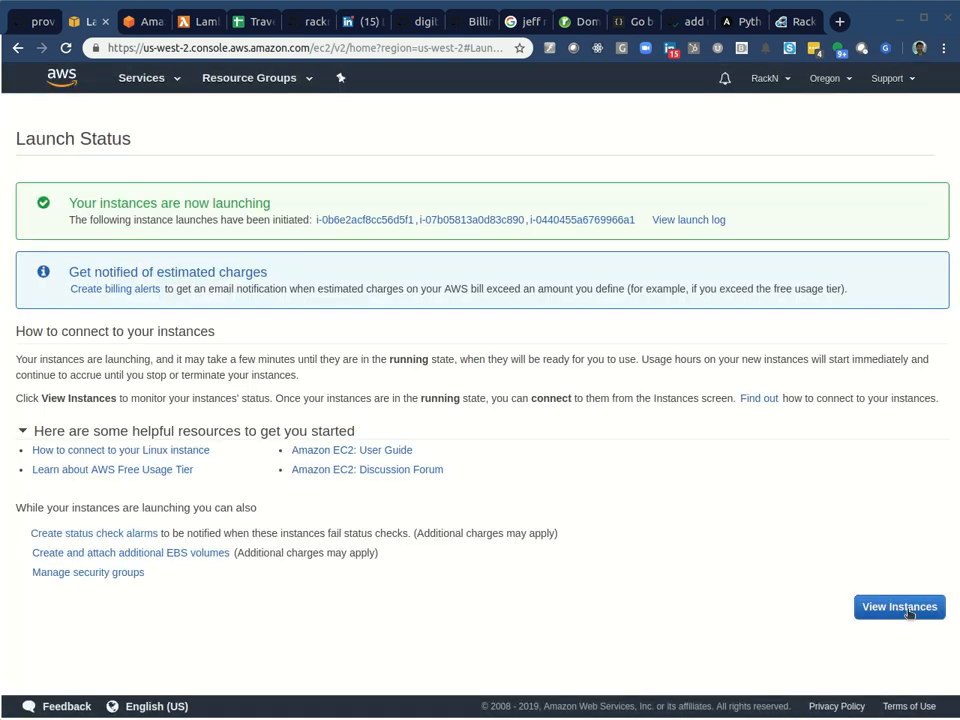
{"action": "left_click", "coordinate": [898, 606]}
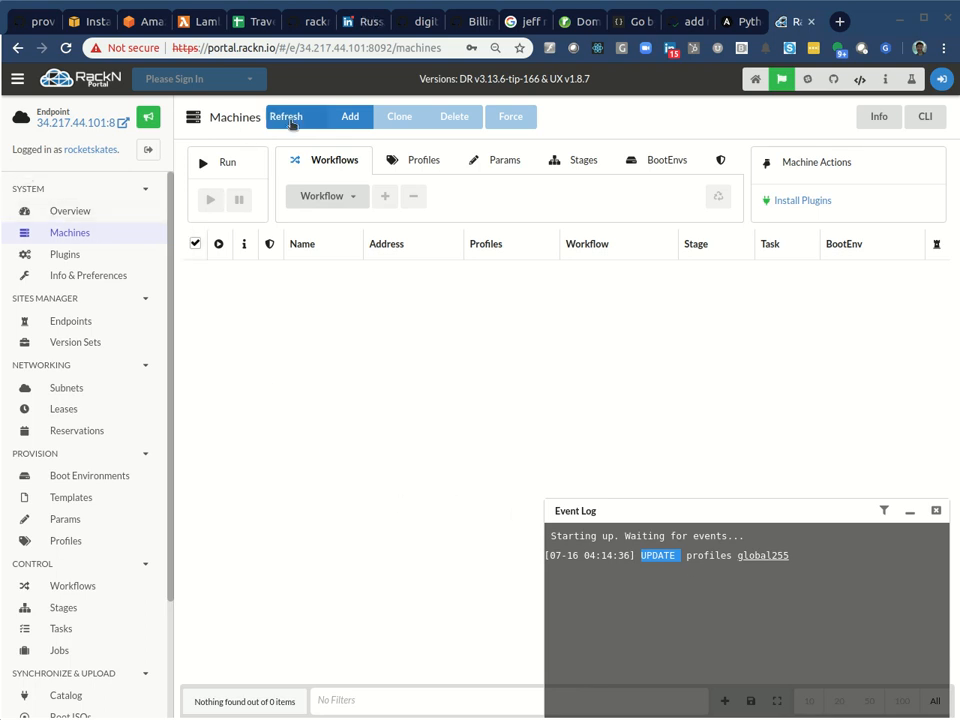
Refresh the Machines list until the three ip-172-31 machines running discover-aws appear
{"action": "left_click", "coordinate": [297, 116]}
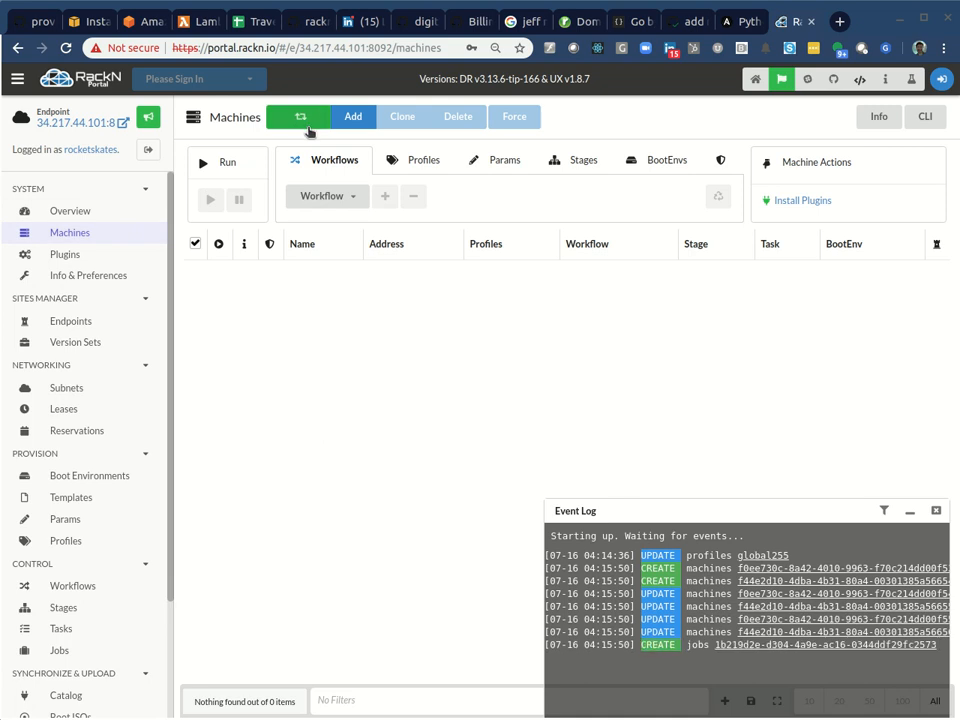
{"action": "left_click", "coordinate": [298, 116]}
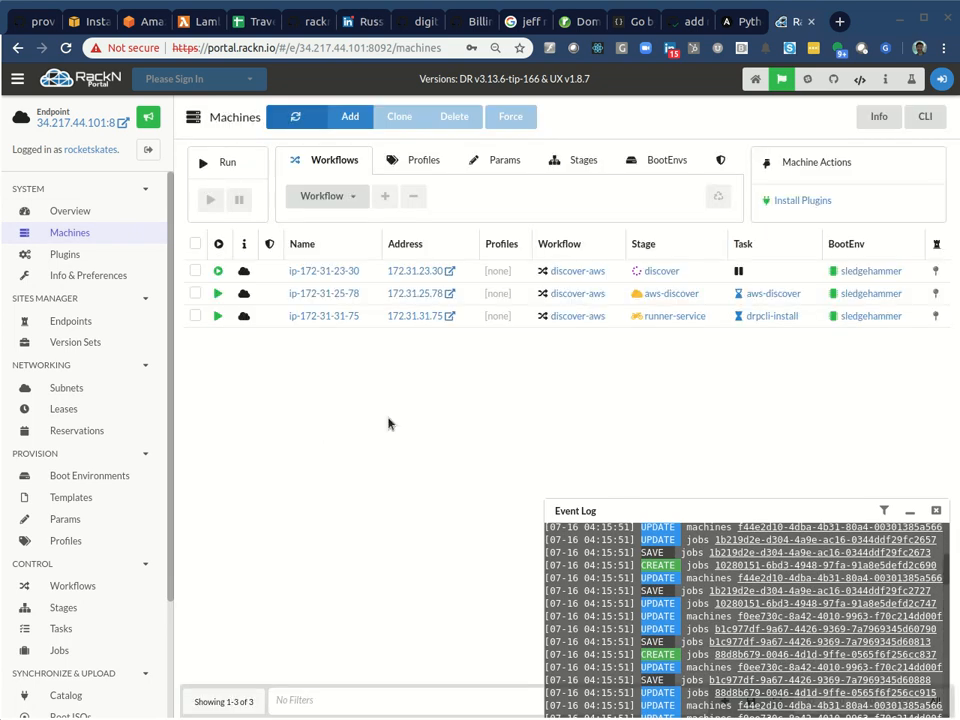